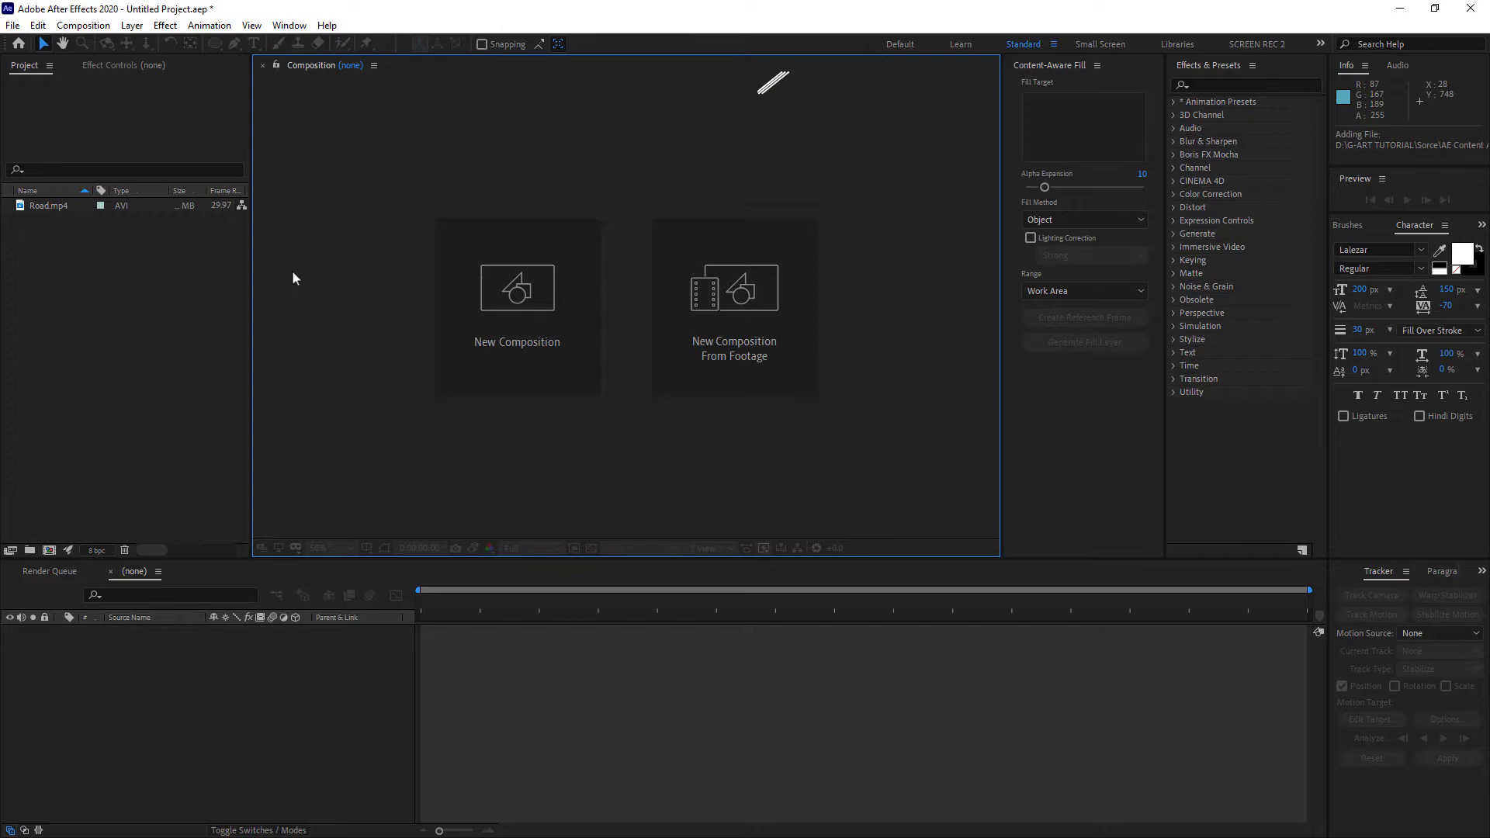
# Create a composition named Road from the Road.mp4 aerial bridge footage.
pyautogui.click(326, 25)
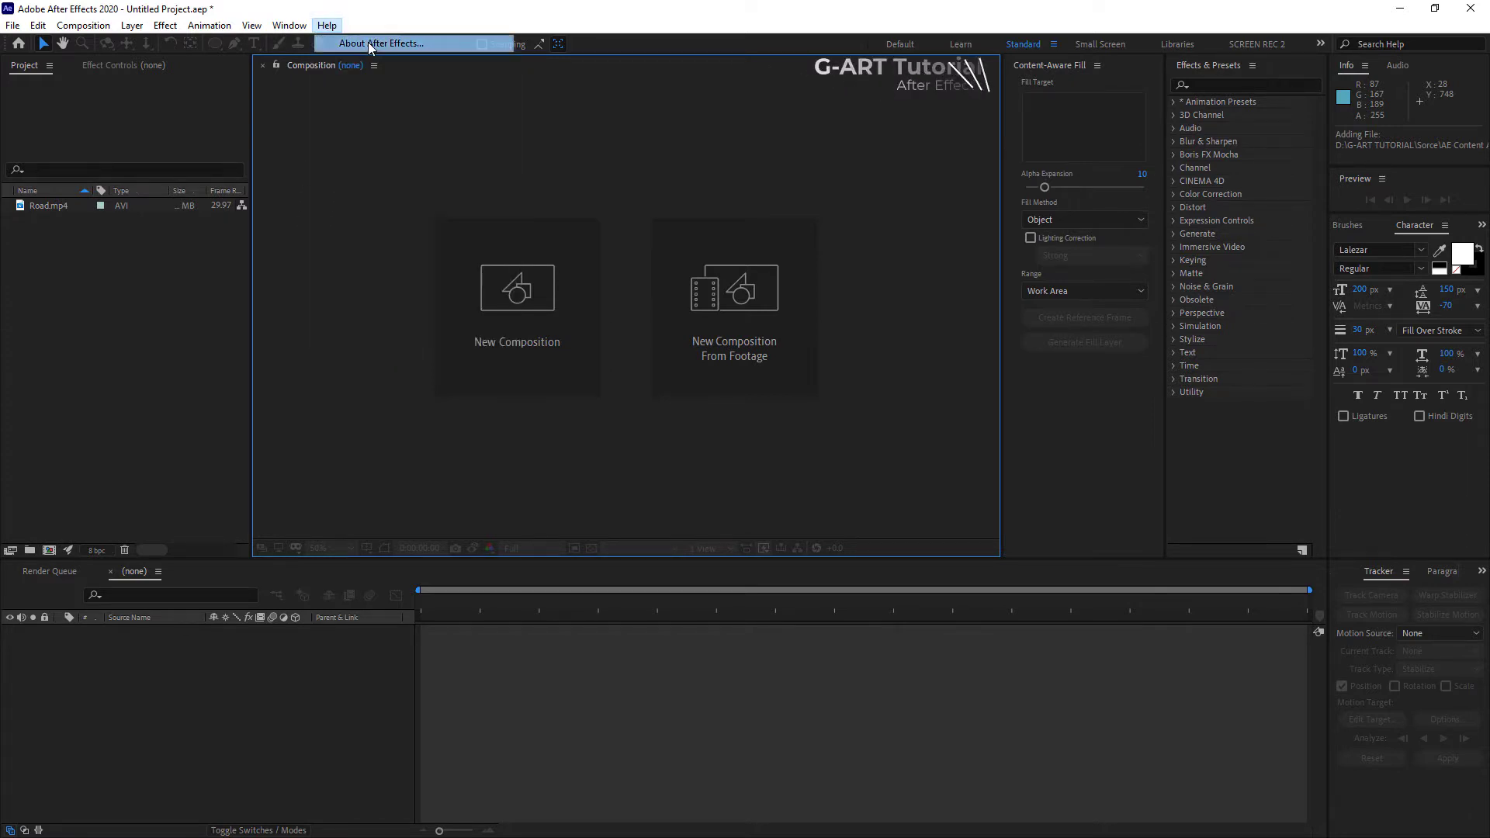
pyautogui.click(380, 43)
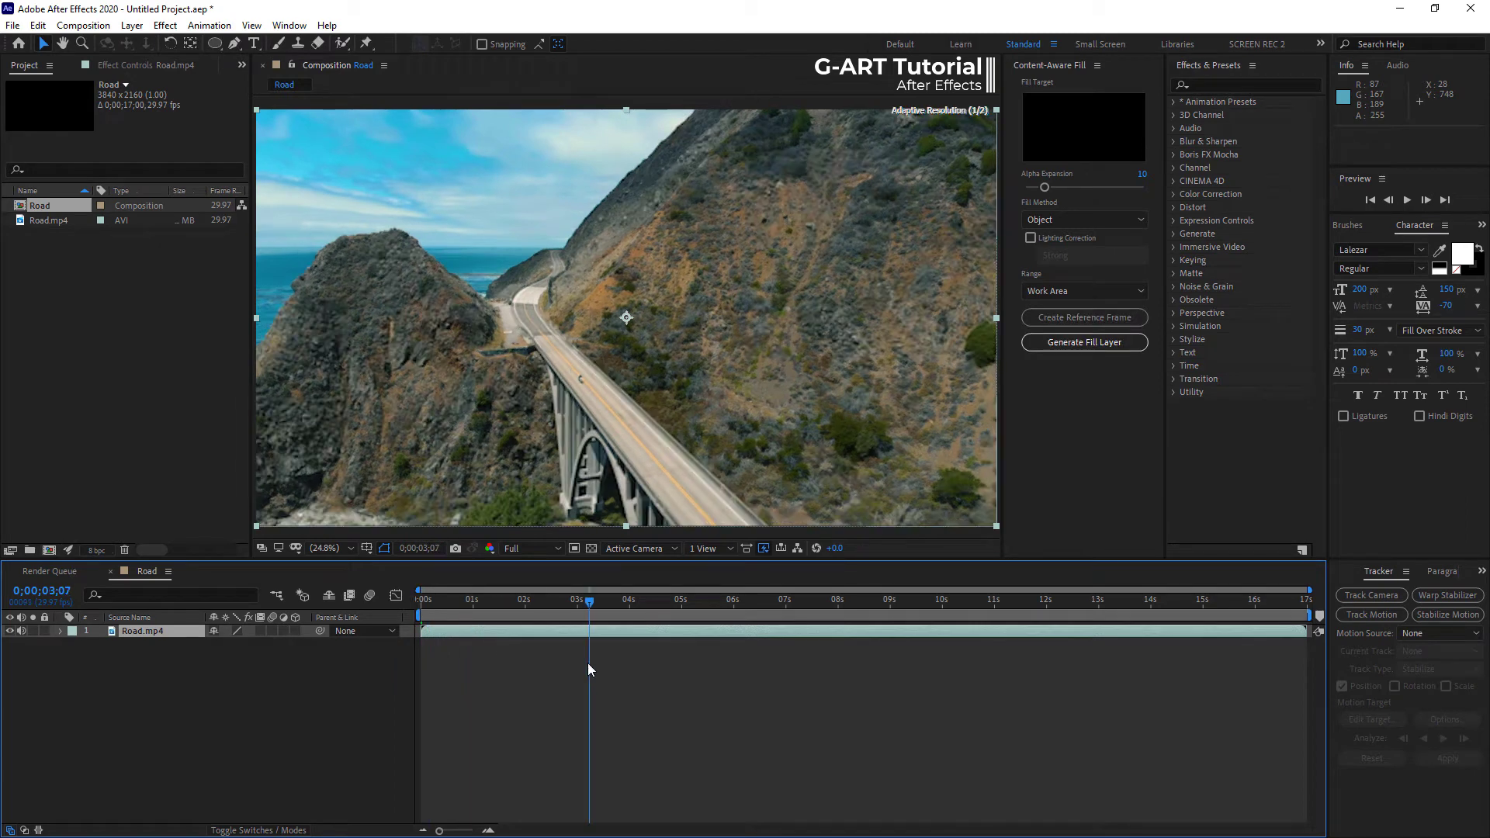
# End the Road composition's work area at about three seconds.
pyautogui.click(1407, 200)
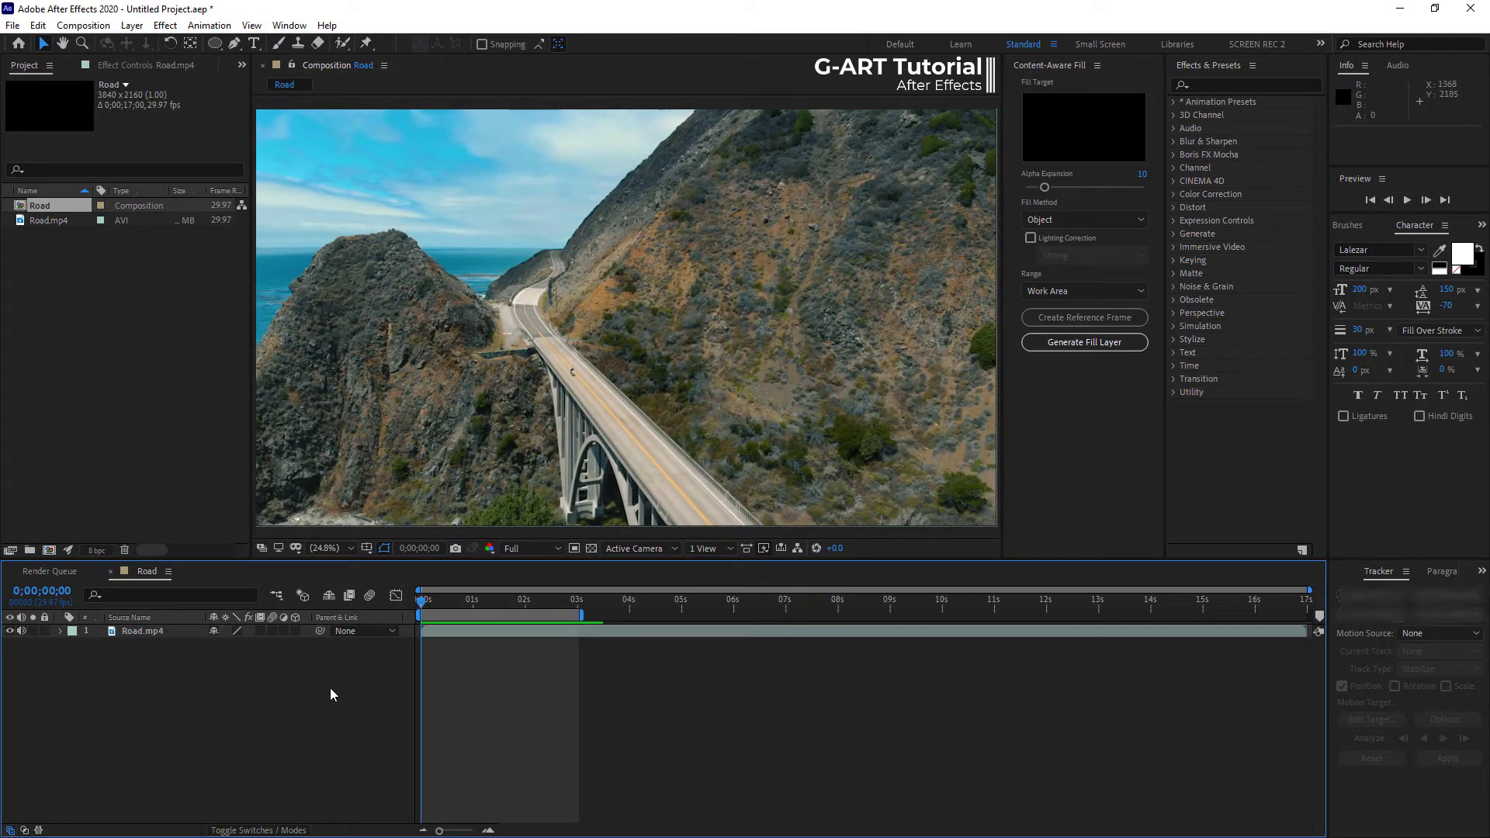
# Zoom the Composition viewer to 100% over the motorcyclist on the bridge.
pyautogui.click(289, 25)
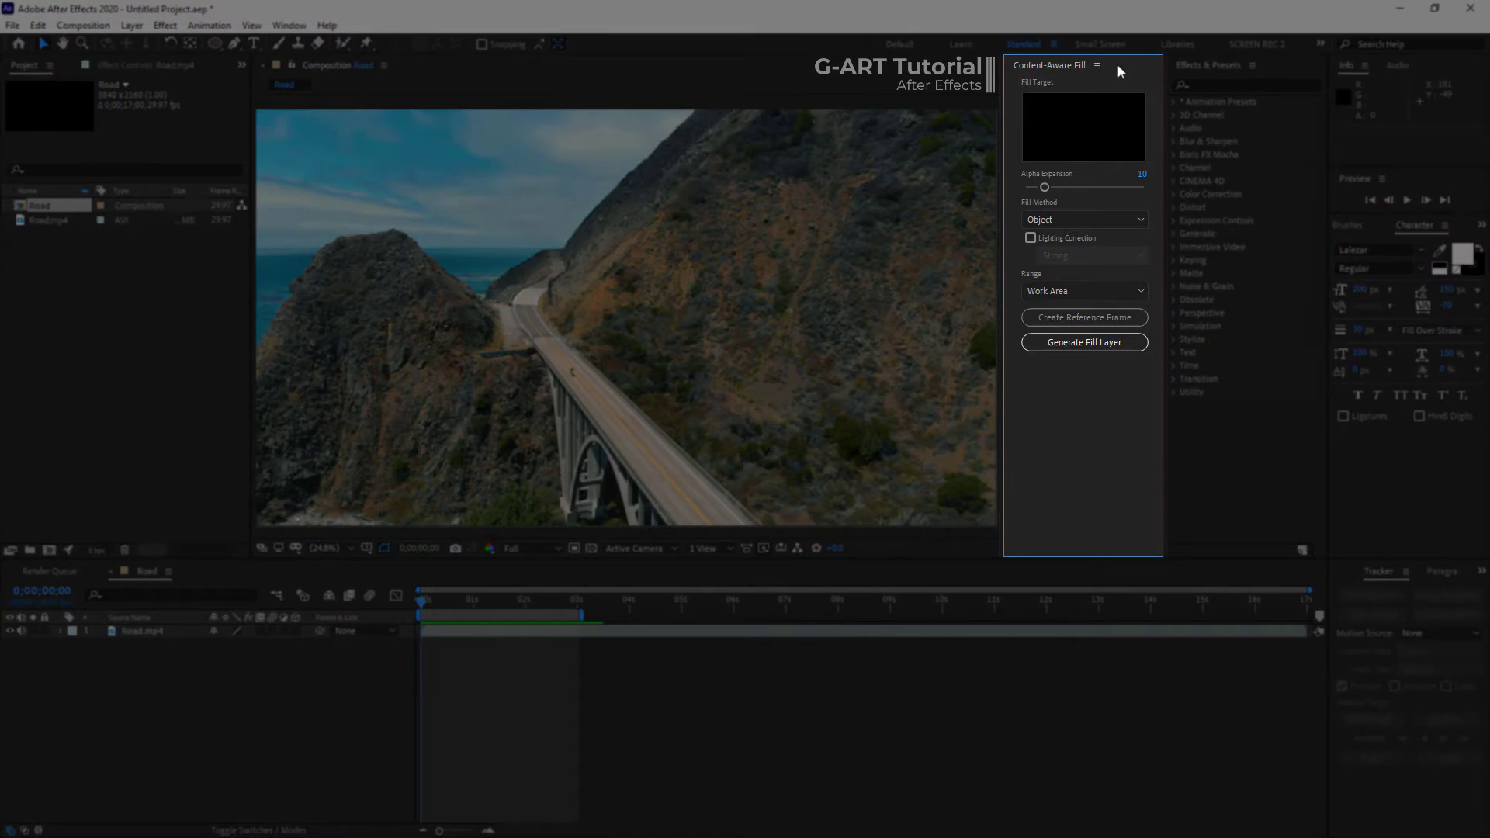
pyautogui.moveTo(1146, 387)
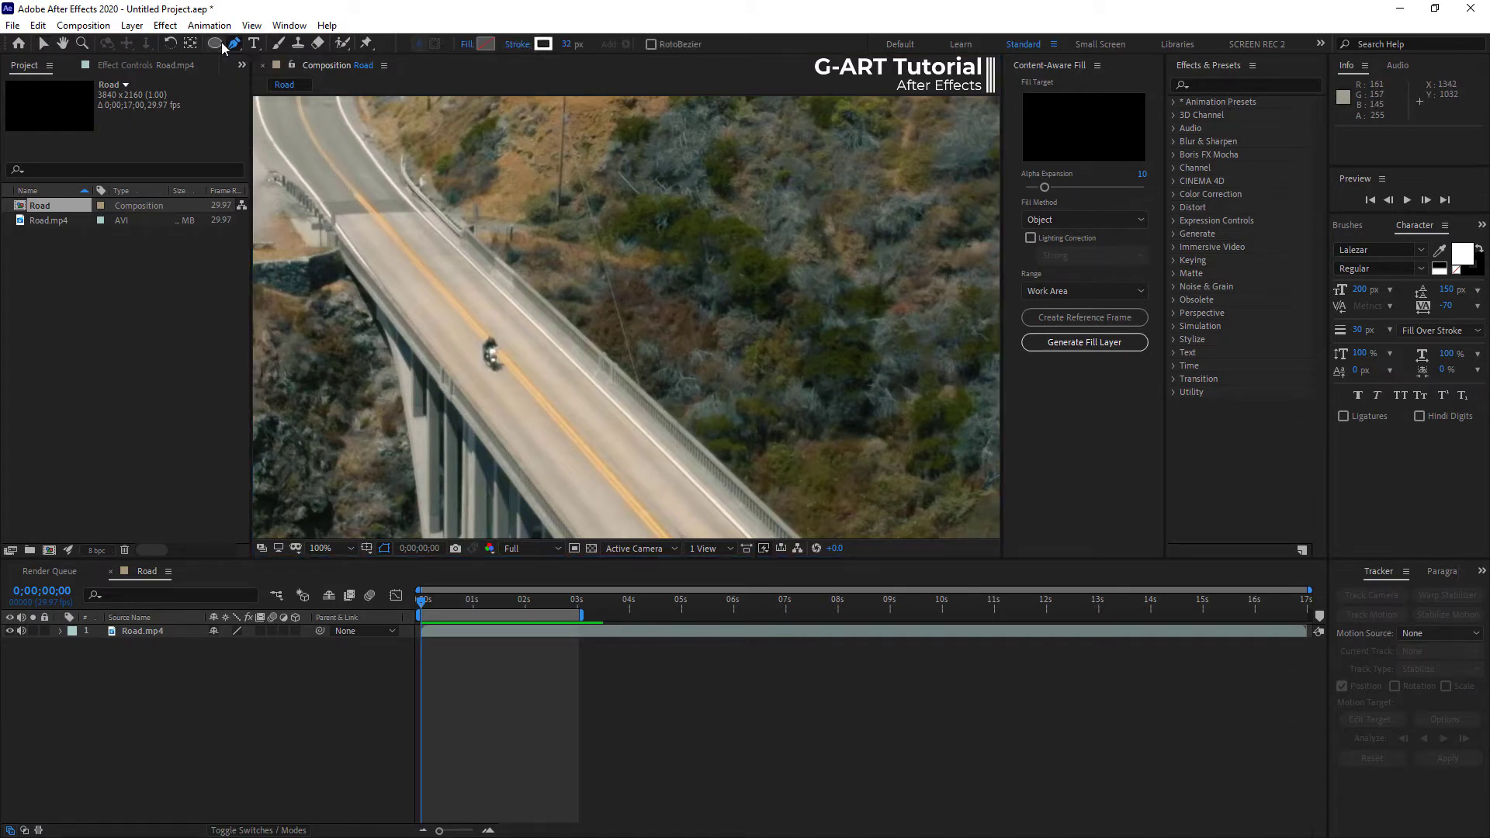
# Draw an elliptical Mask 1 around the motorcyclist on Road.mp4 with mask mode None.
pyautogui.click(214, 43)
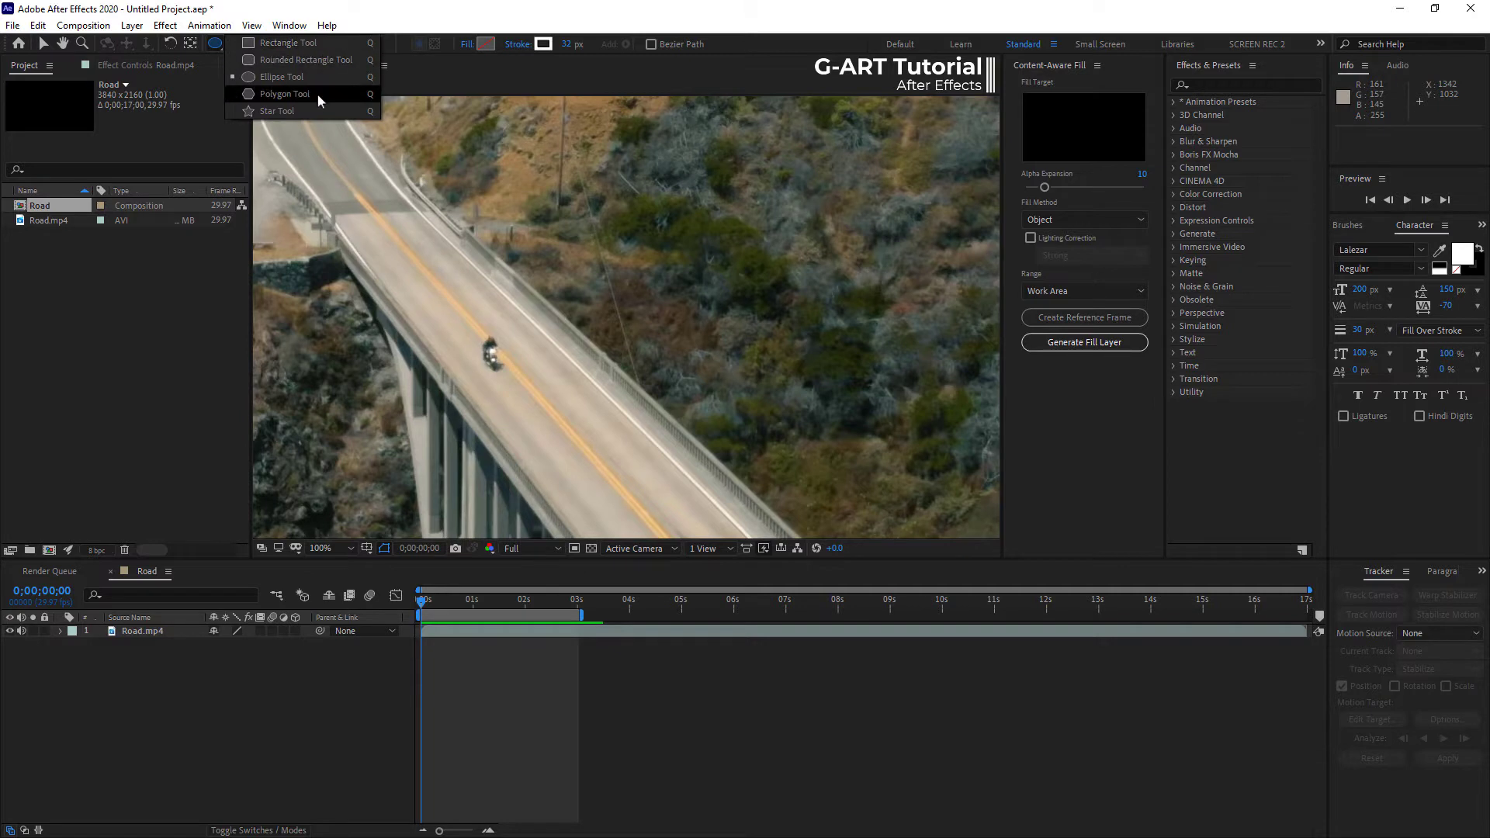
pyautogui.moveTo(327, 77)
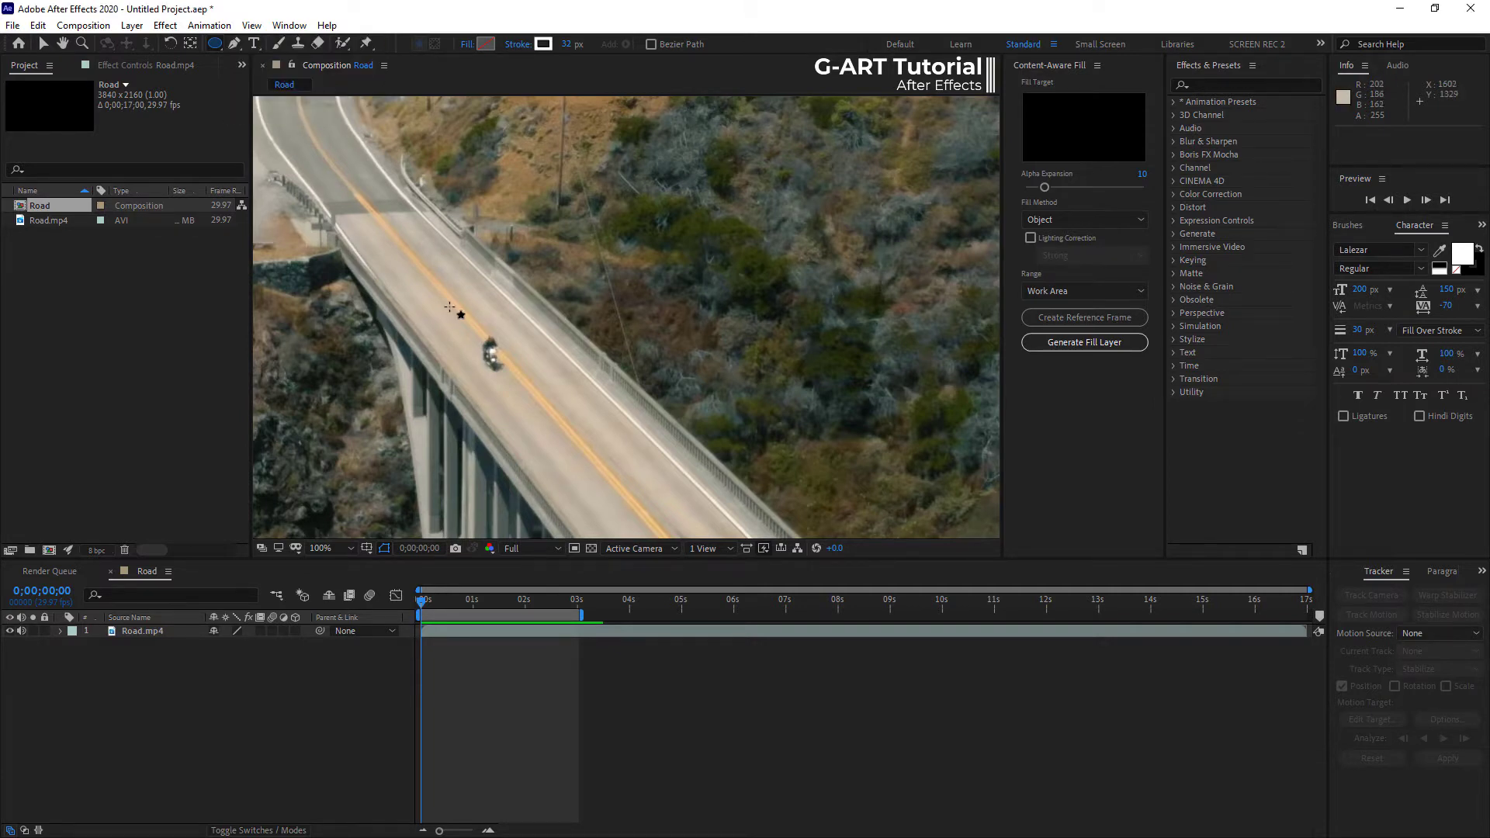
pyautogui.click(143, 630)
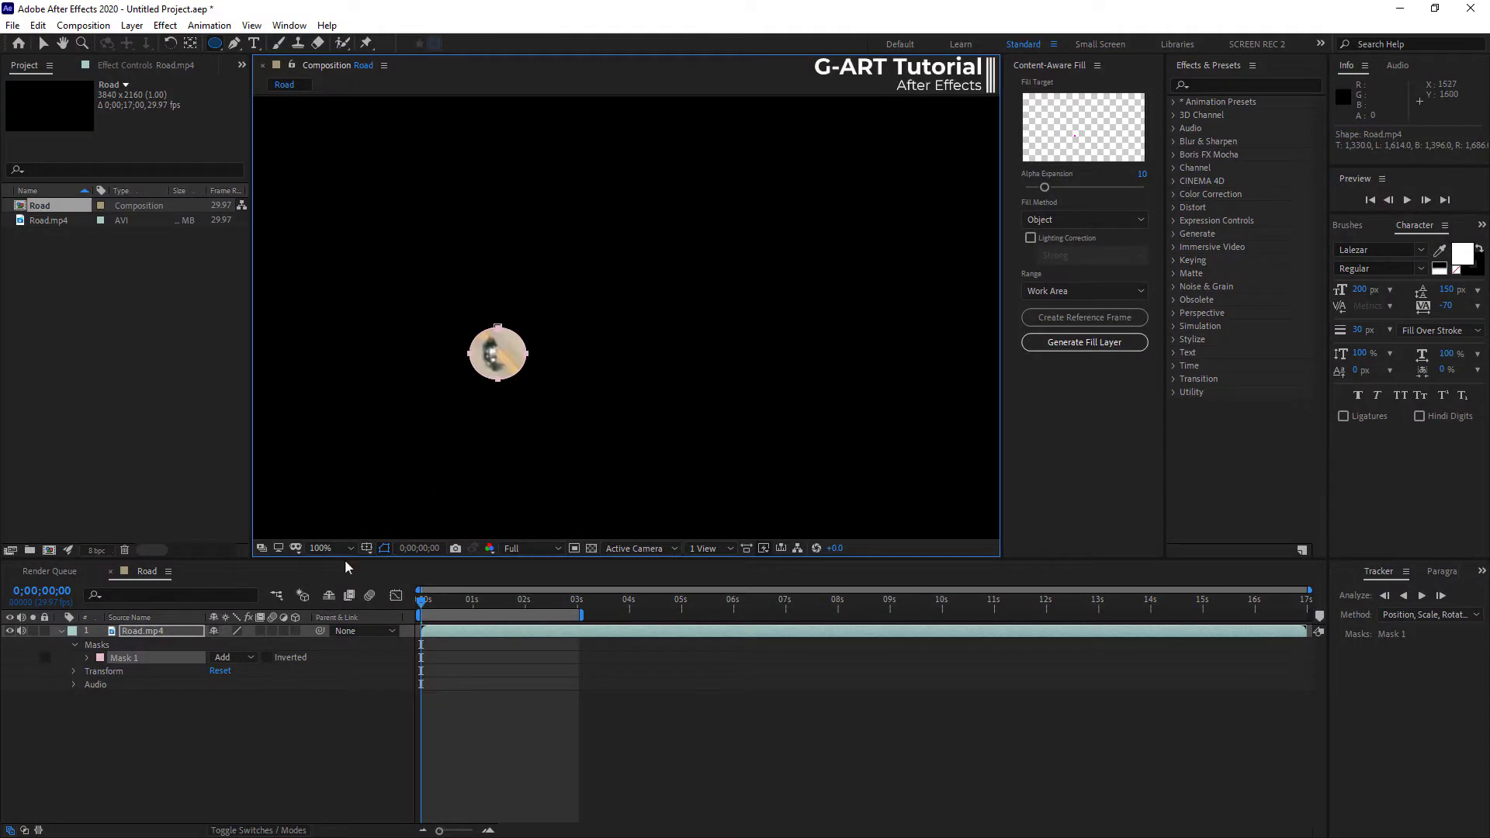
pyautogui.click(231, 656)
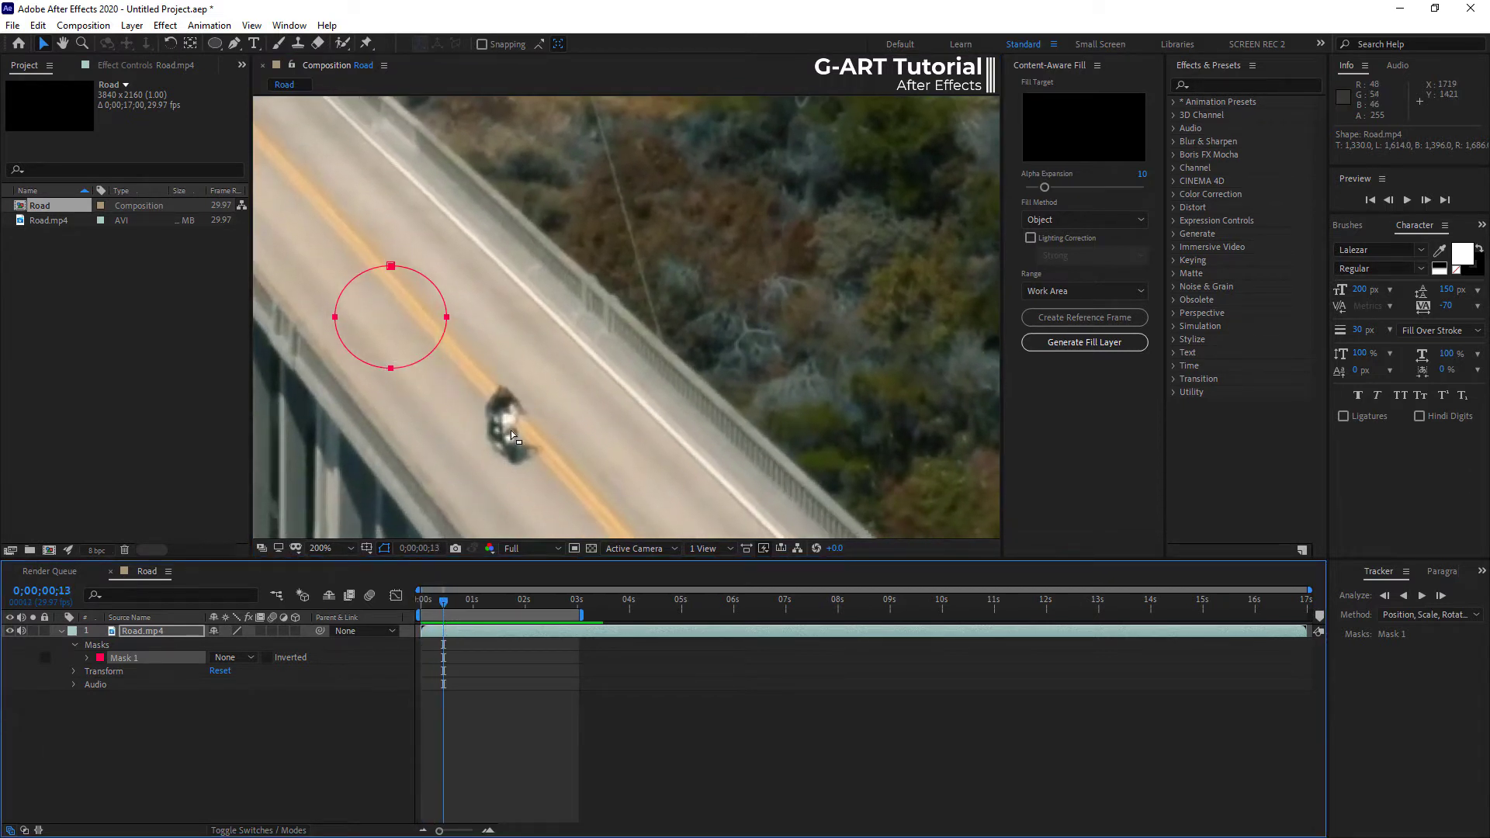
pyautogui.moveTo(442, 315)
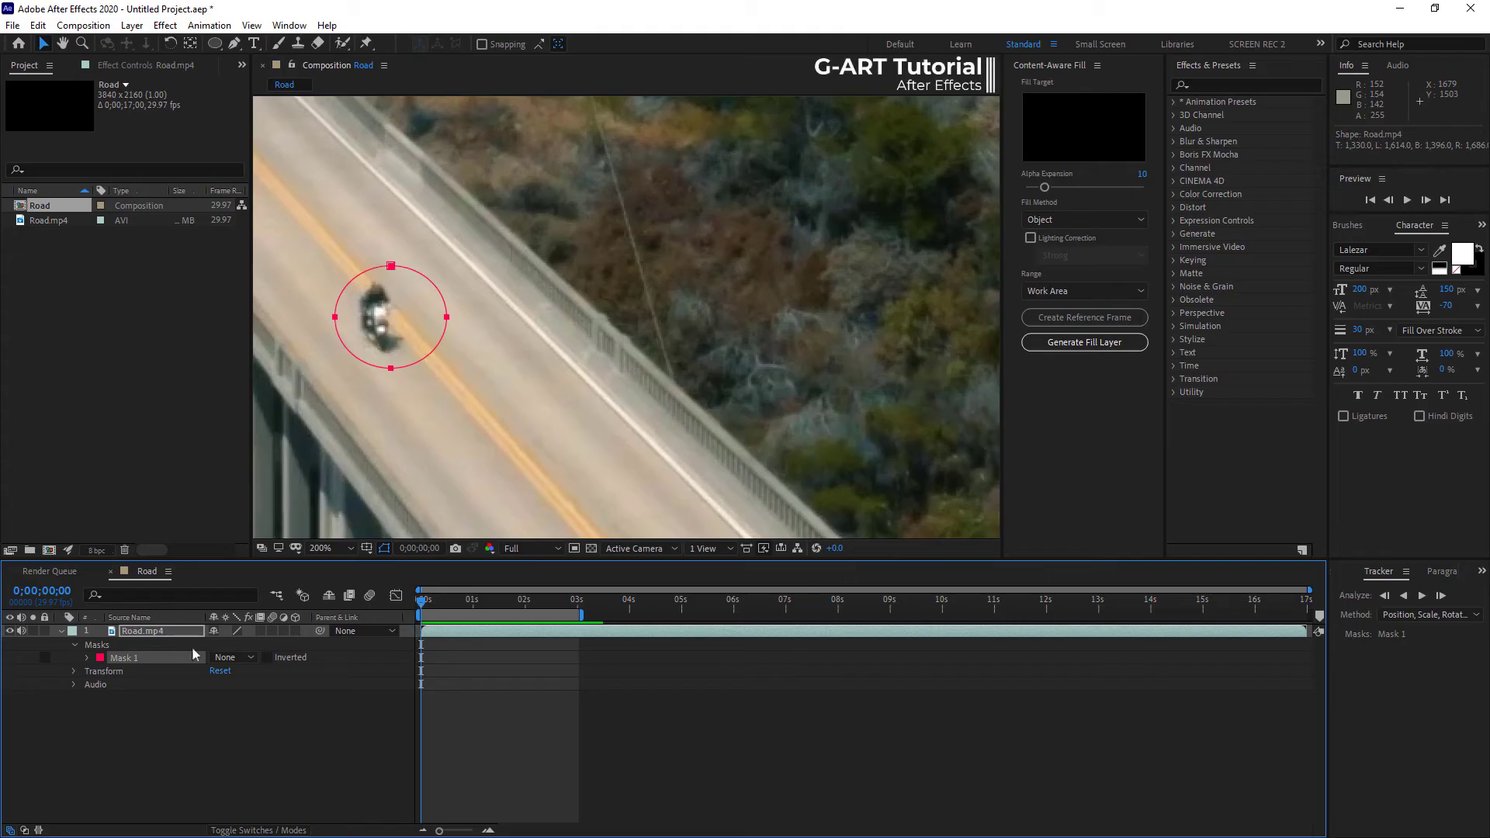
# Reveal Mask 1's Mask Path property and bring up the Track Mask command.
pyautogui.click(74, 658)
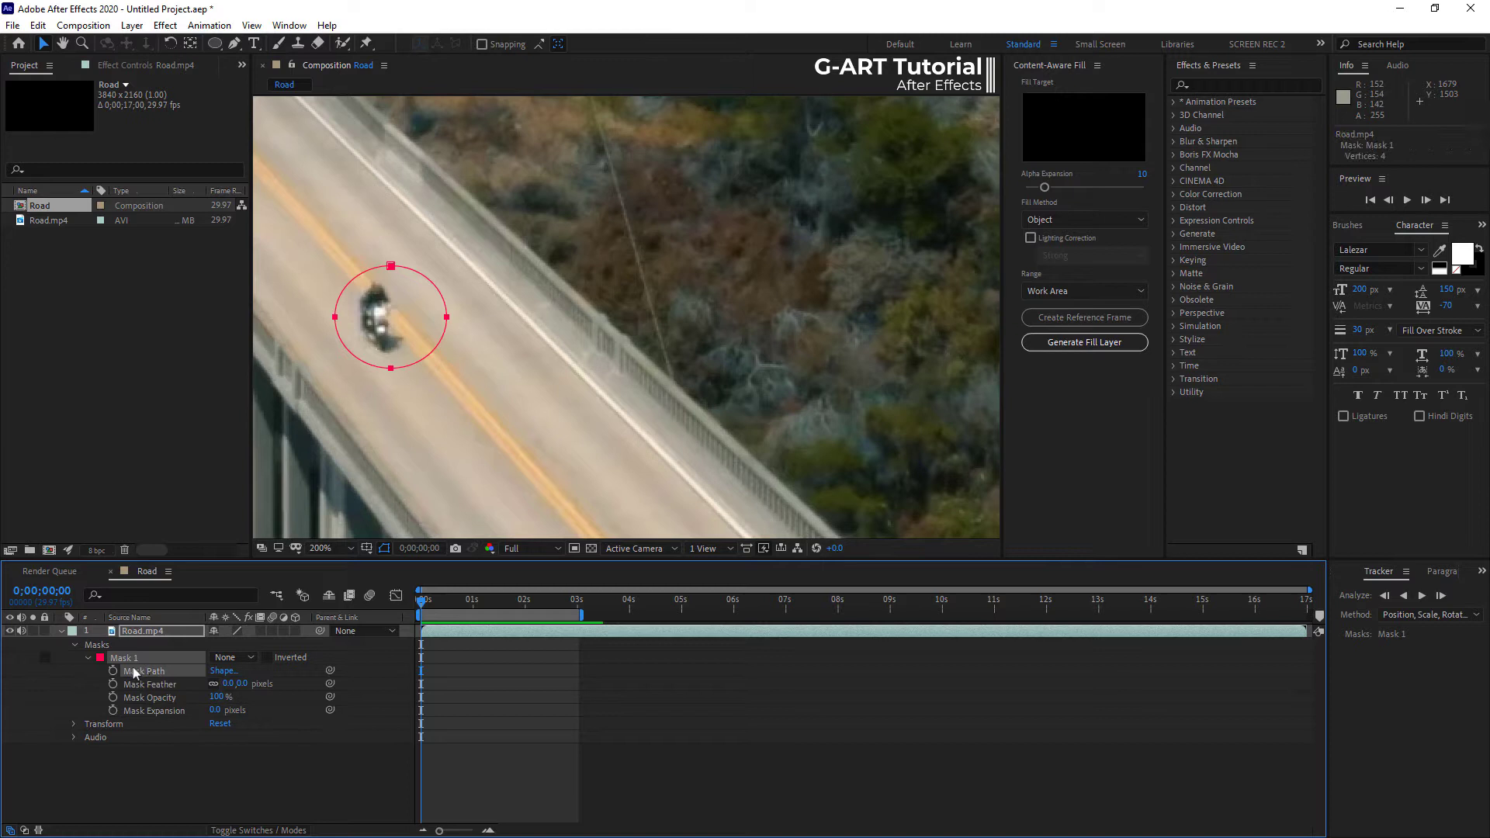
pyautogui.click(113, 671)
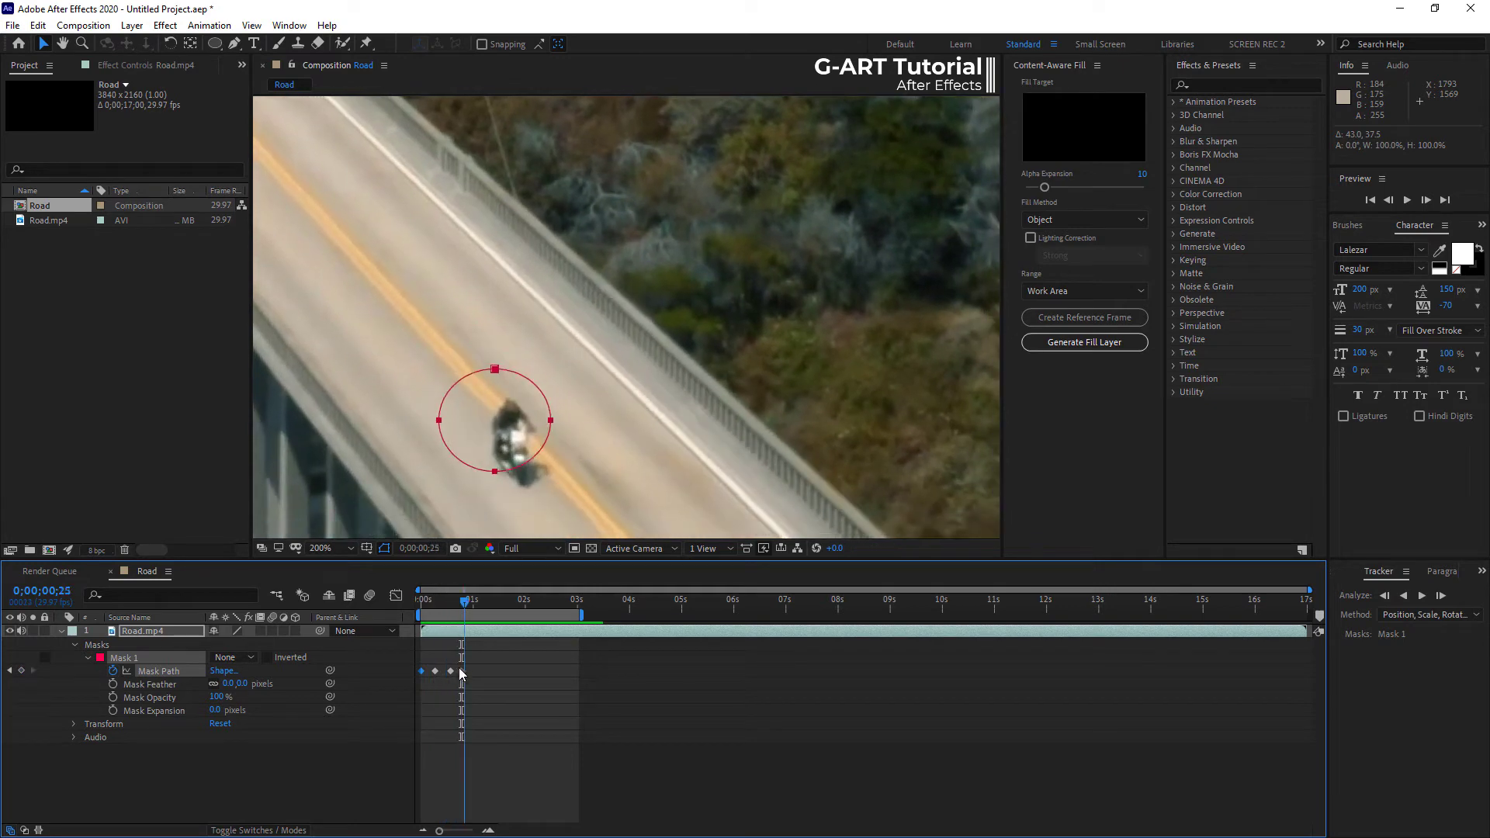
pyautogui.click(421, 599)
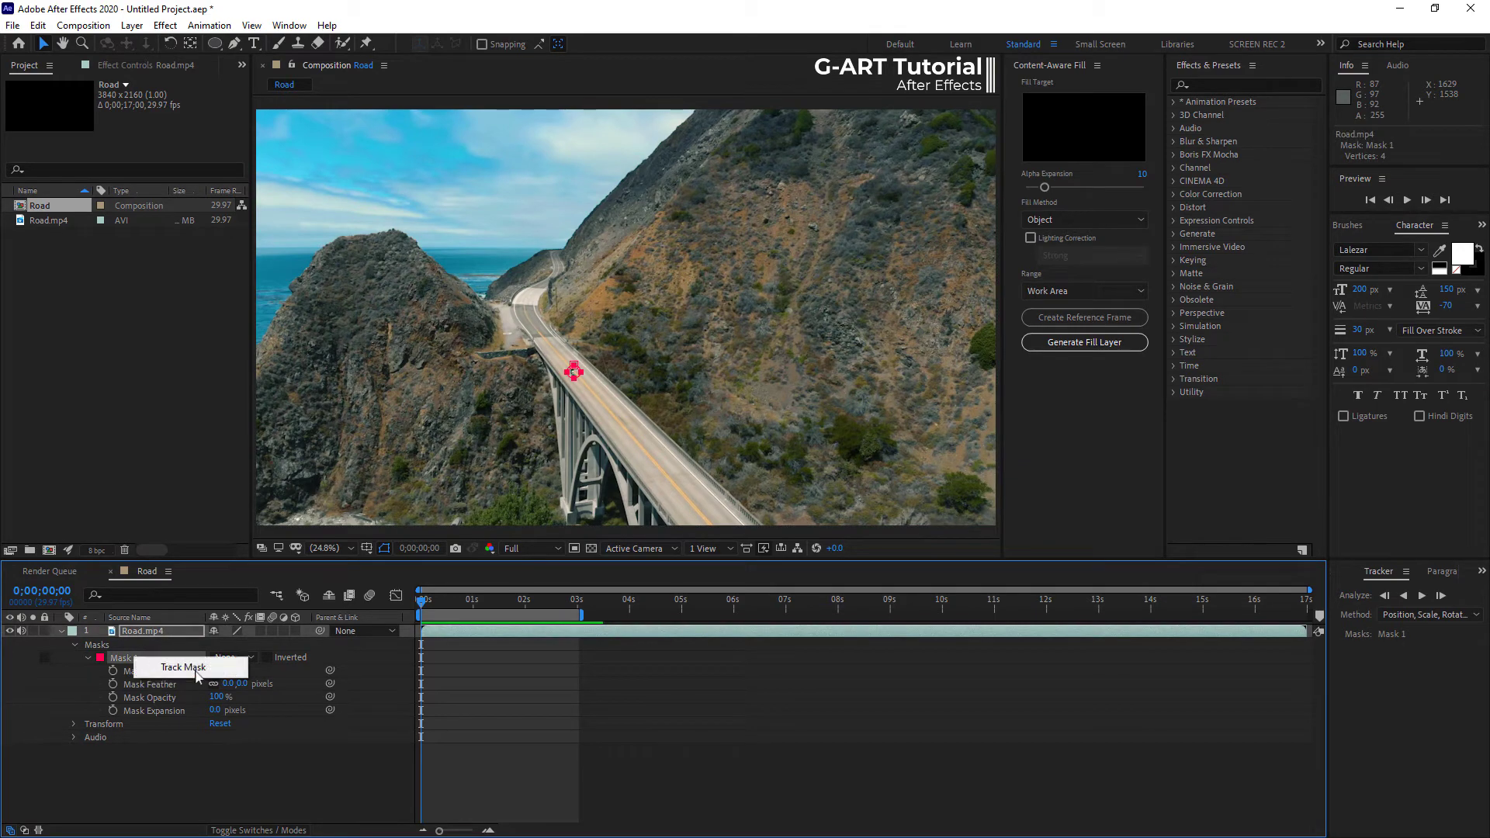
# Track Mask 1 forward across the three-second work area so Mask Path keyframes follow the motorcyclist.
pyautogui.click(180, 667)
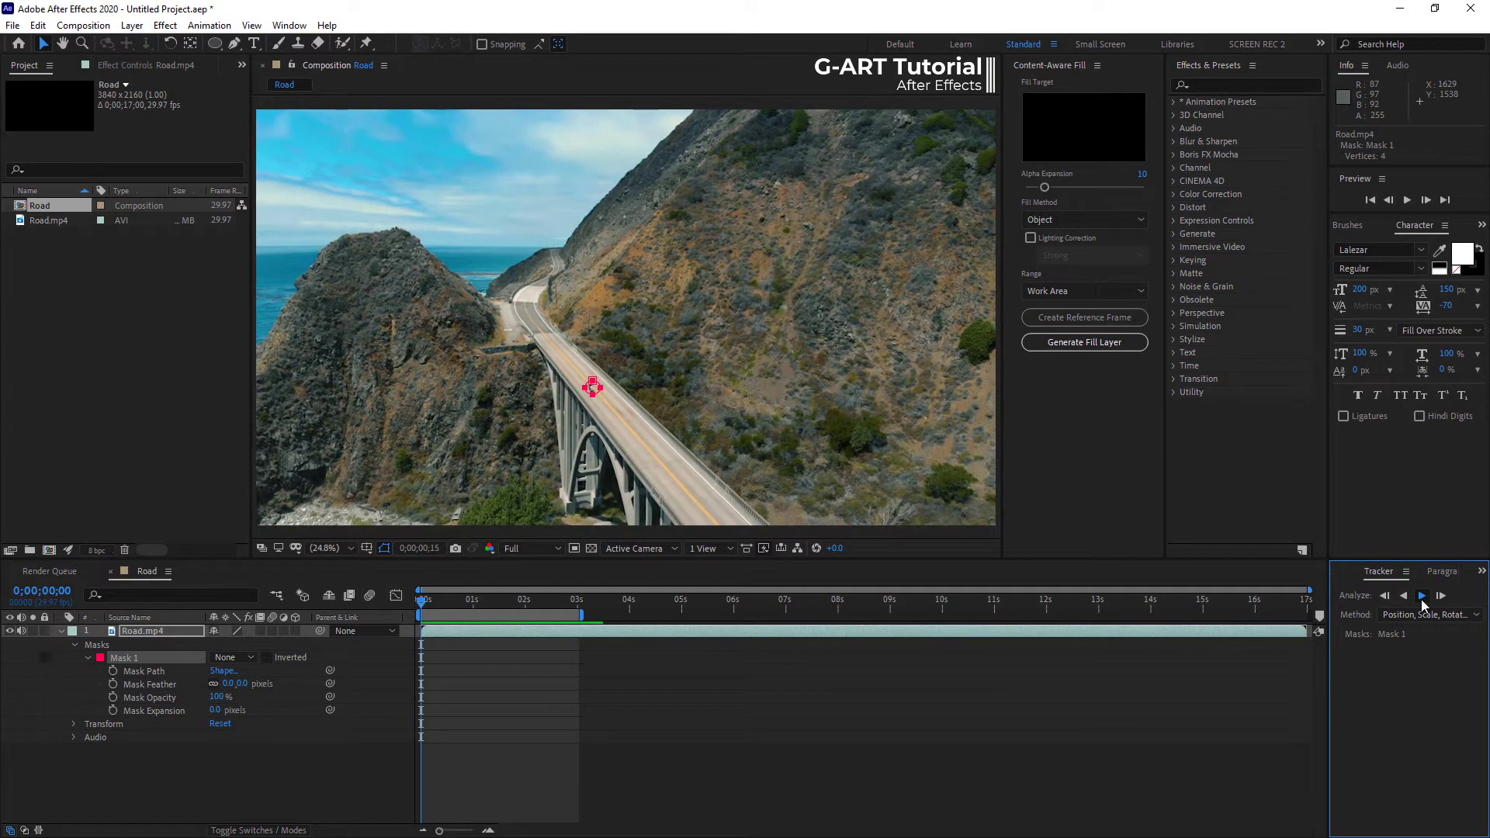
pyautogui.click(1424, 596)
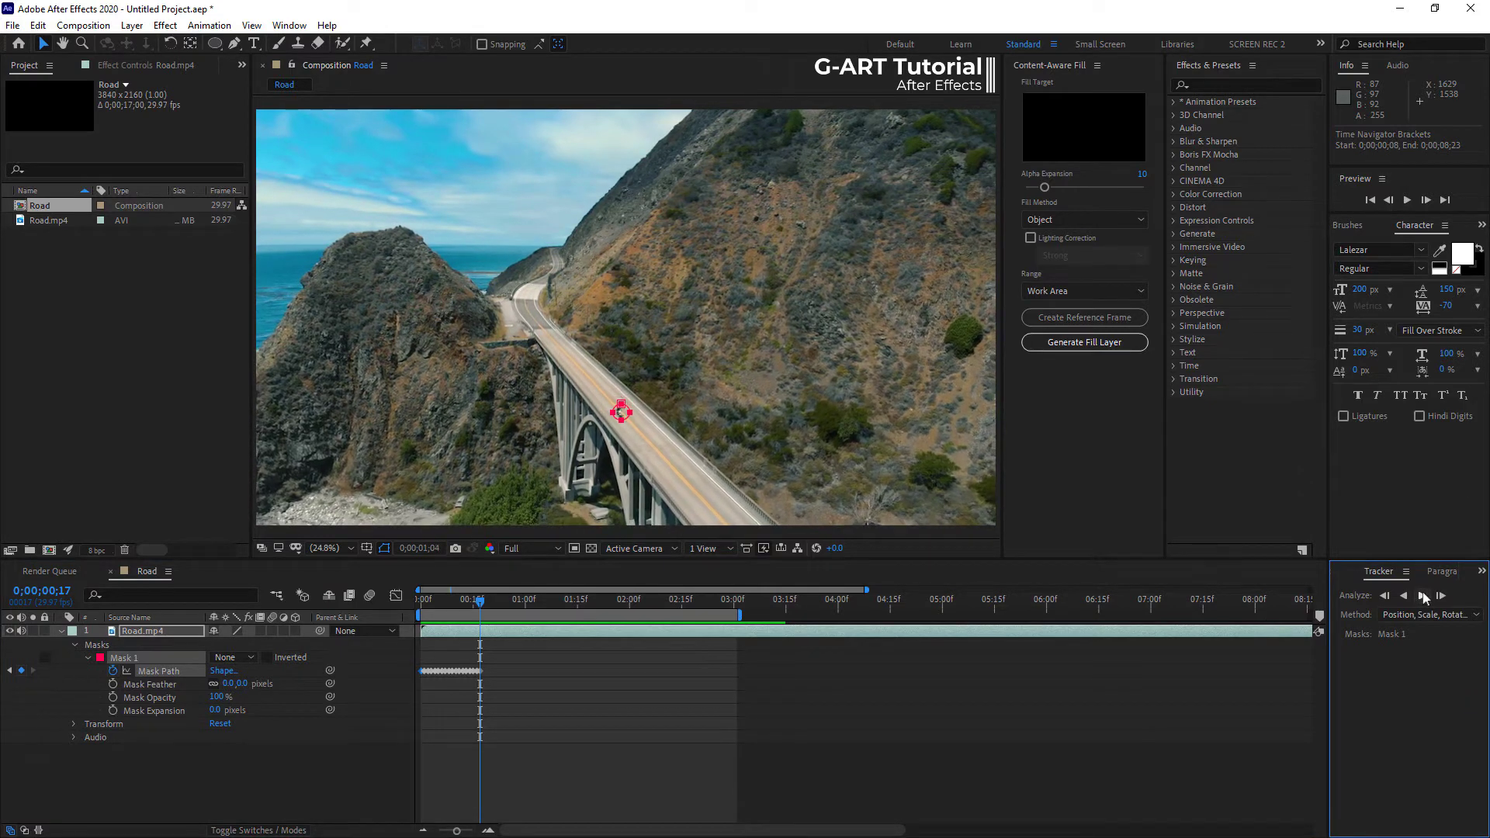
pyautogui.click(1438, 596)
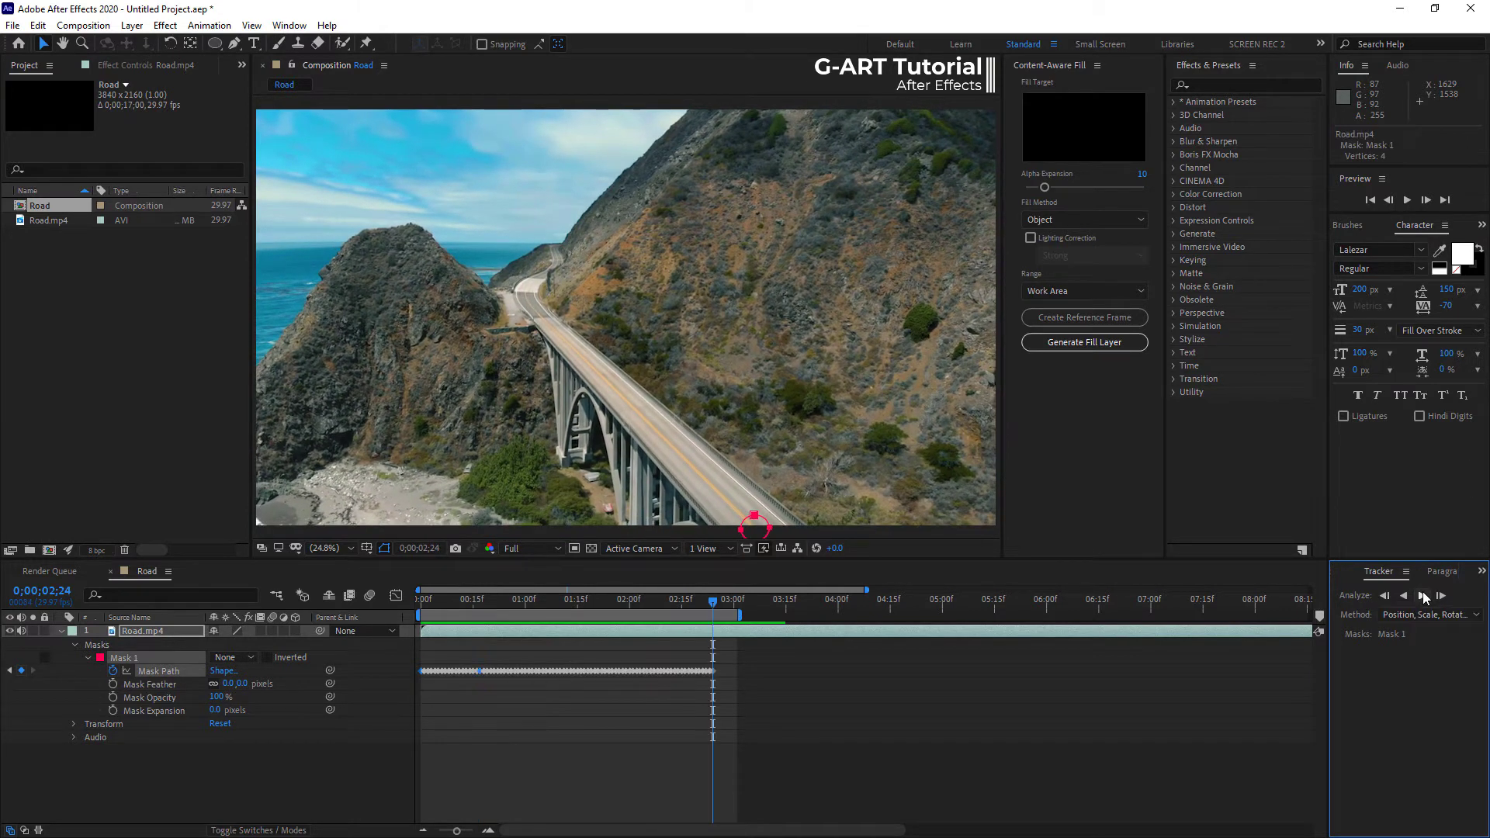
pyautogui.click(663, 614)
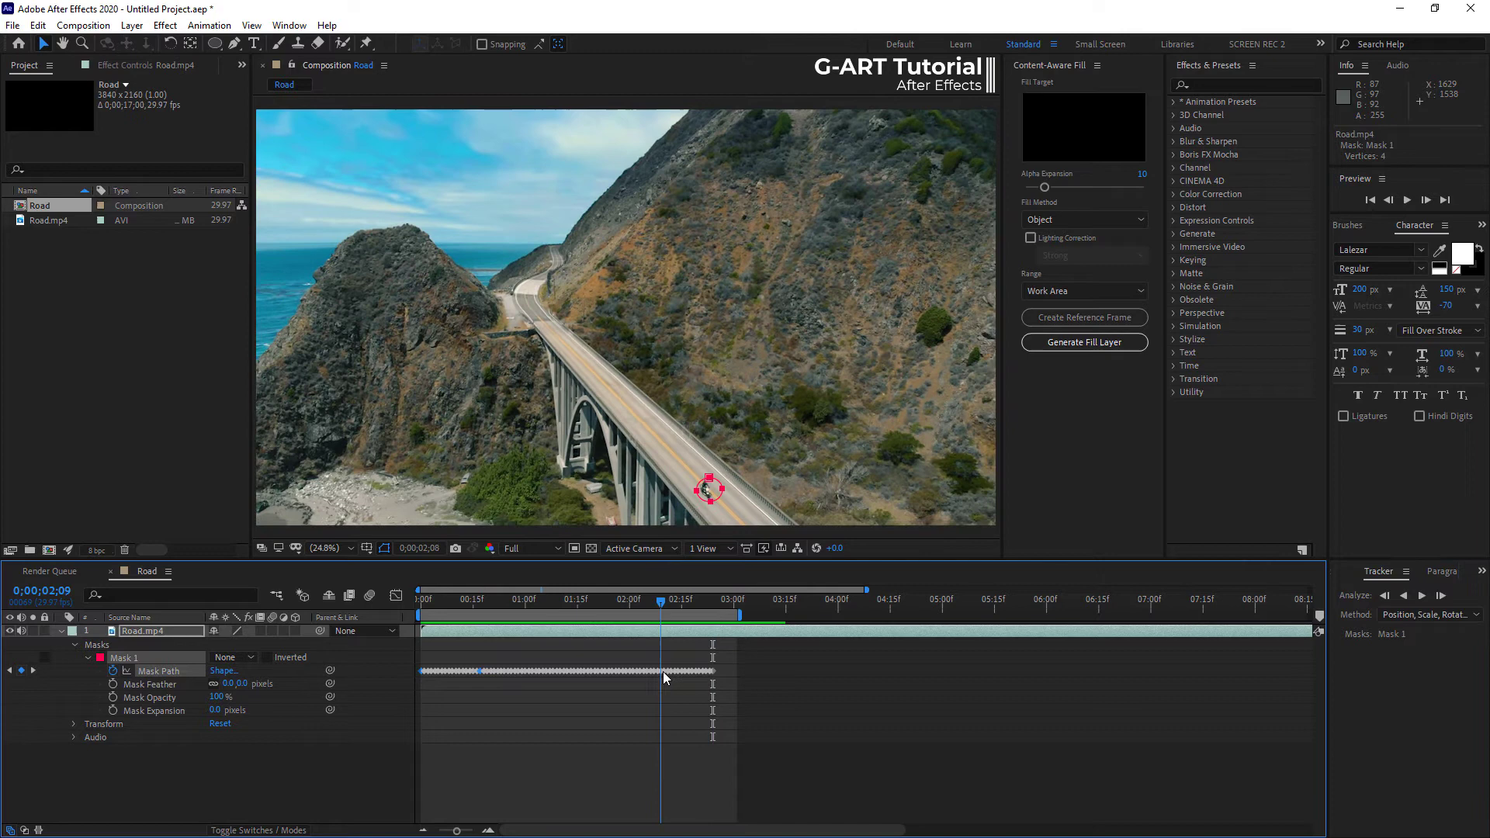
pyautogui.click(1440, 596)
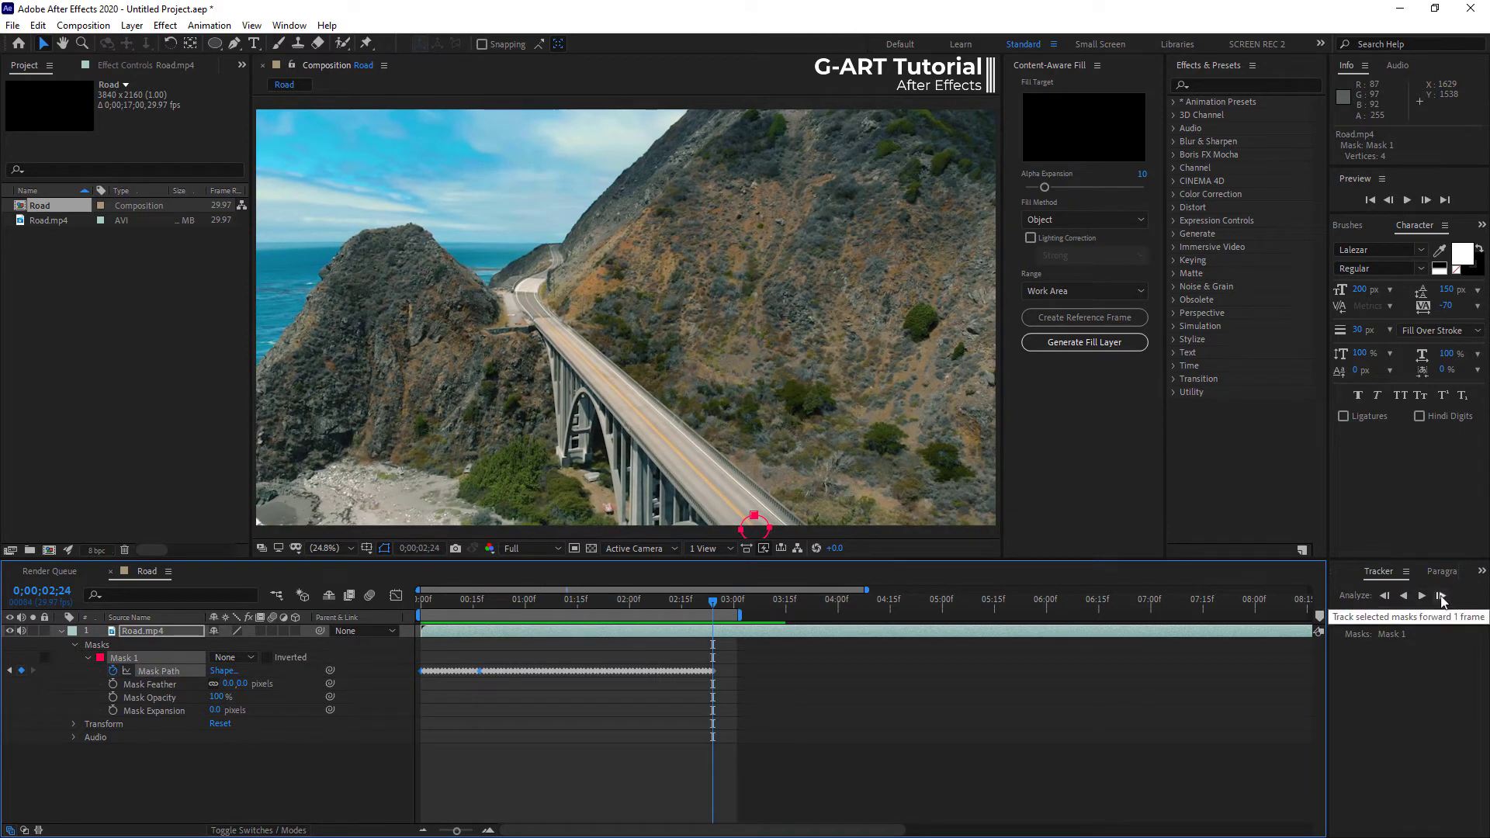
pyautogui.click(1442, 596)
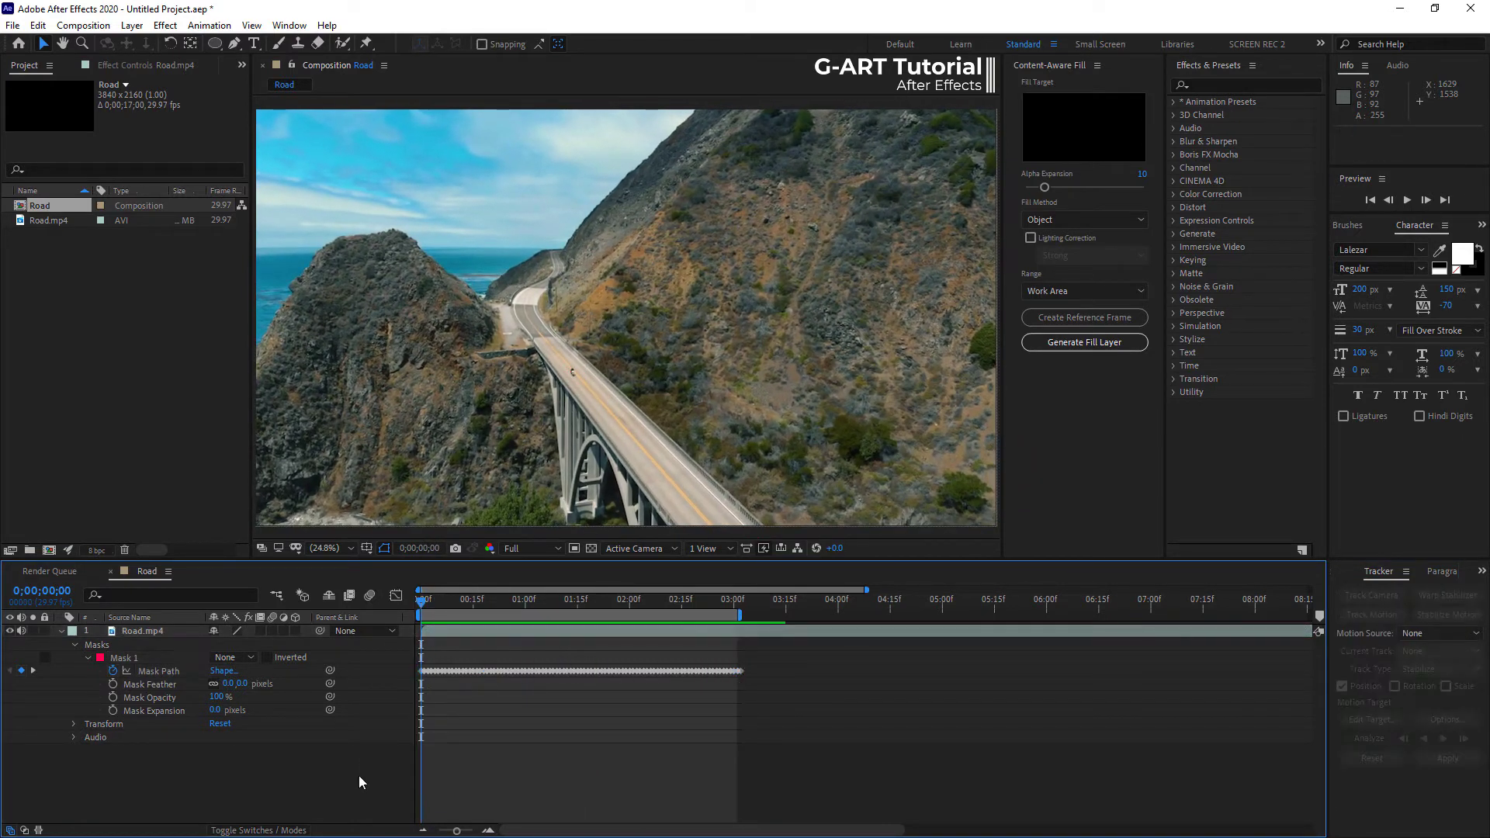
# Set Mask 1 to Subtract, cutting out the motorcyclist, and preview the masked clip.
pyautogui.click(228, 656)
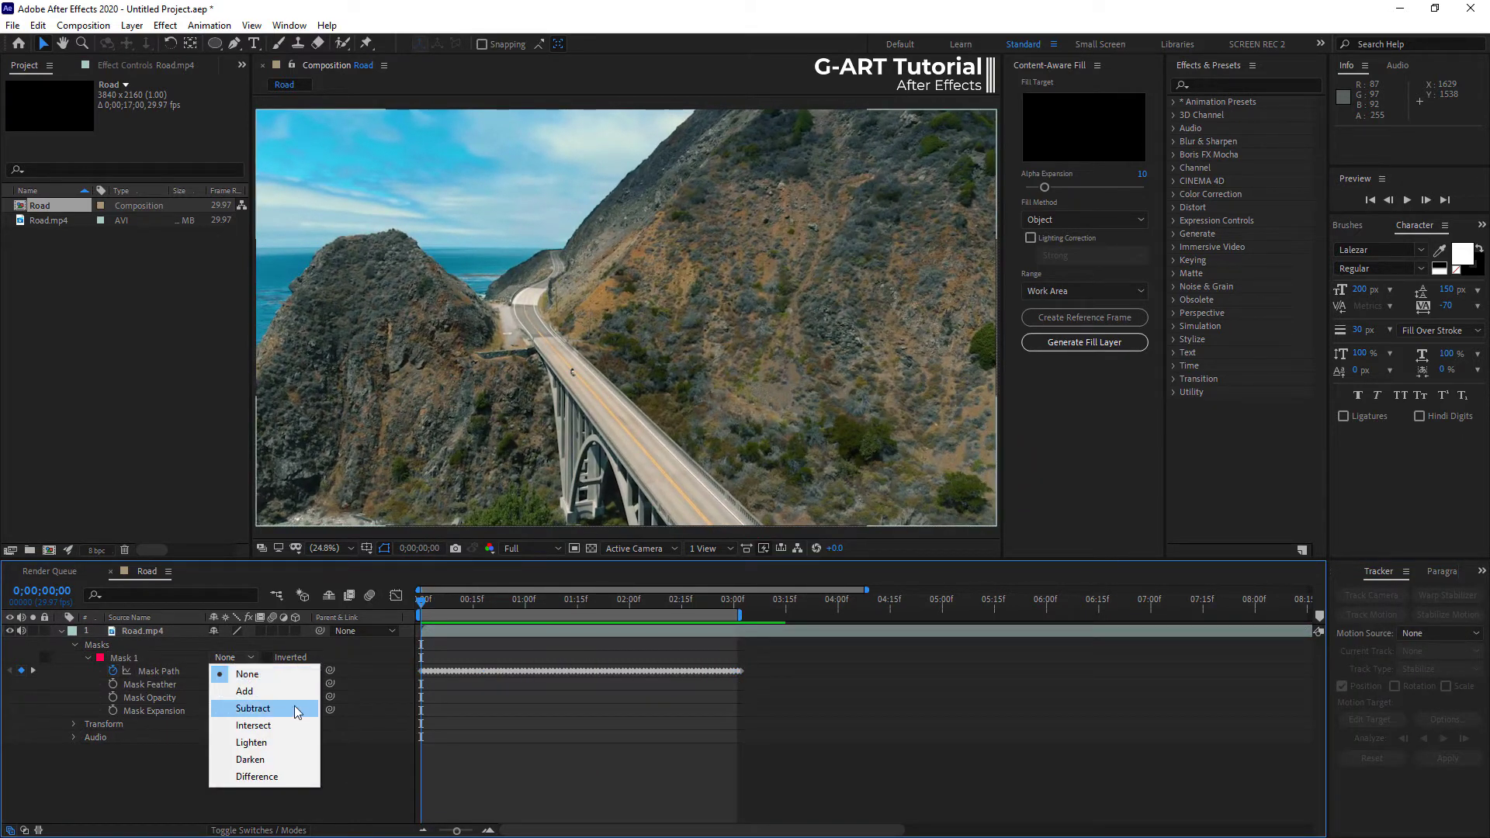
pyautogui.click(253, 708)
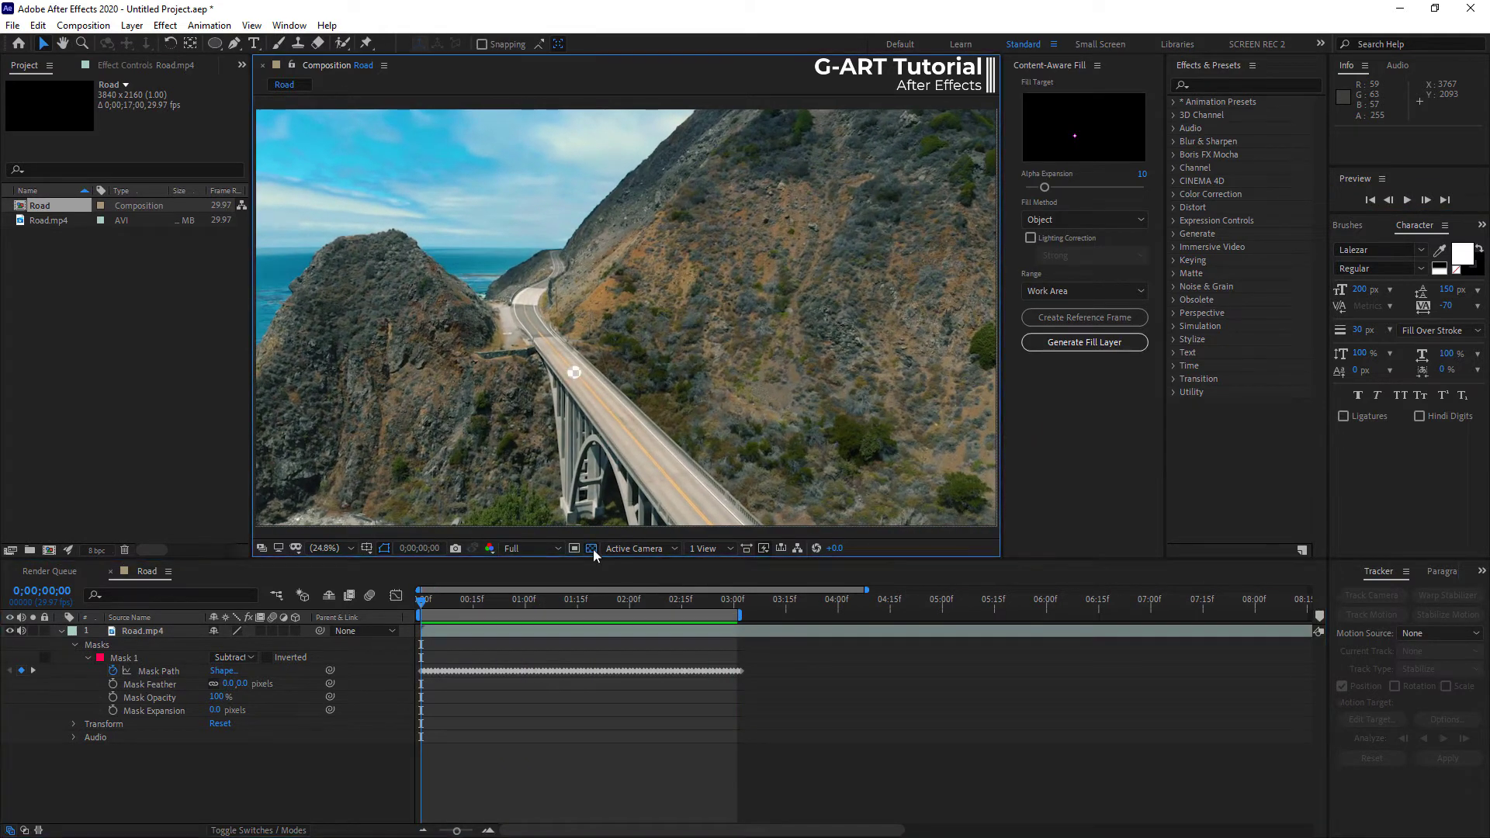
pyautogui.moveTo(852, 317)
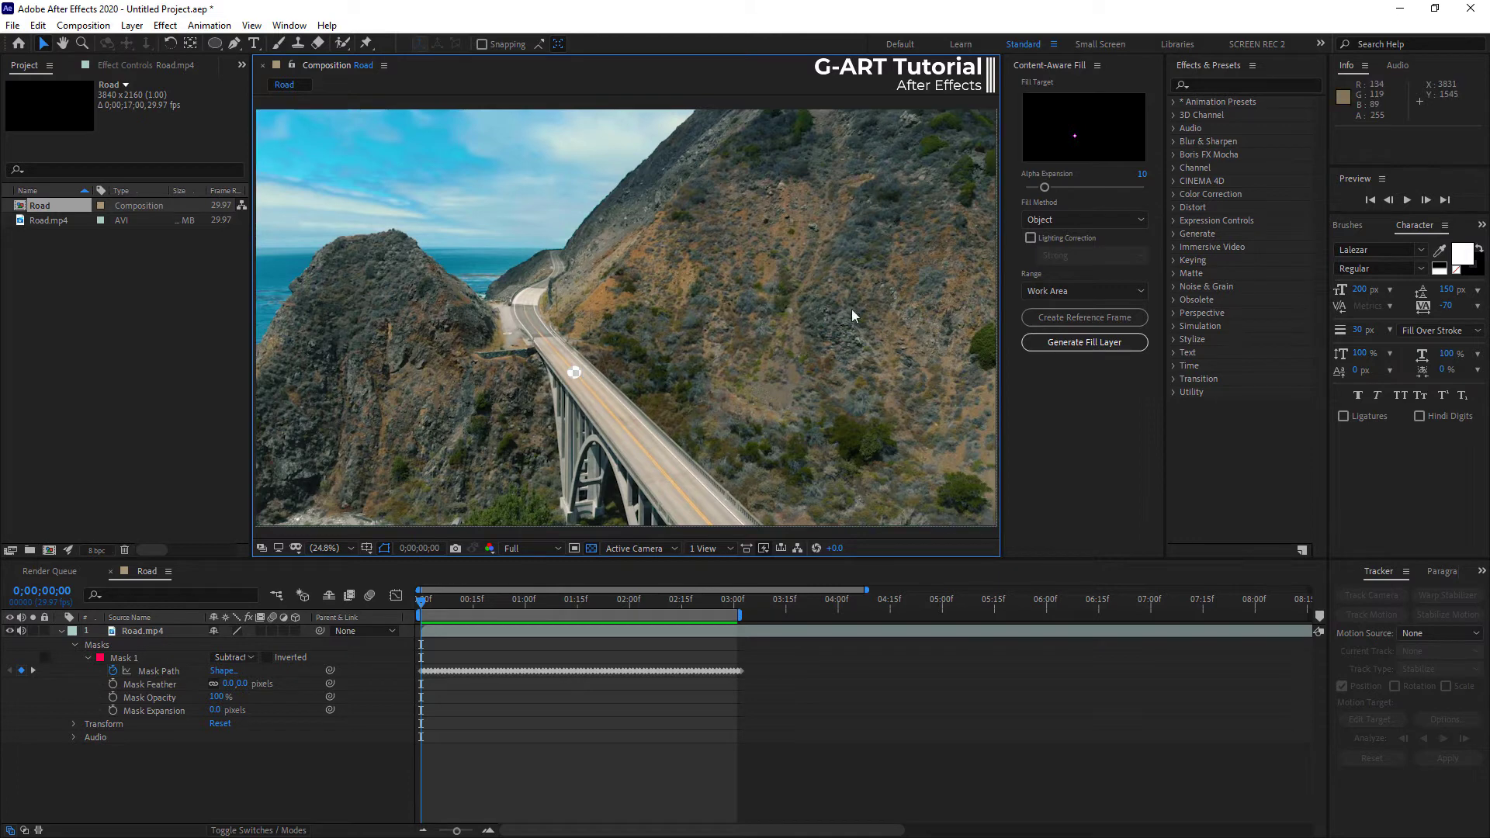
pyautogui.click(1407, 200)
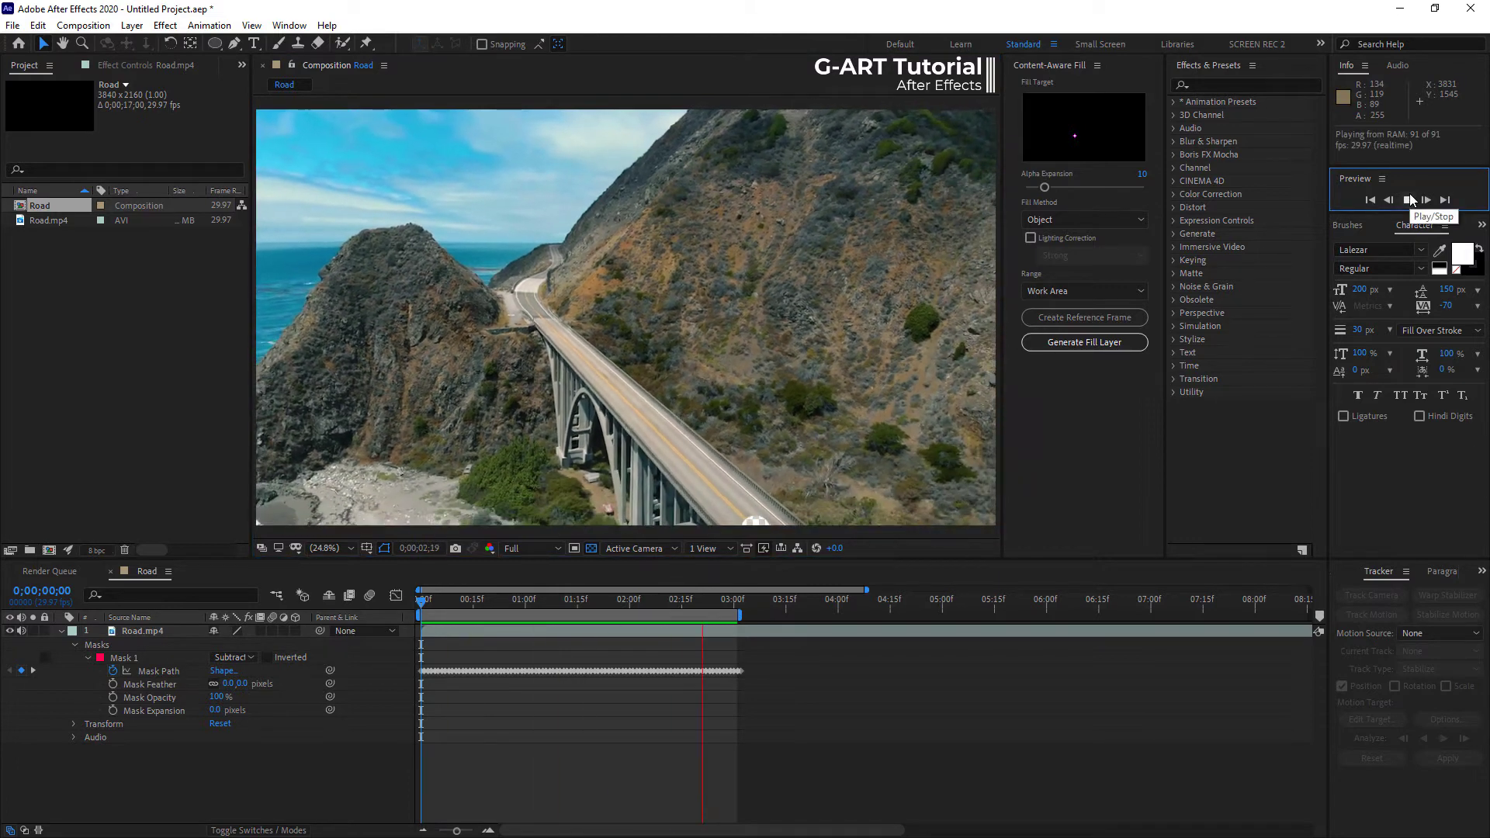
pyautogui.click(1408, 201)
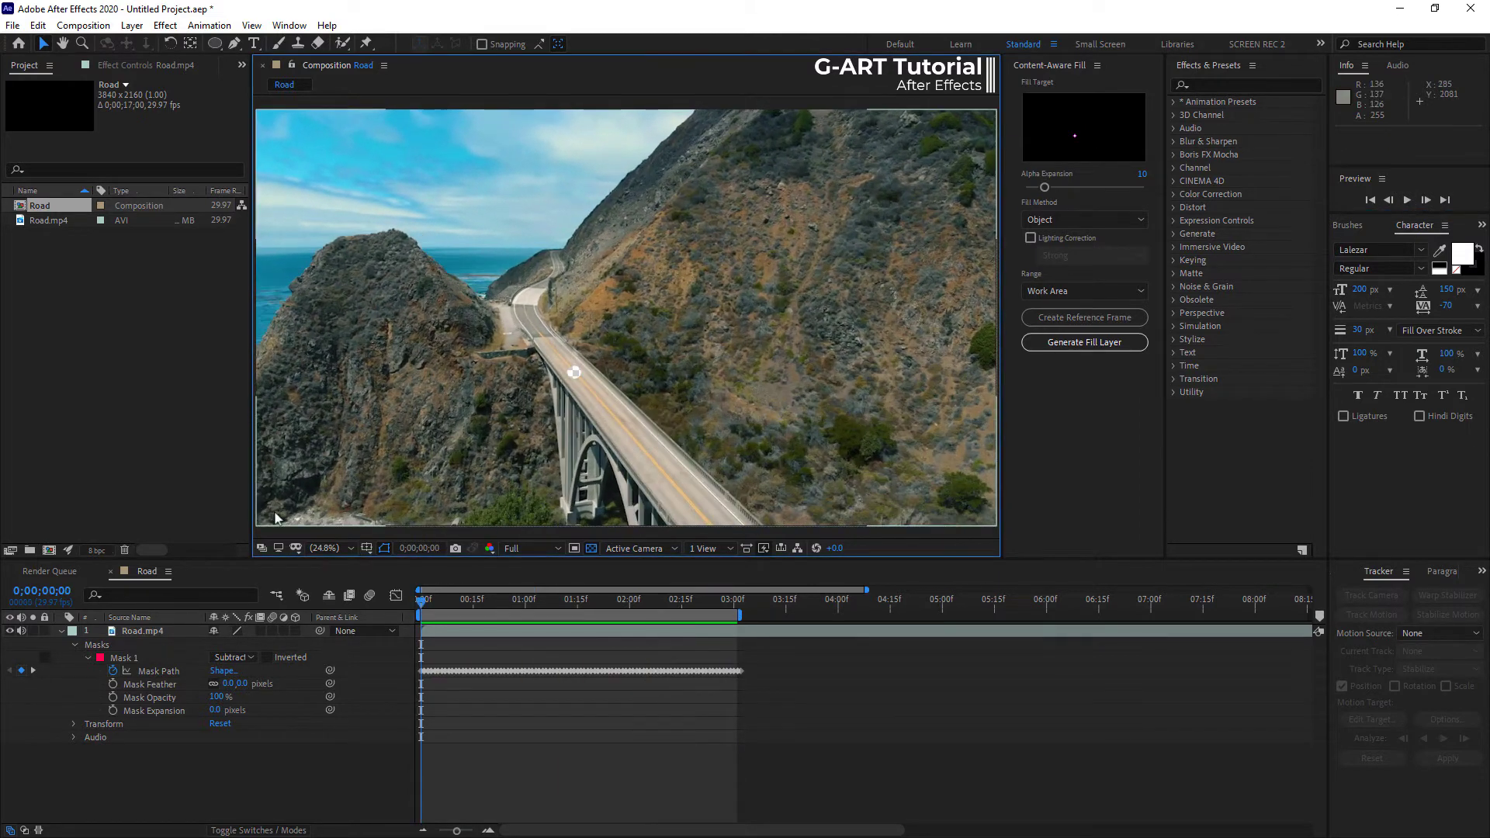
pyautogui.moveTo(1036, 93)
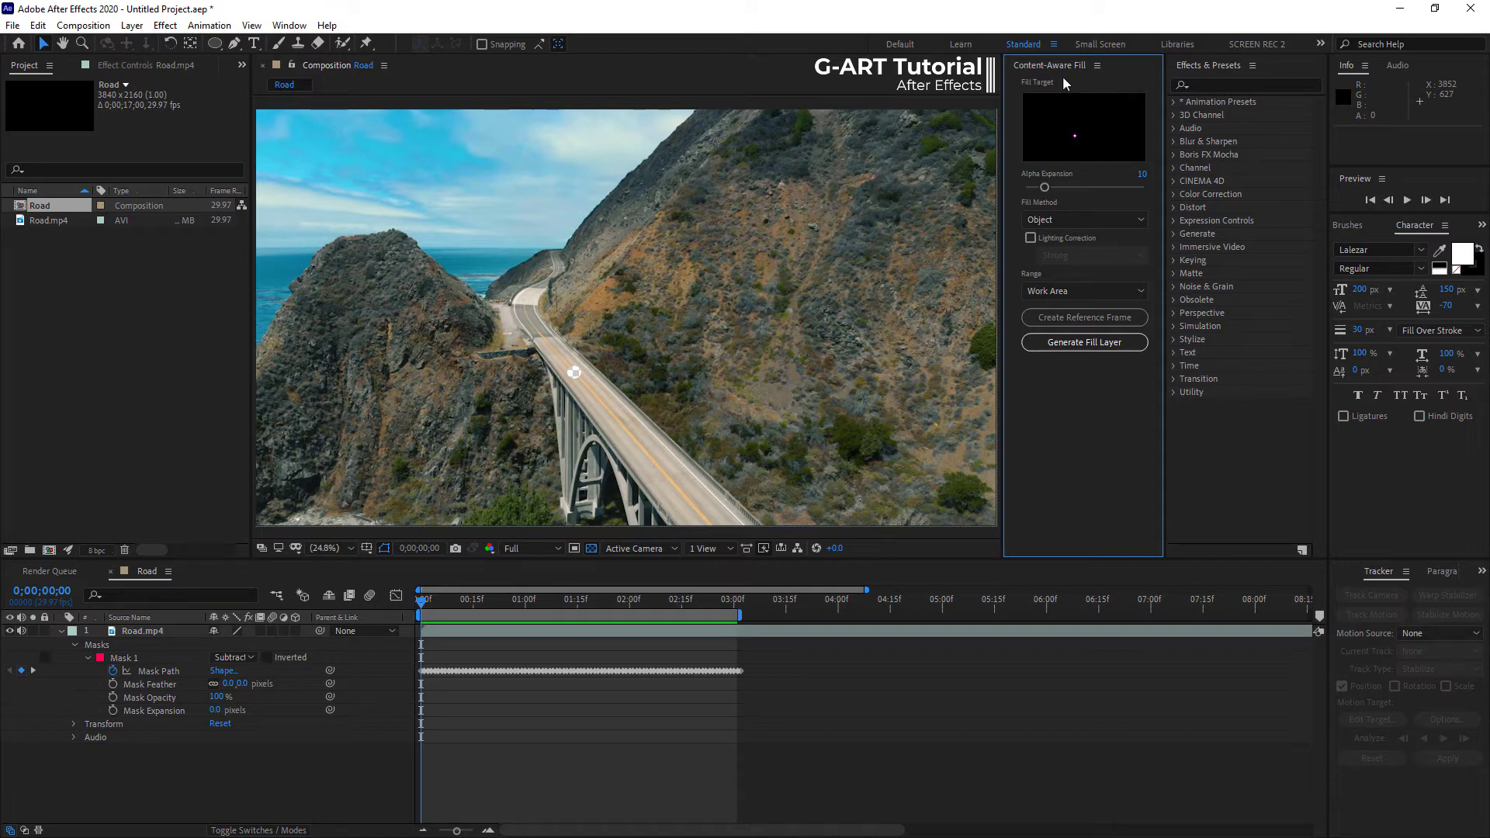
pyautogui.moveTo(1091, 141)
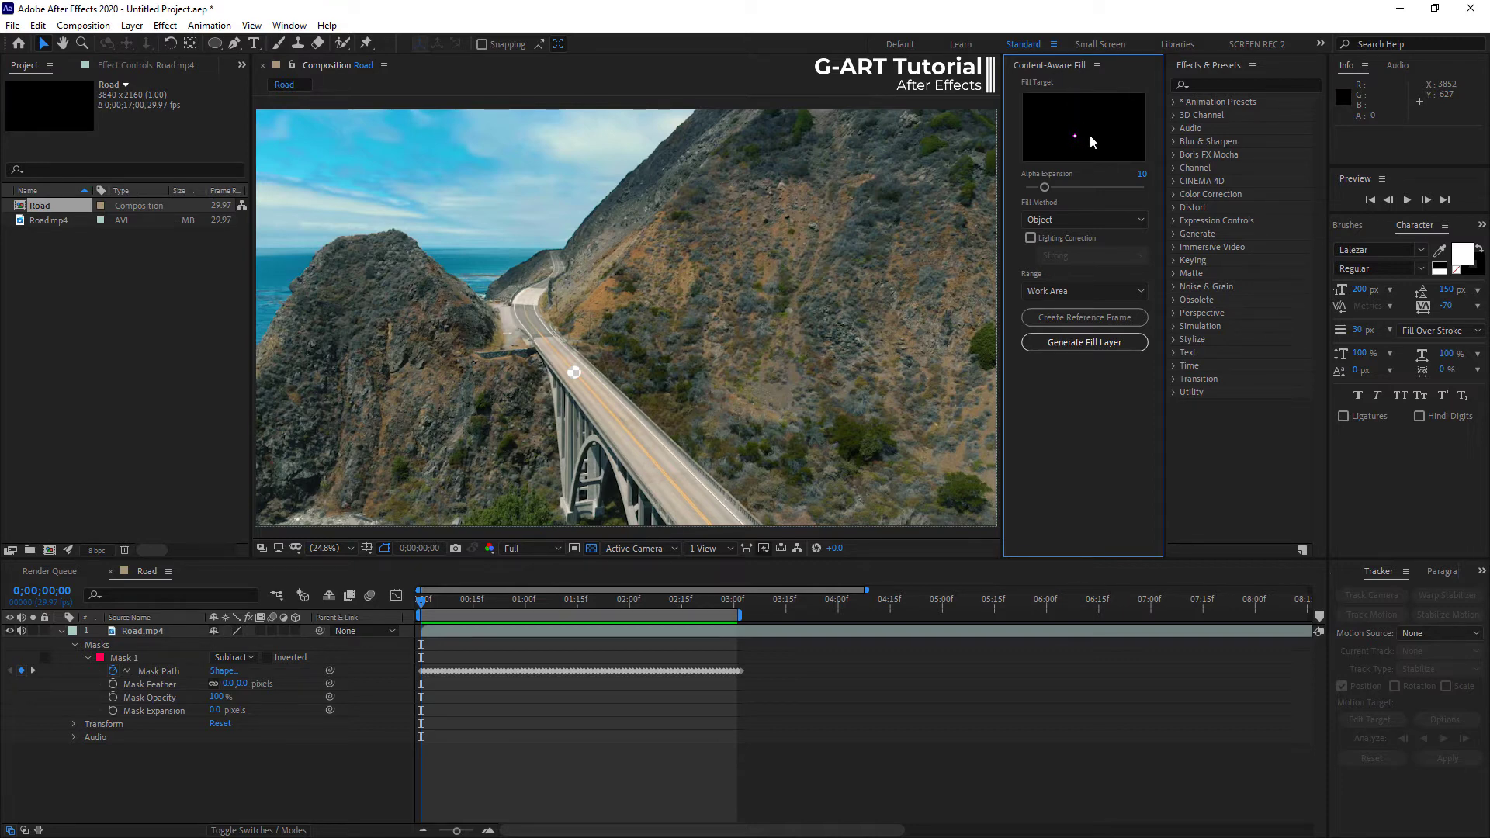
pyautogui.moveTo(589, 357)
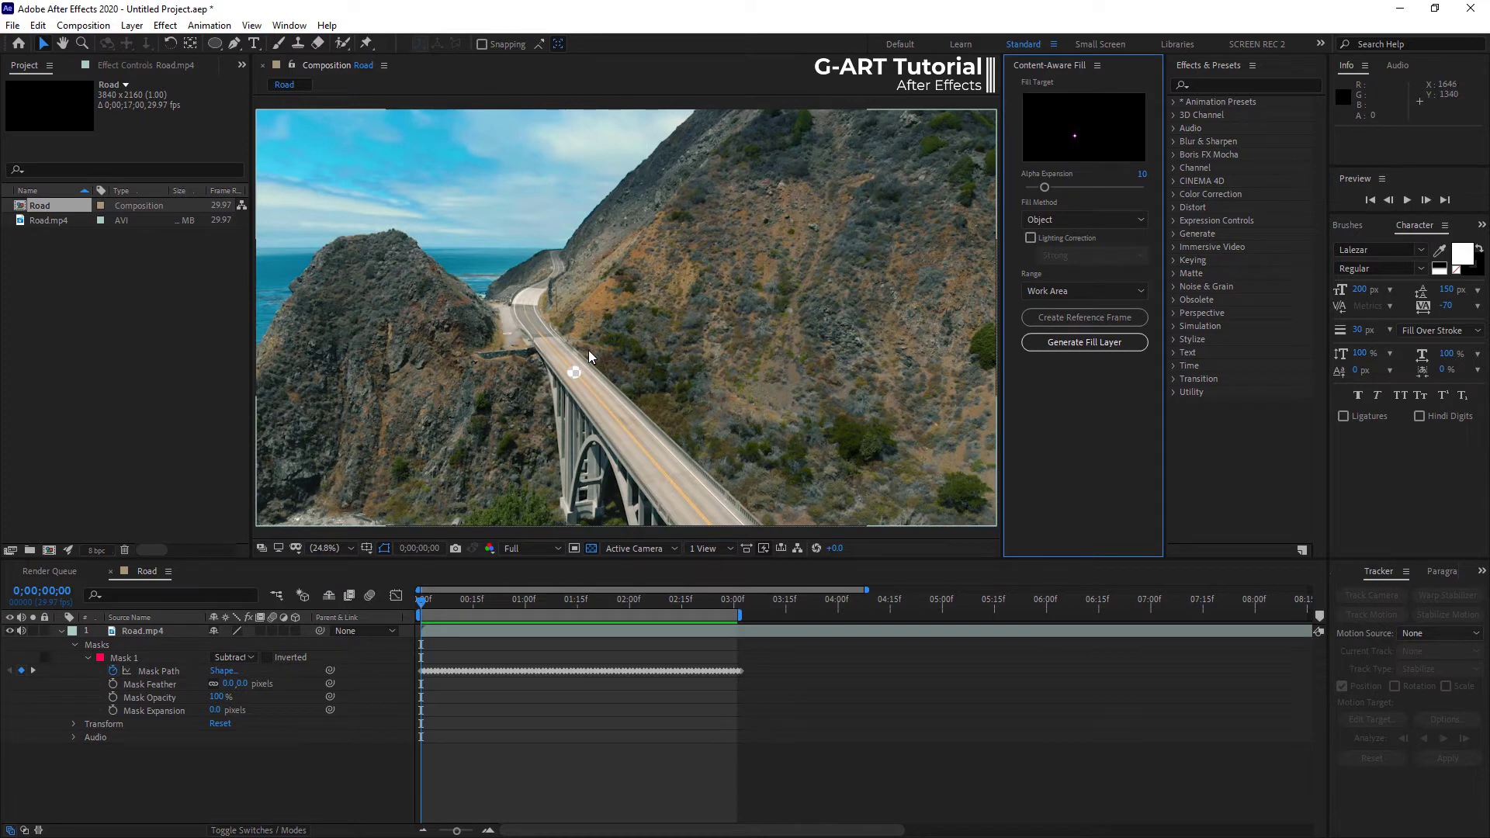
pyautogui.moveTo(1060, 157)
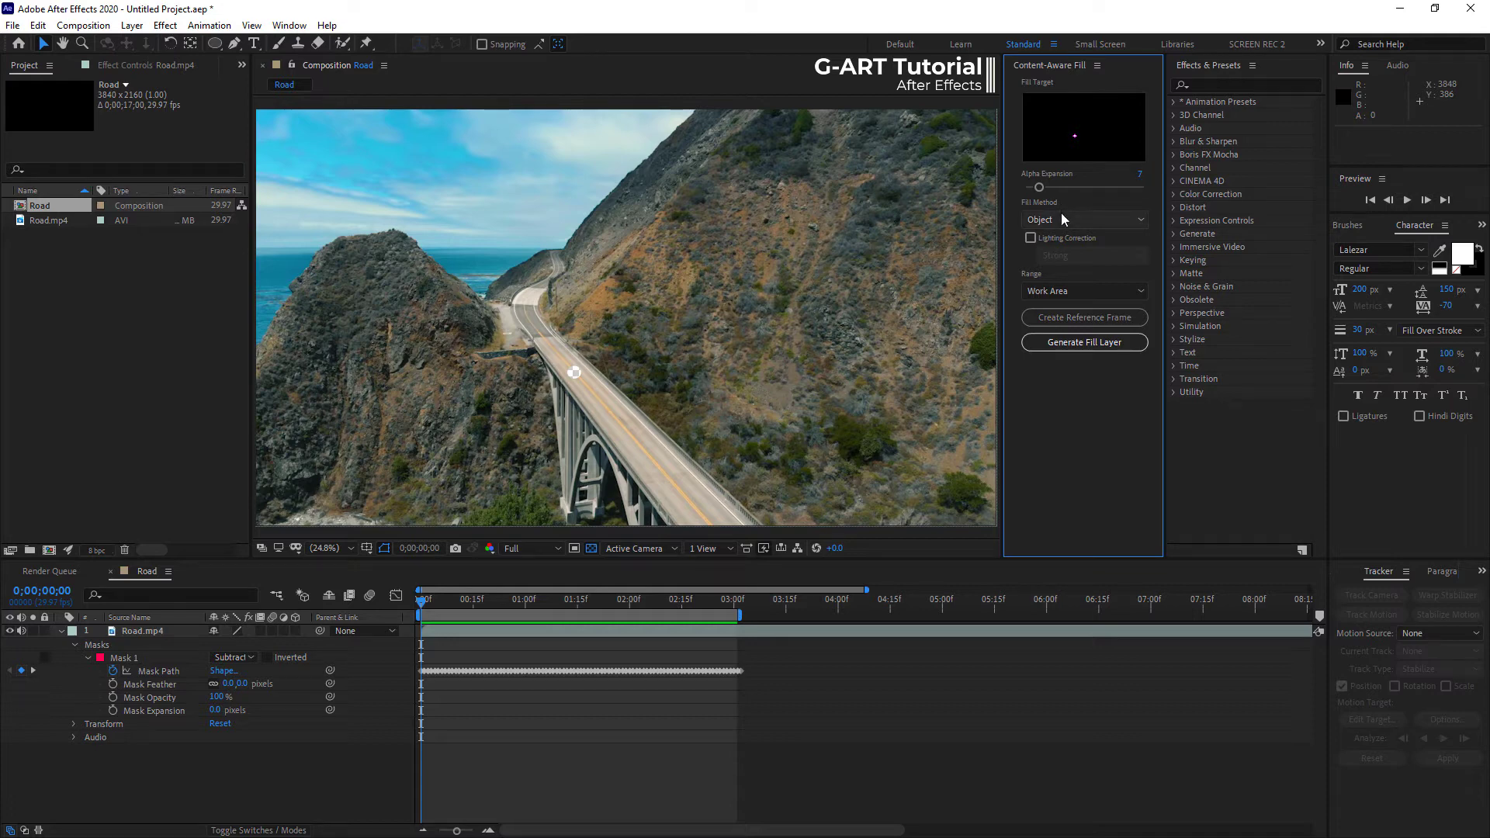
# Keep Object as the Content-Aware Fill method and generate the fill layer.
pyautogui.click(1084, 219)
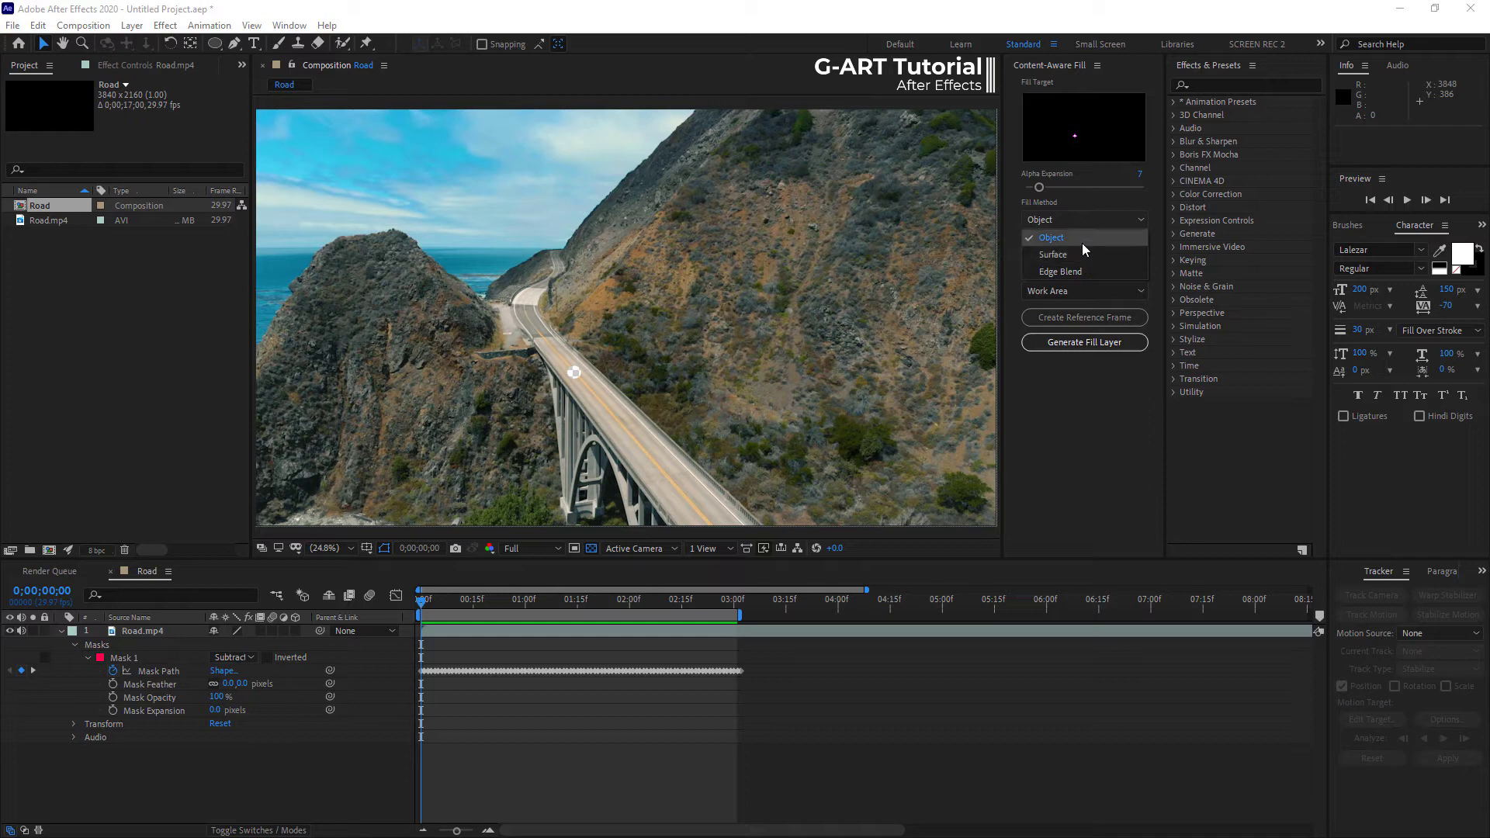
pyautogui.moveTo(1079, 247)
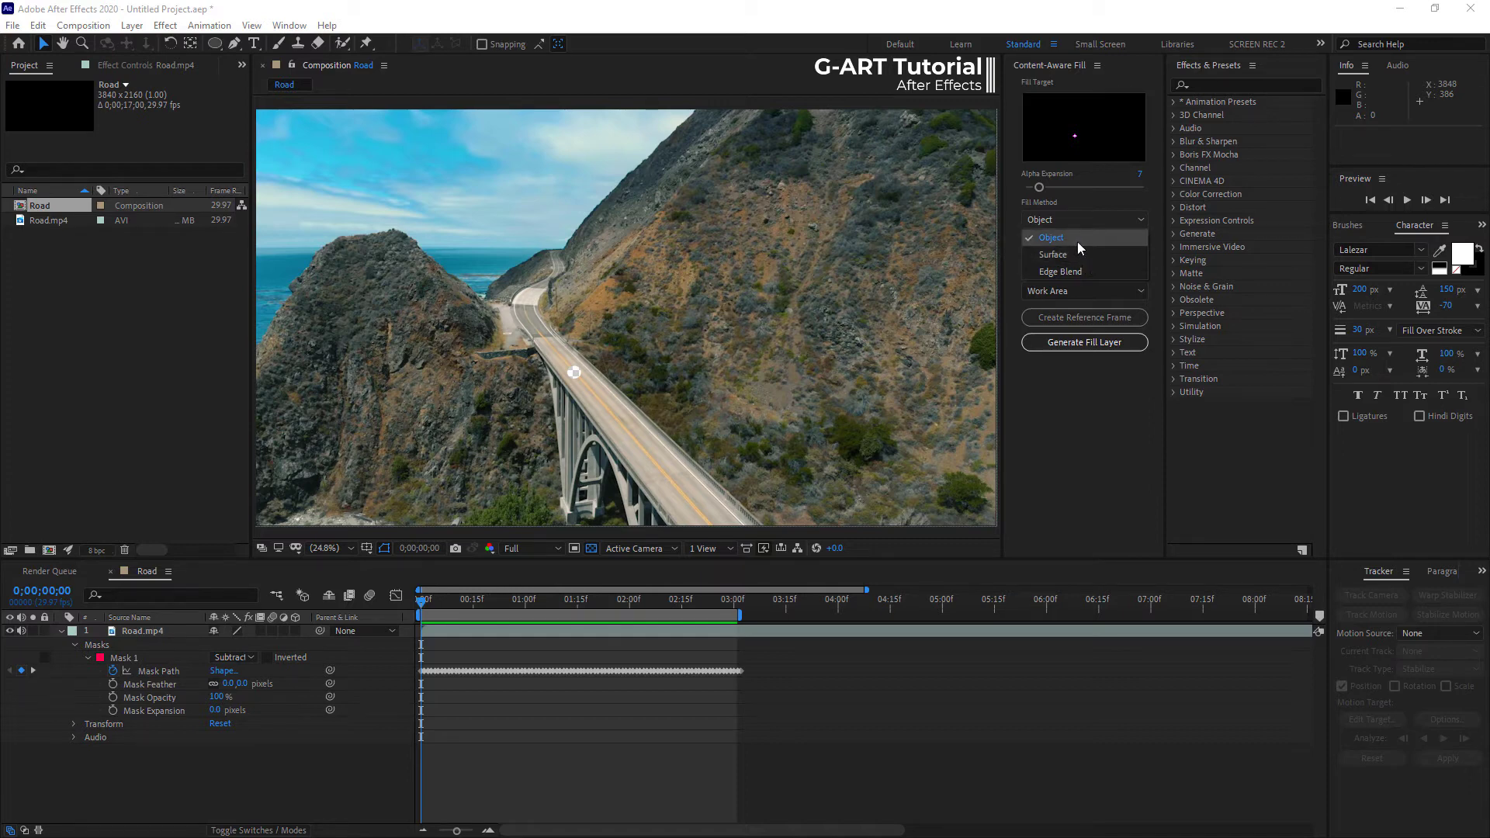
pyautogui.click(1051, 237)
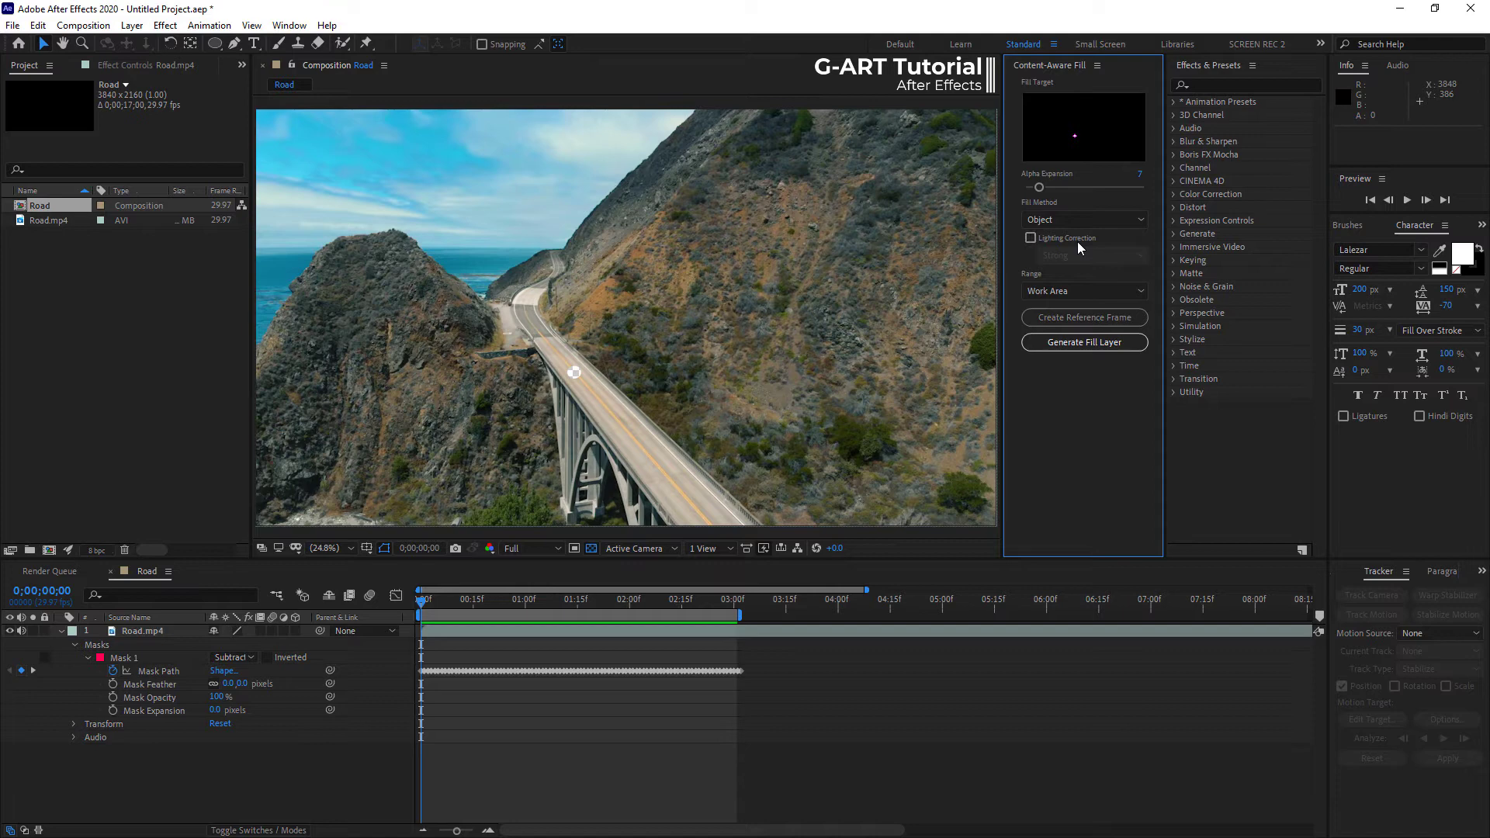
pyautogui.moveTo(1056, 293)
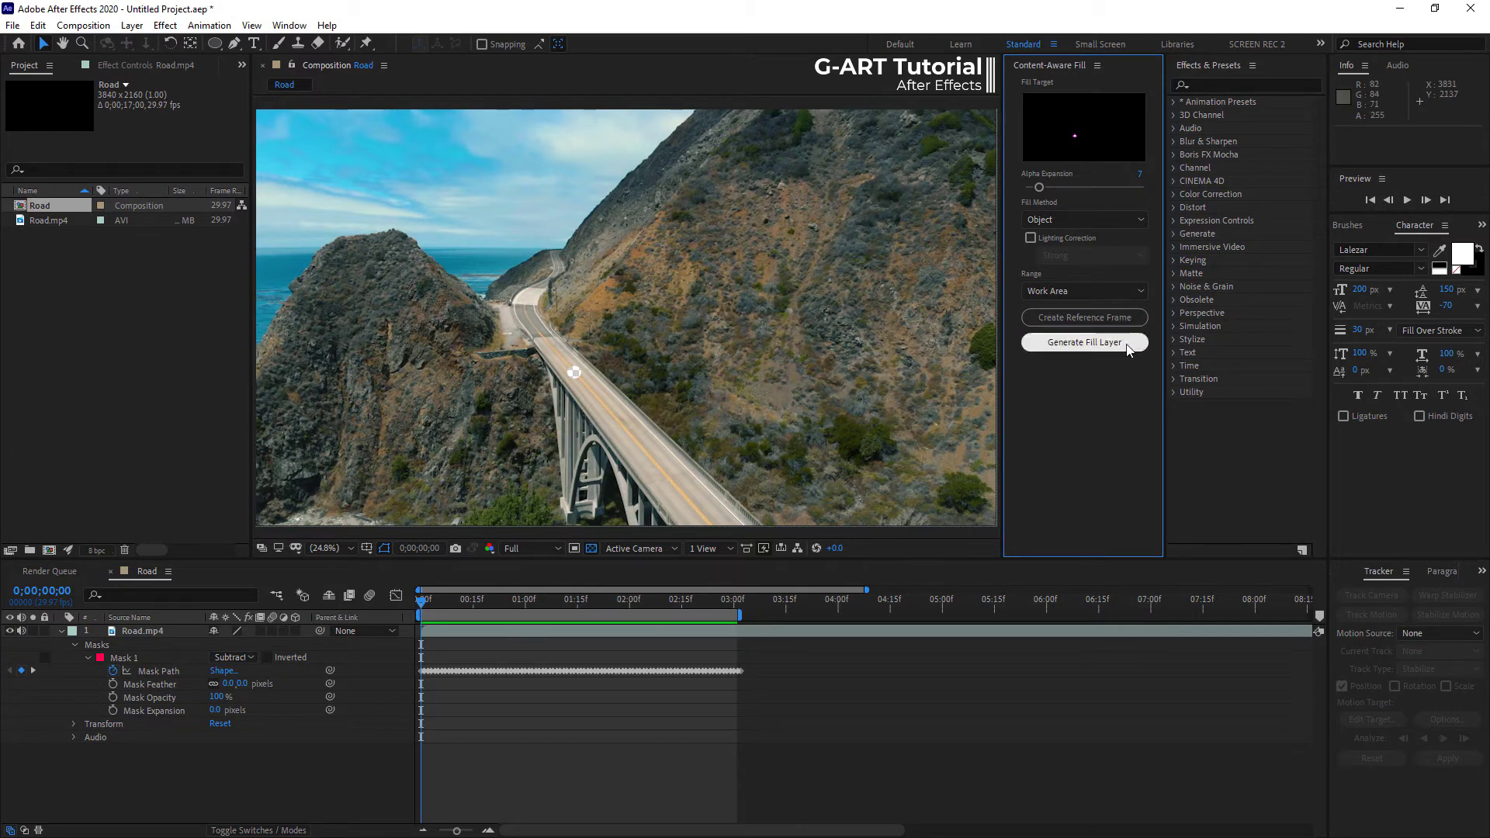
pyautogui.click(1084, 341)
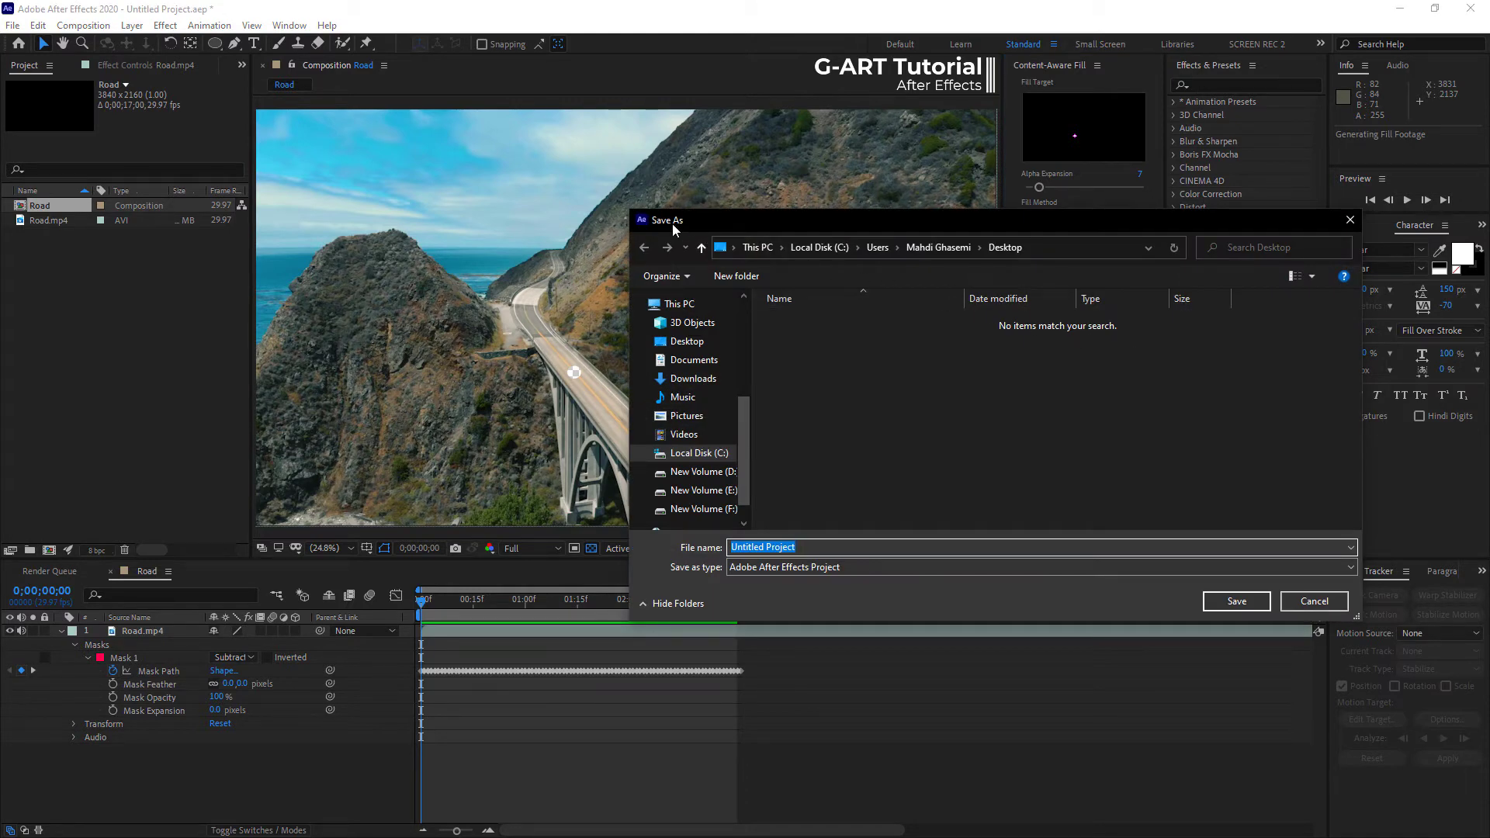
# Save the project to the Desktop as Content Aware Fill so the Fill layer renders above Road.mp4.
pyautogui.click(686, 342)
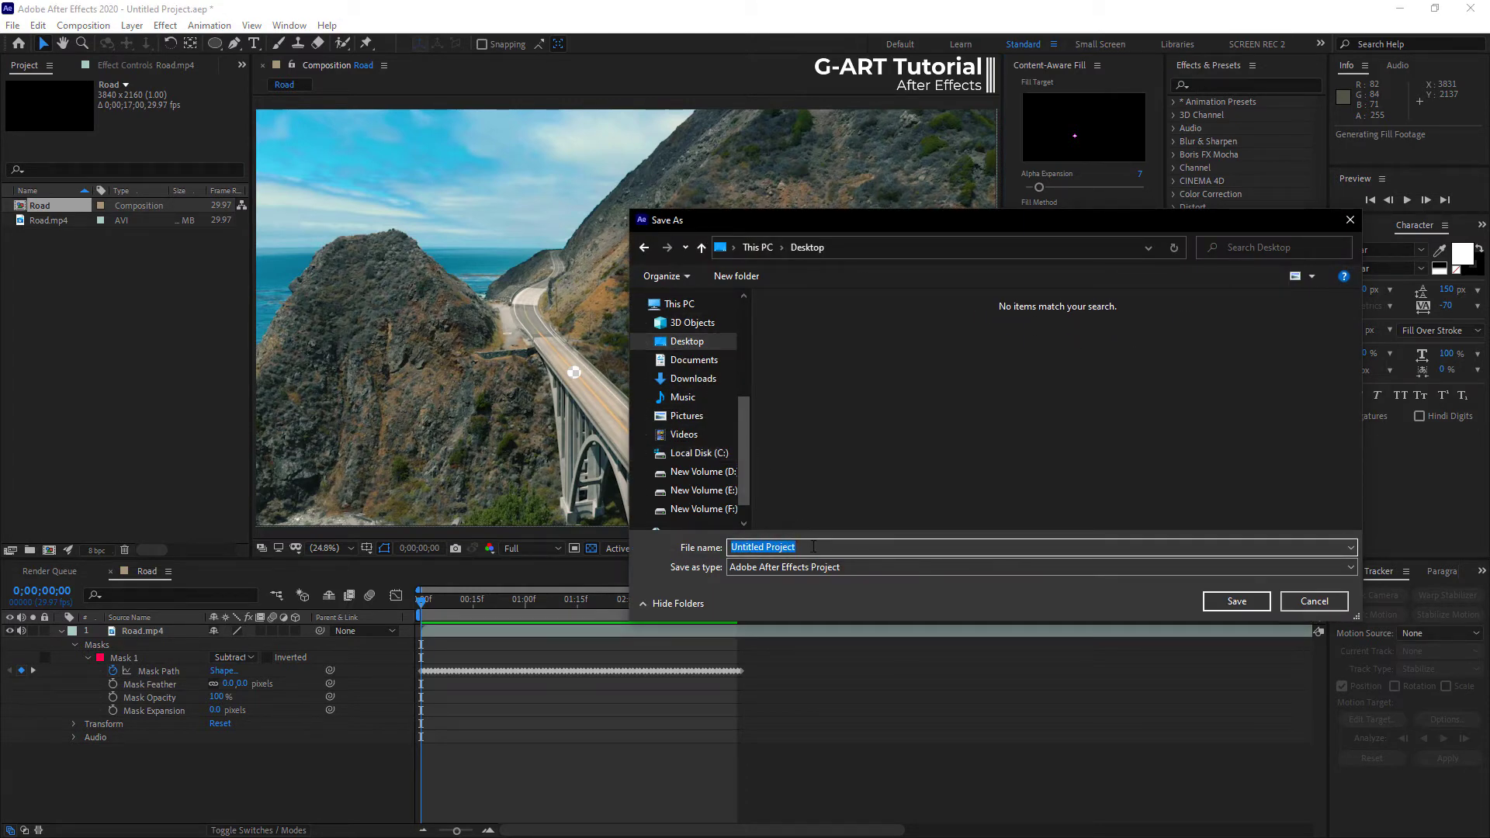
pyautogui.write('Content Aware')
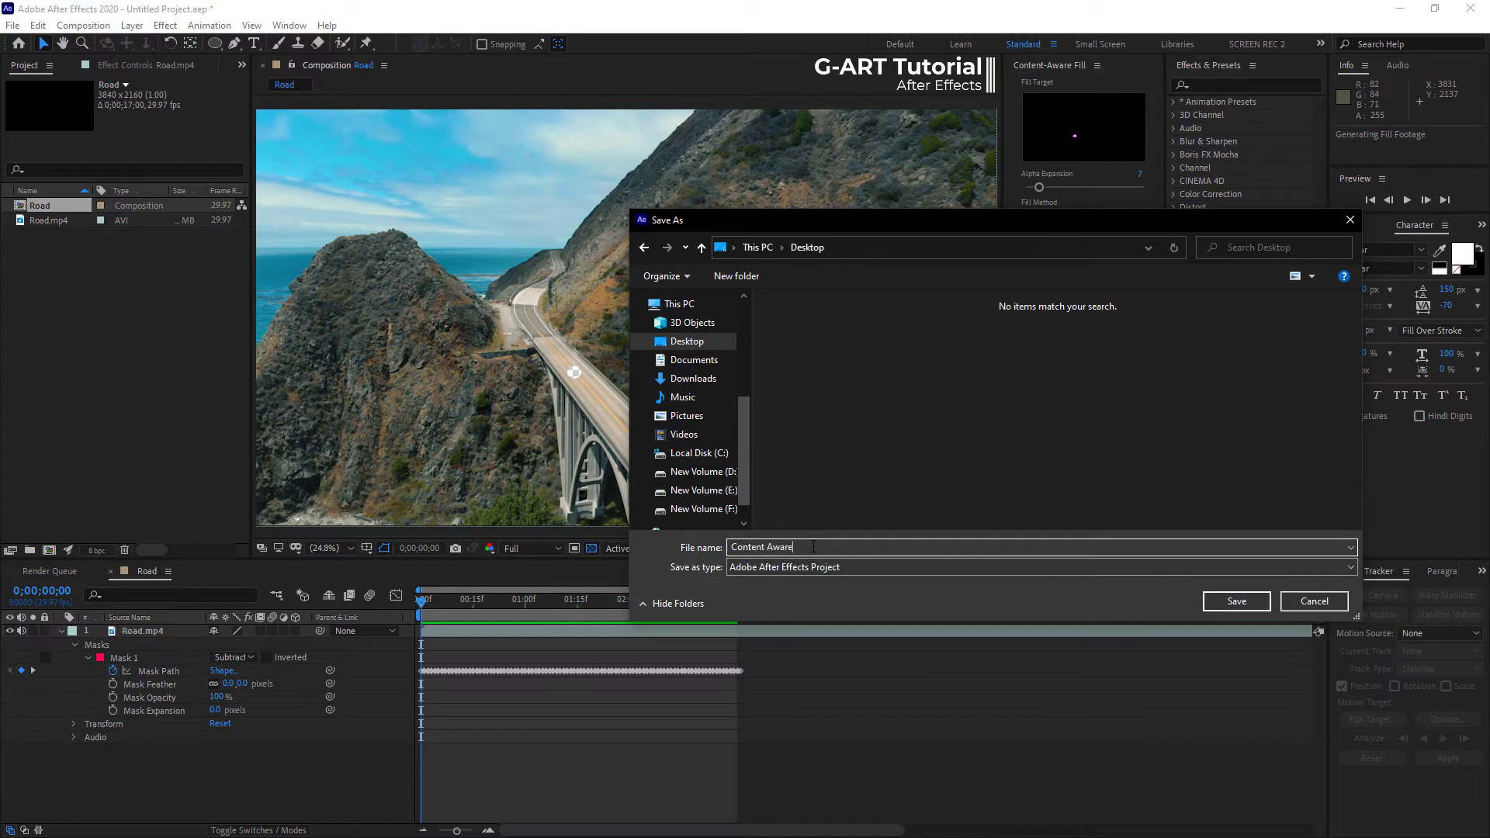
pyautogui.click(1234, 600)
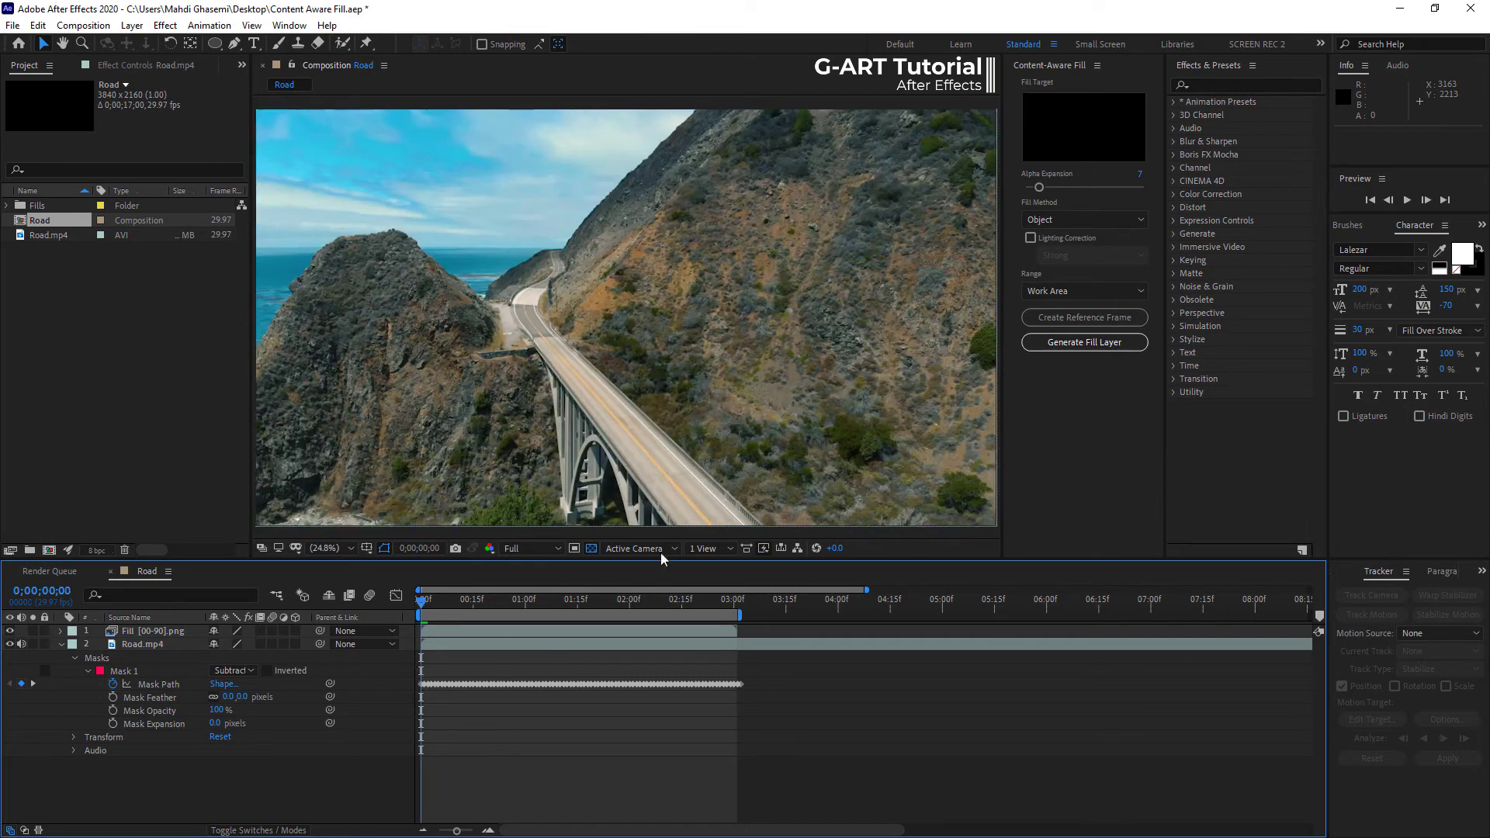
pyautogui.click(1407, 200)
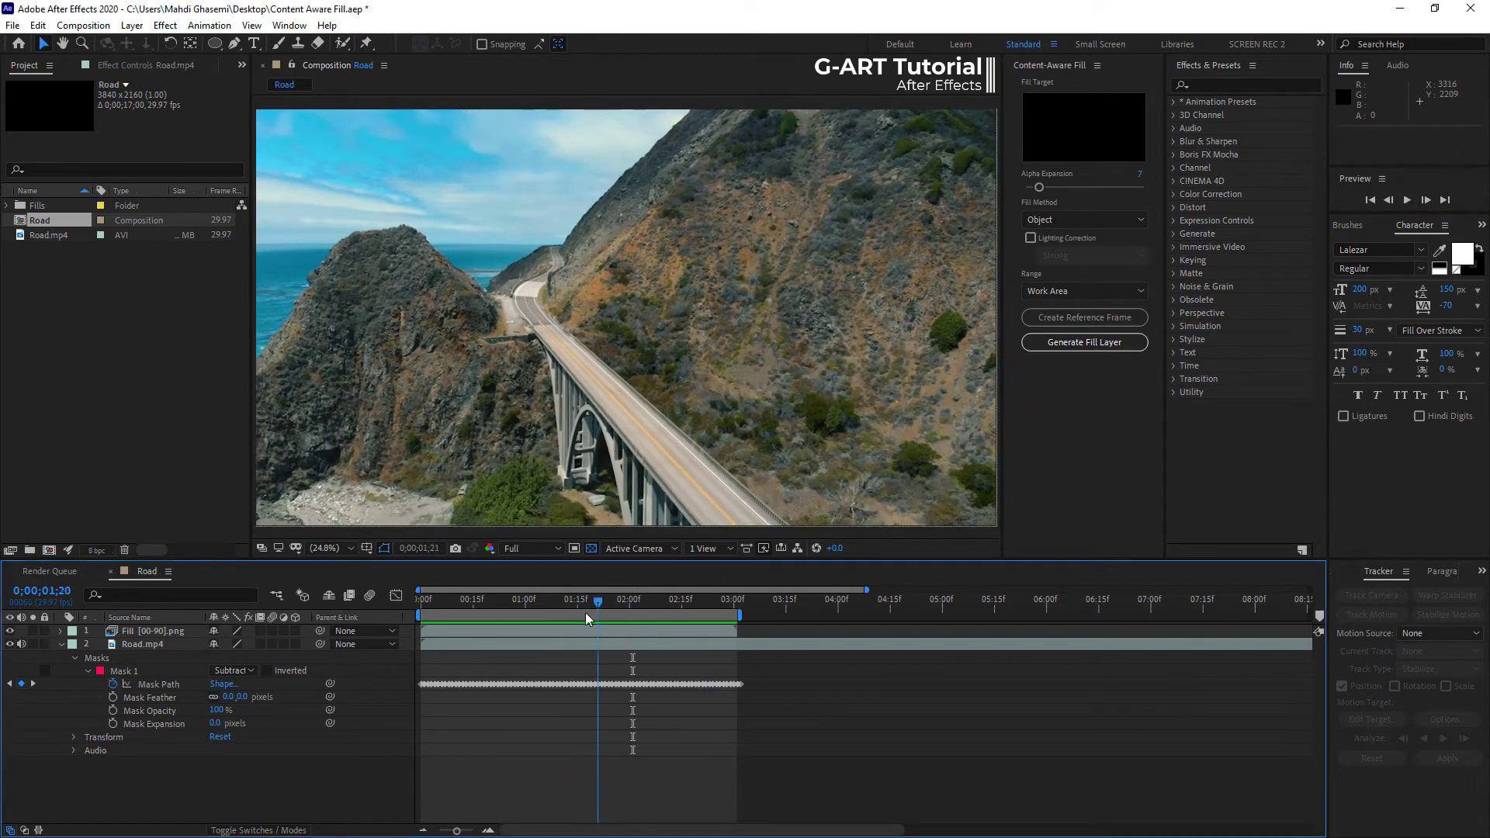
pyautogui.click(466, 600)
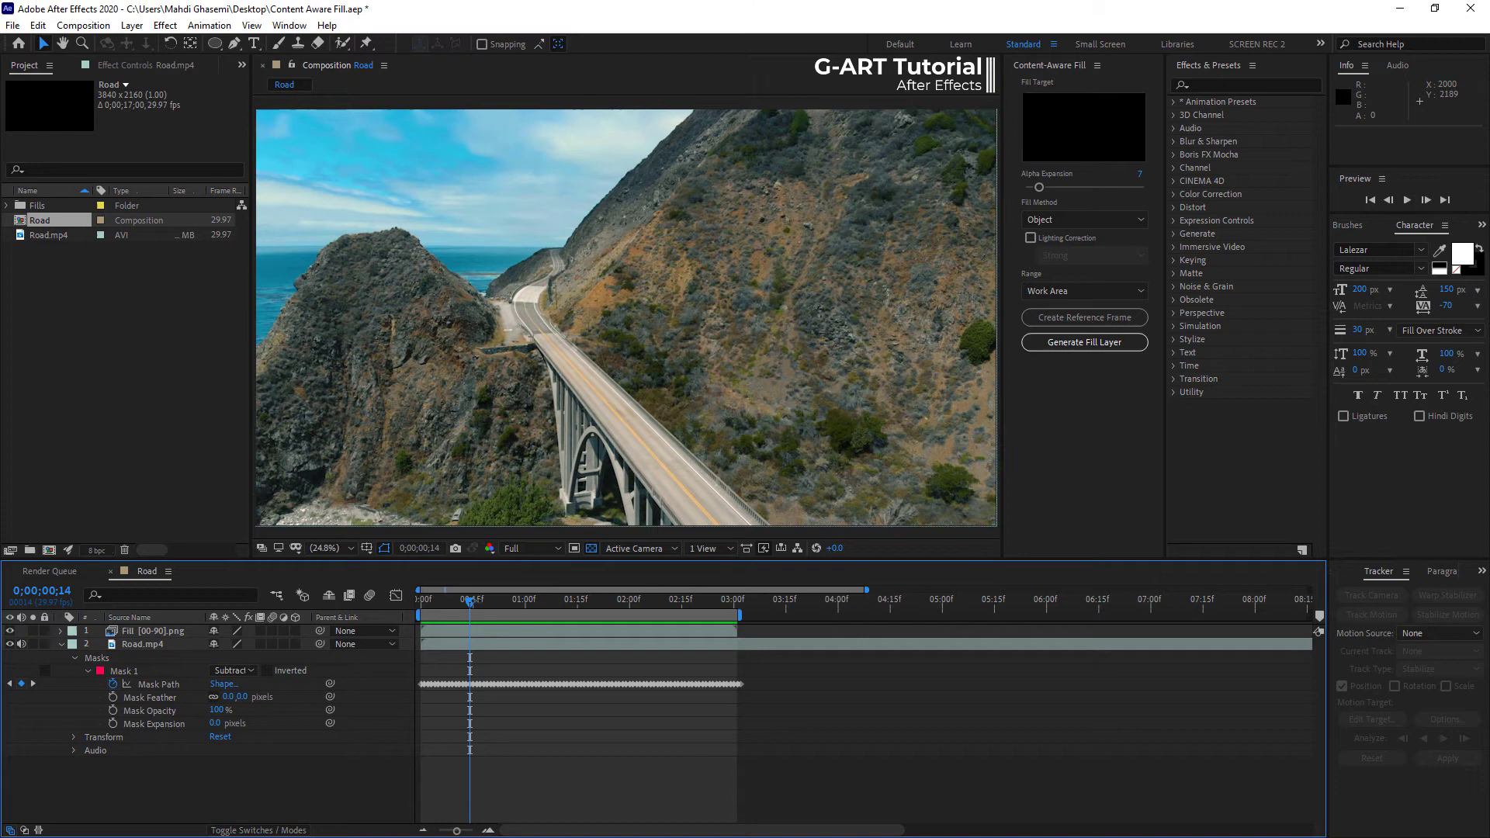
# Solo the Fill layer over black instead of the transparency grid and play back its moving patch.
pyautogui.click(420, 600)
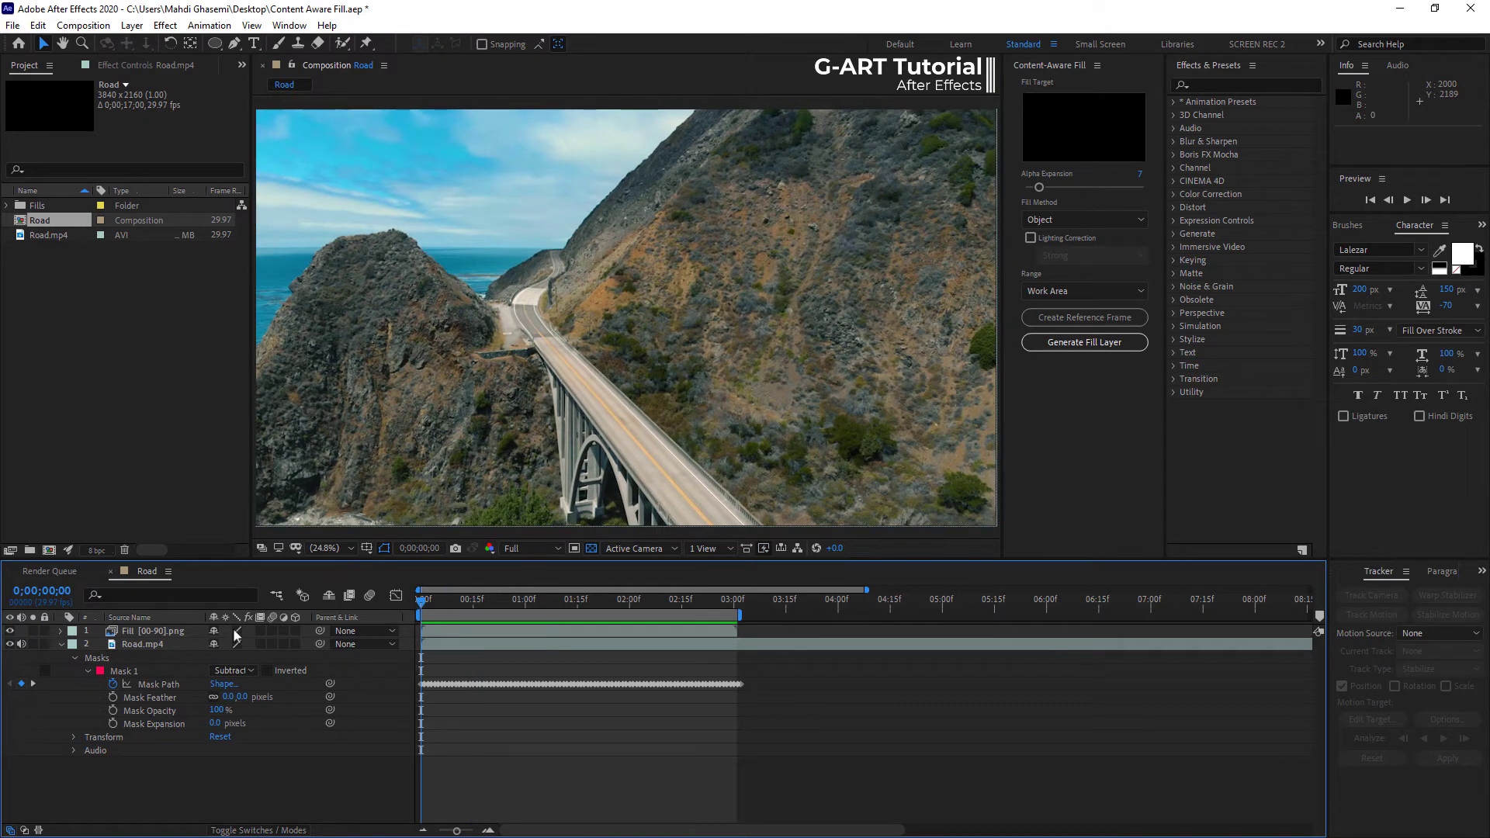
pyautogui.click(10, 643)
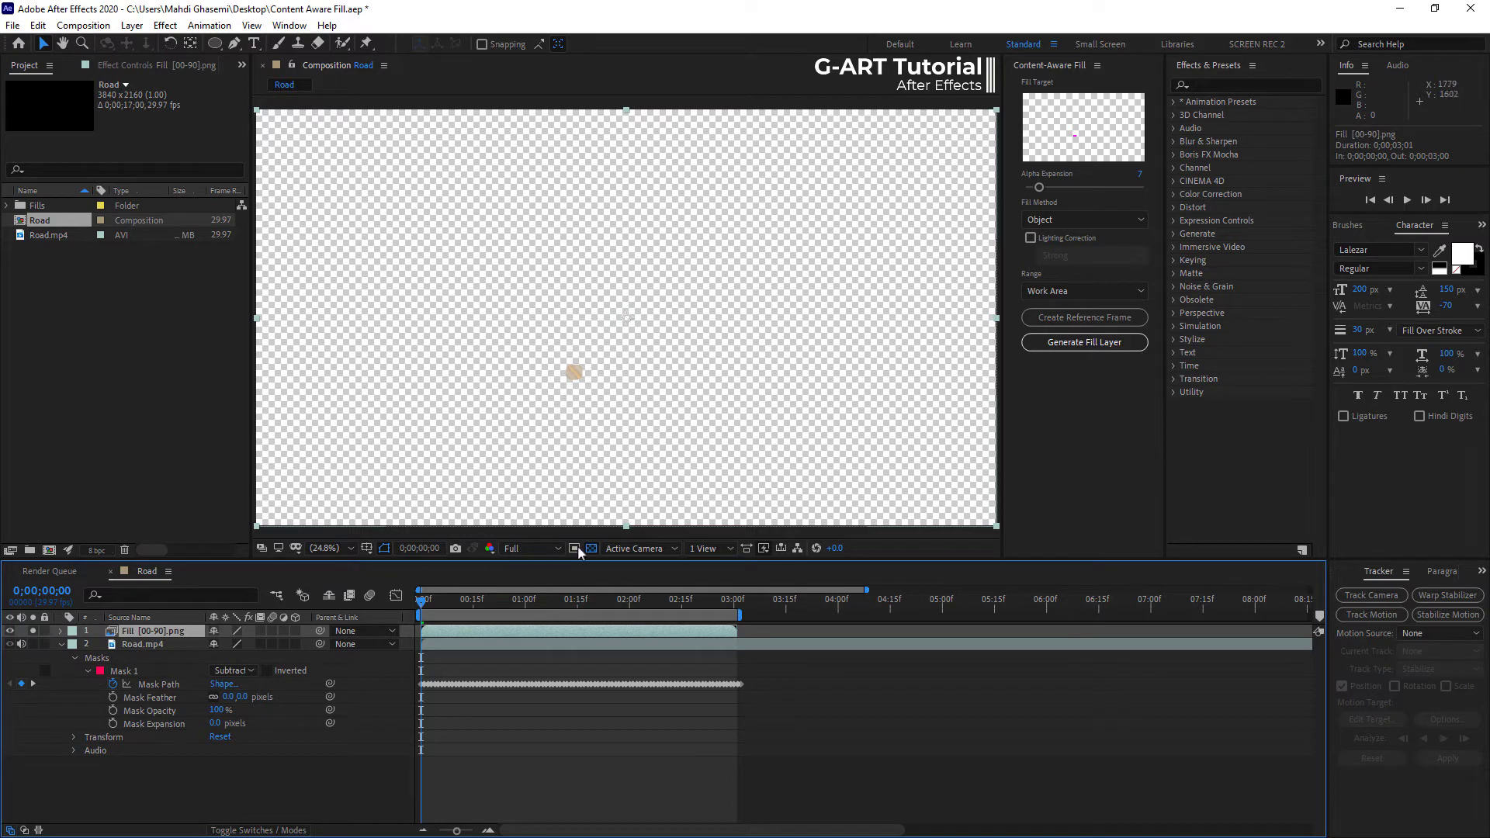
pyautogui.click(575, 548)
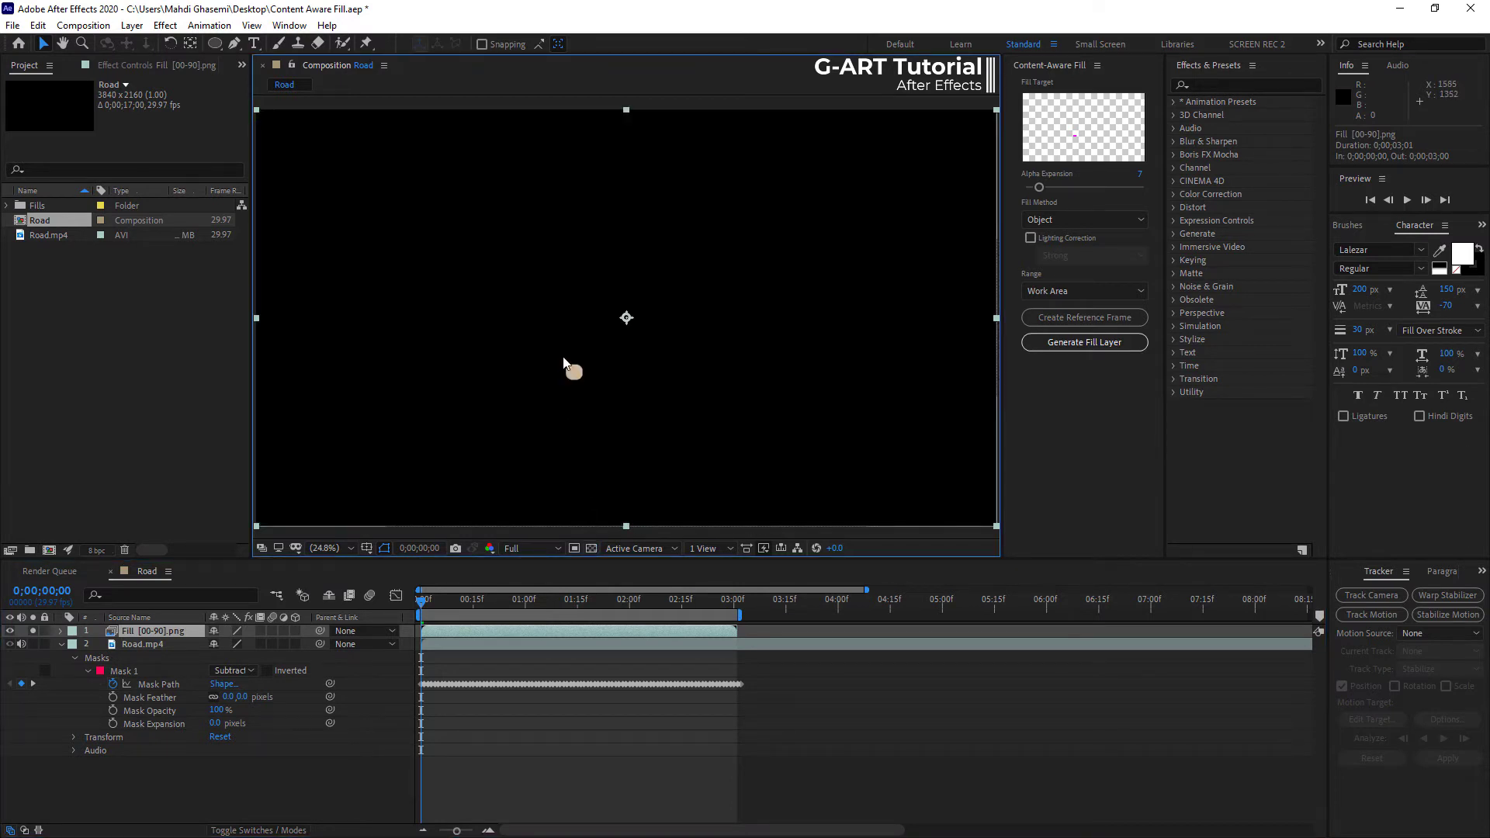
pyautogui.click(1408, 201)
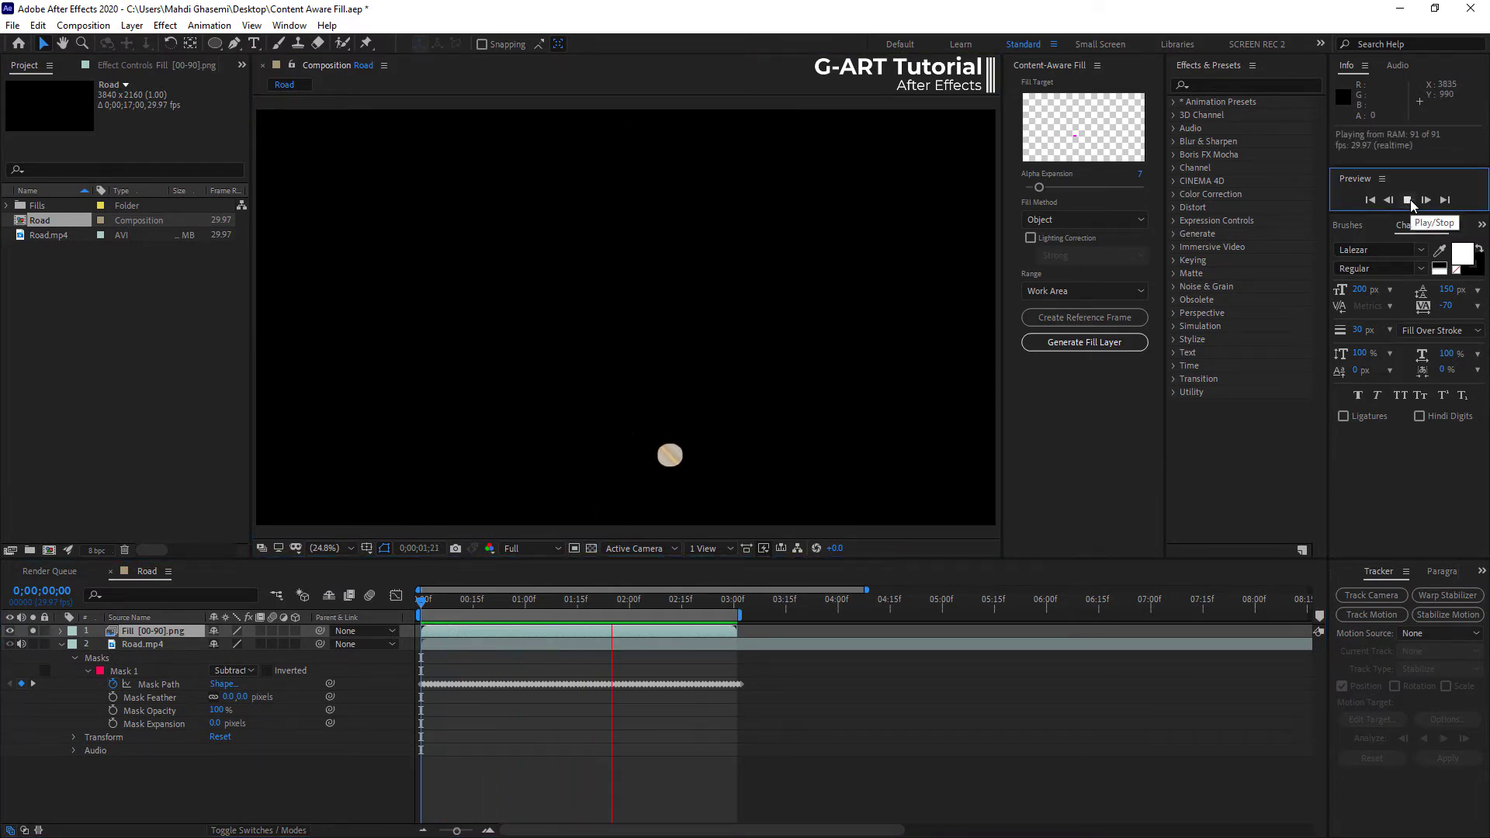
pyautogui.click(1407, 200)
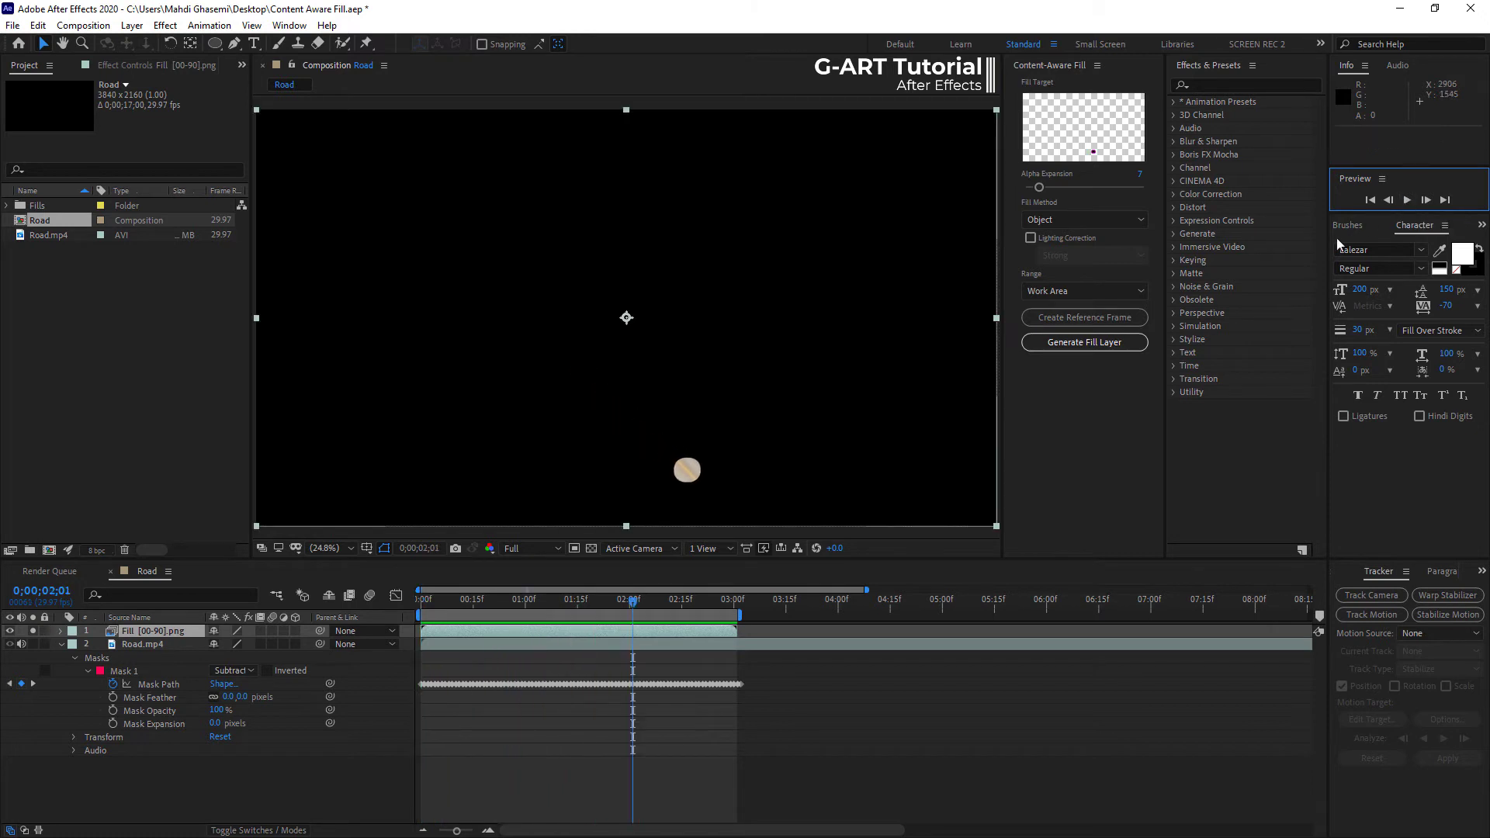
pyautogui.click(418, 599)
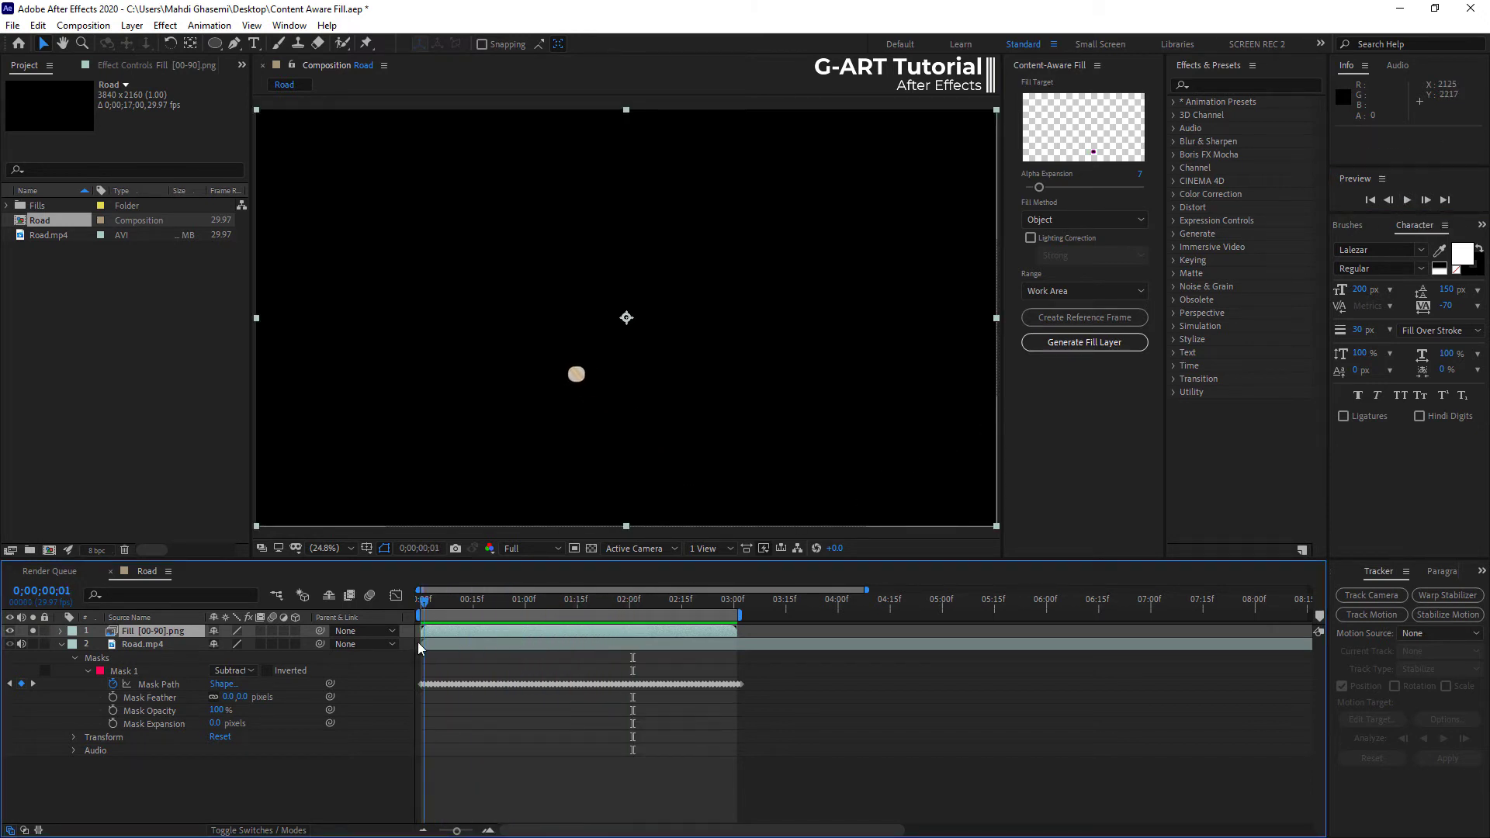
# Reveal the Fill layer's image sequence folder in Explorer from its context menu.
pyautogui.rightClick(152, 631)
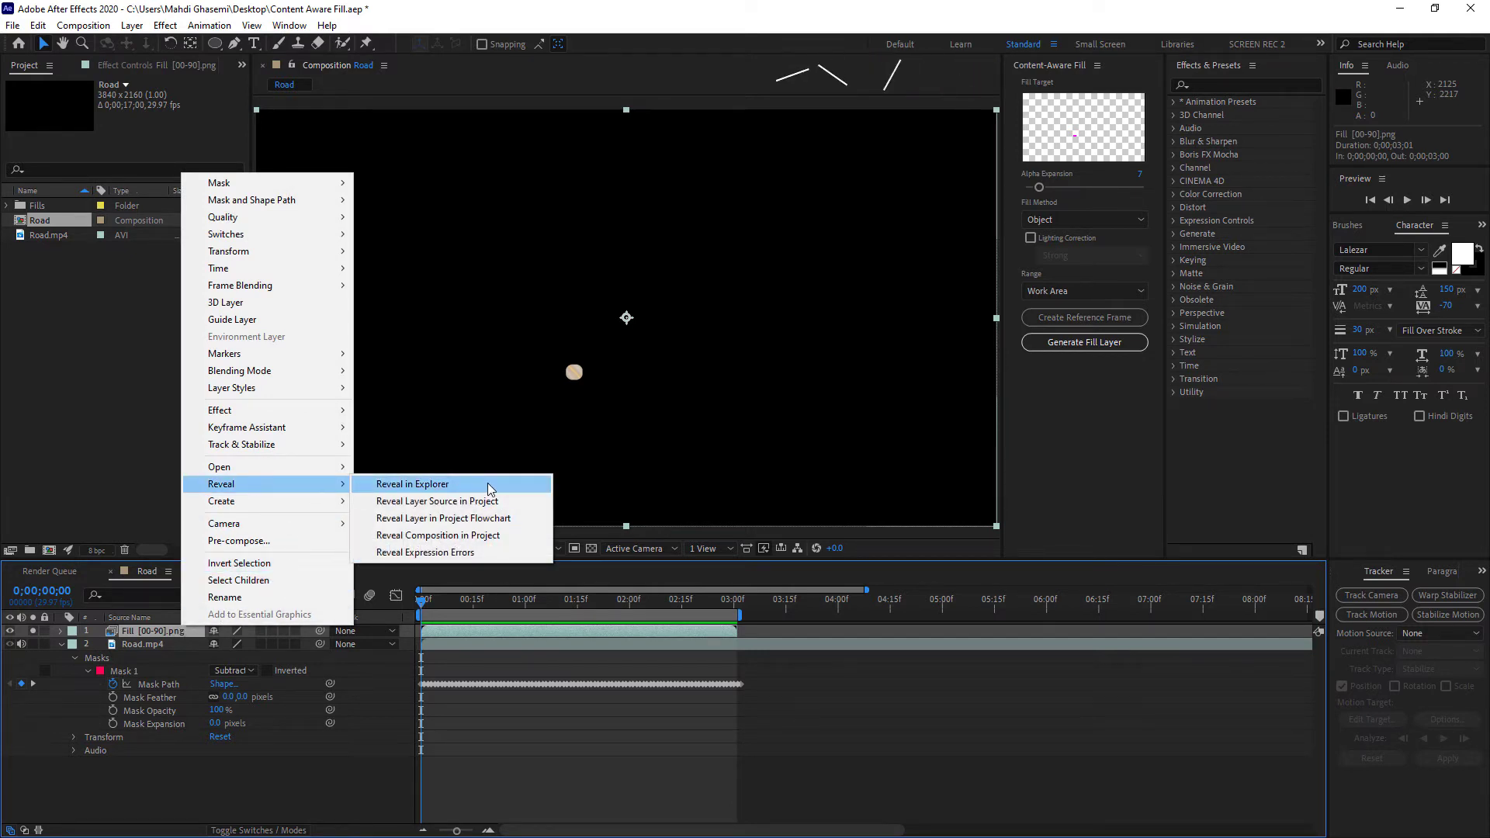
pyautogui.click(411, 484)
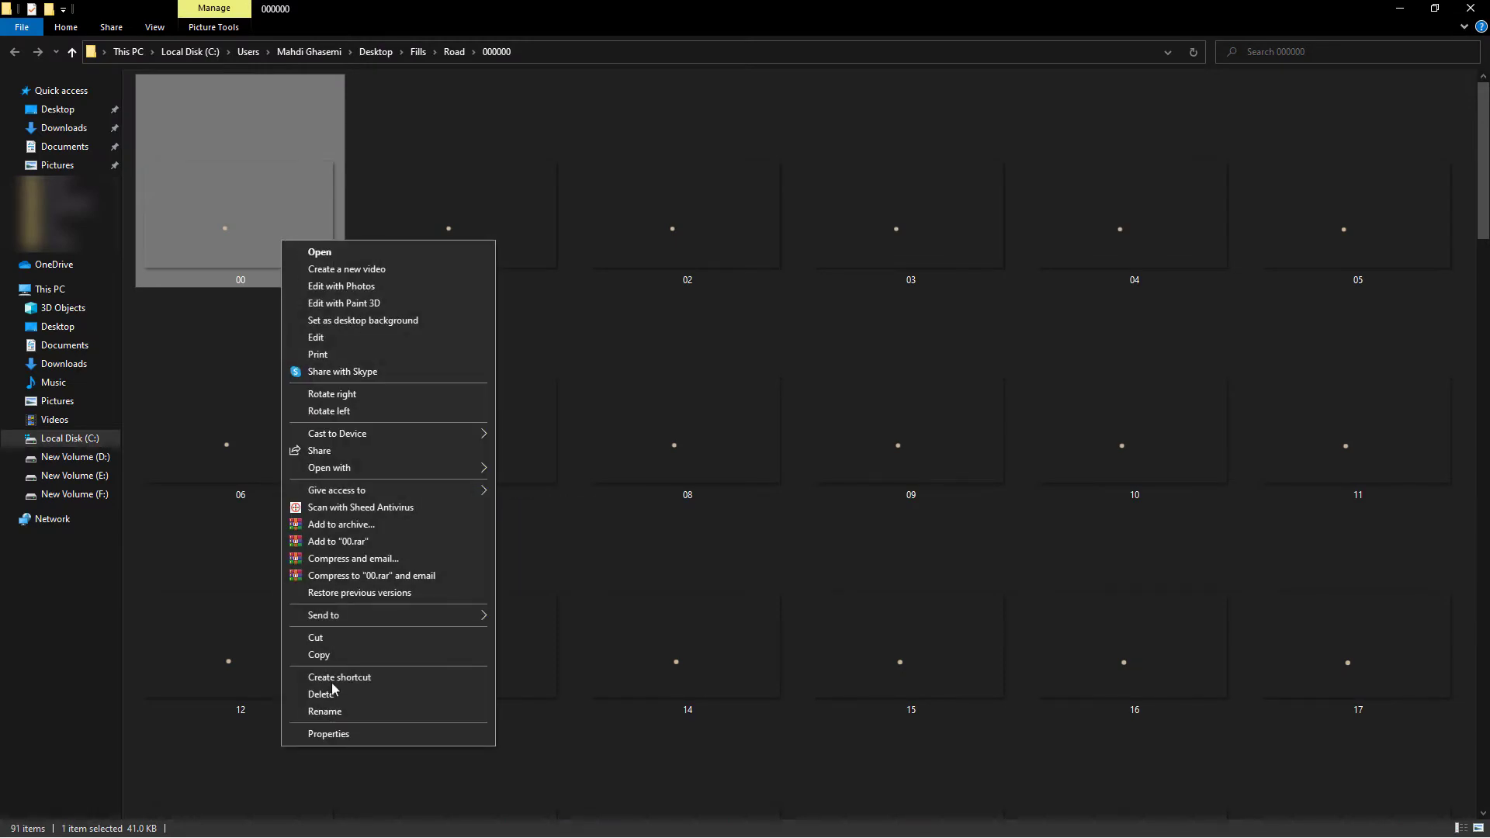
# Browse the Fills\Road\000000 folder of generated fill frames in File Explorer.
pyautogui.click(327, 734)
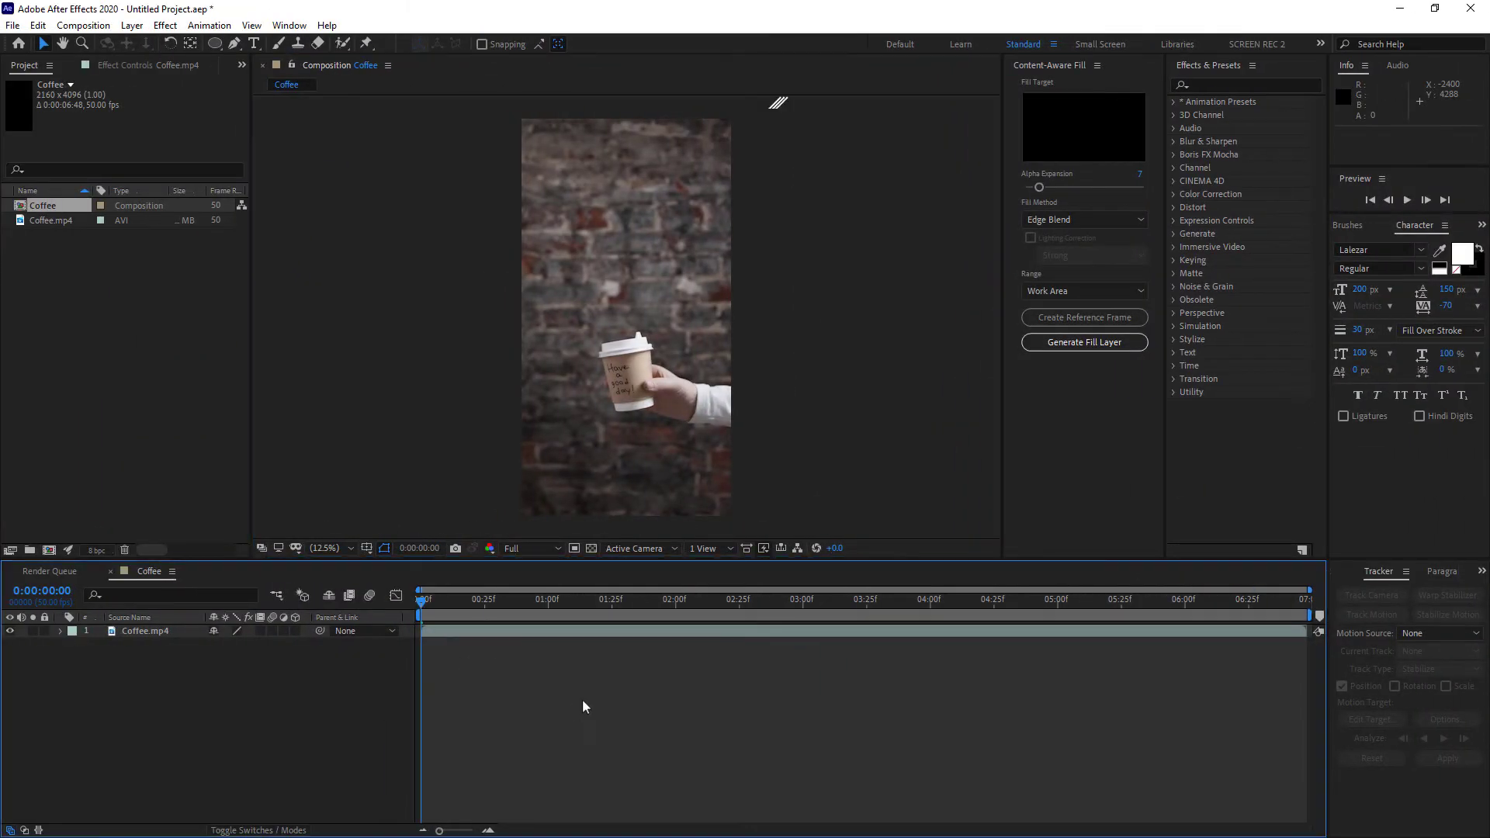
pyautogui.click(1407, 200)
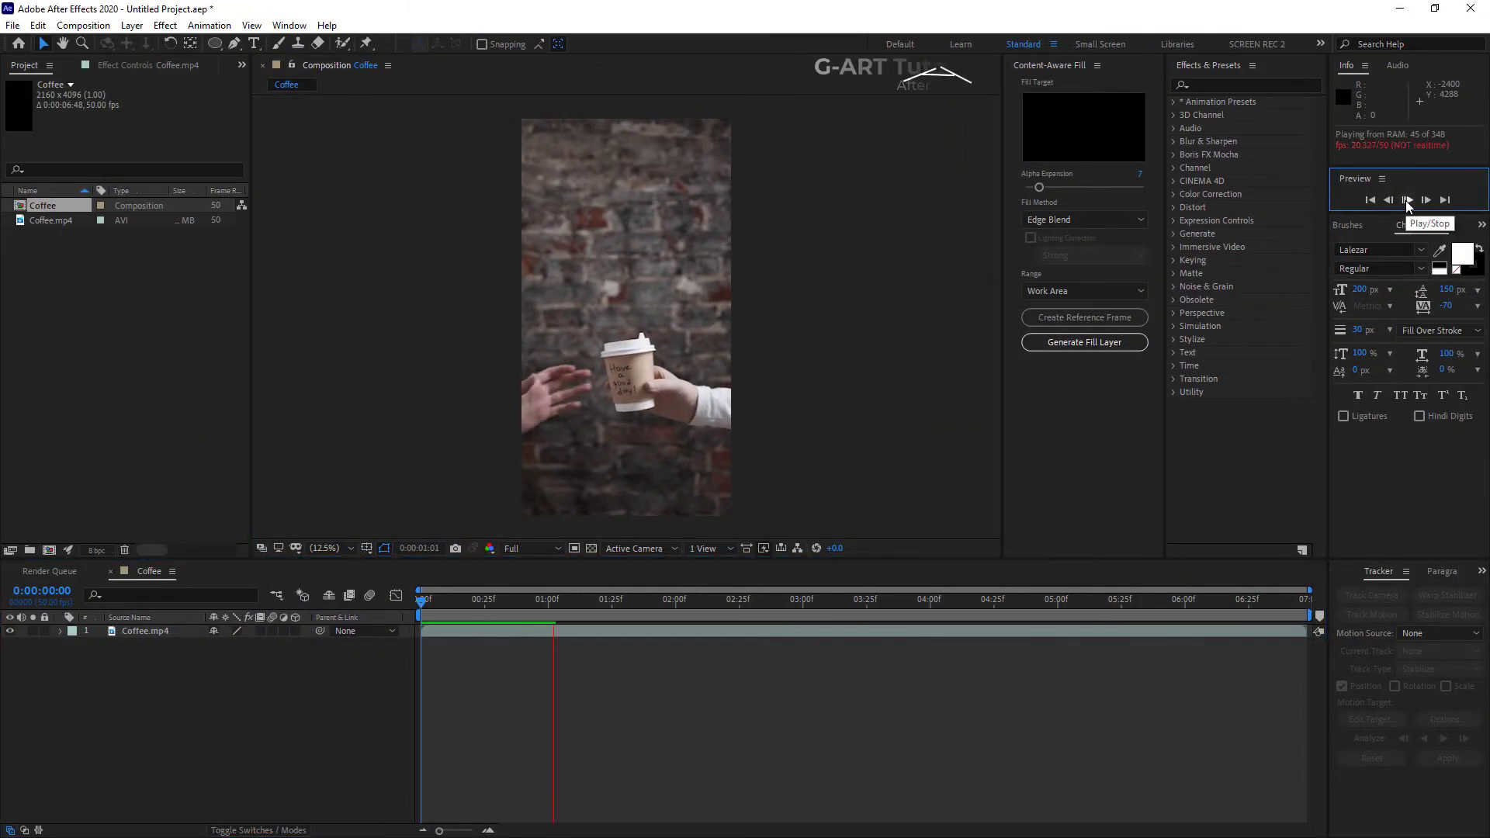
pyautogui.click(1408, 200)
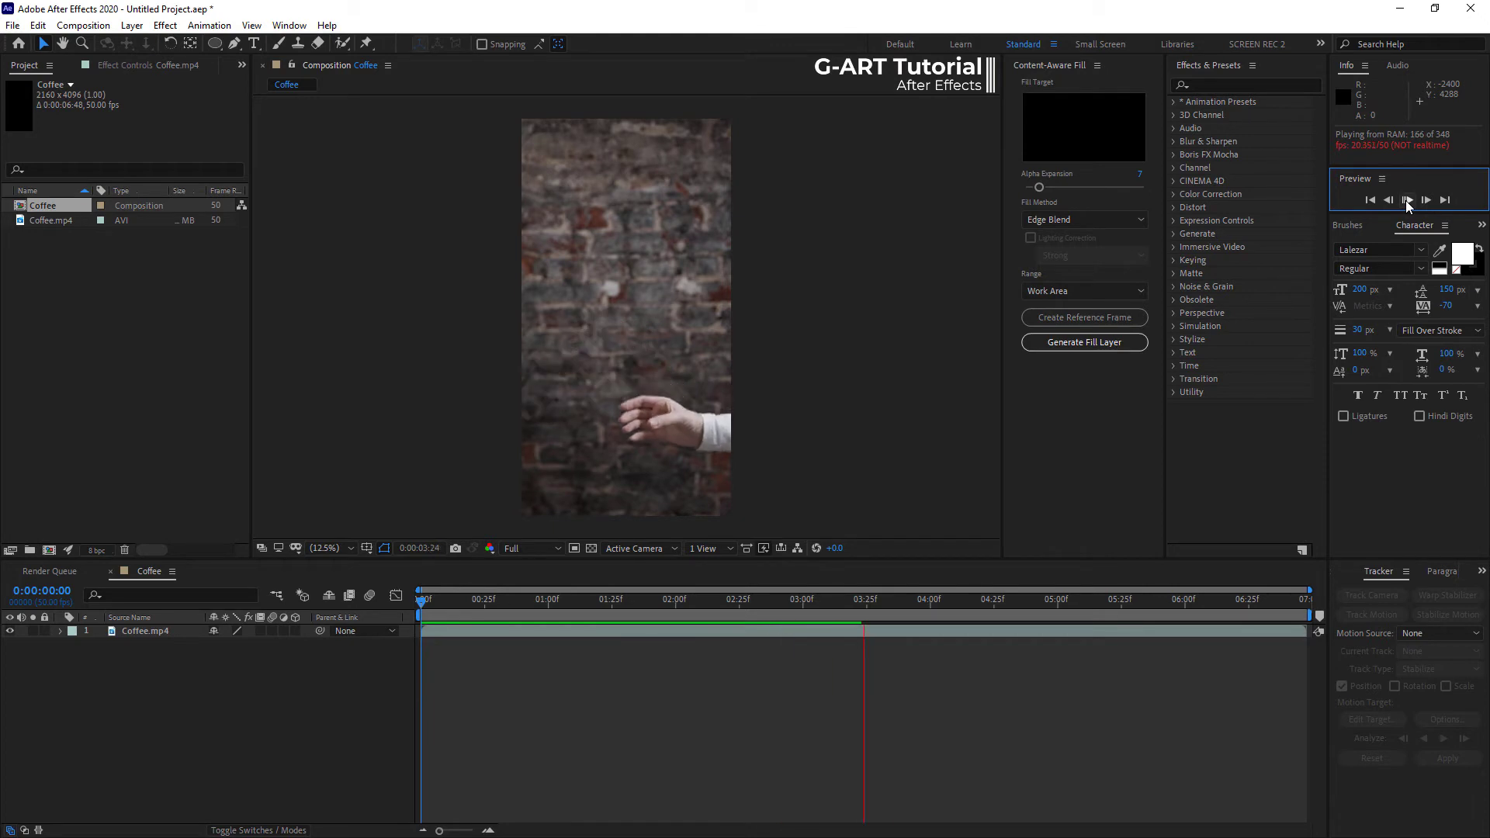
pyautogui.click(1408, 201)
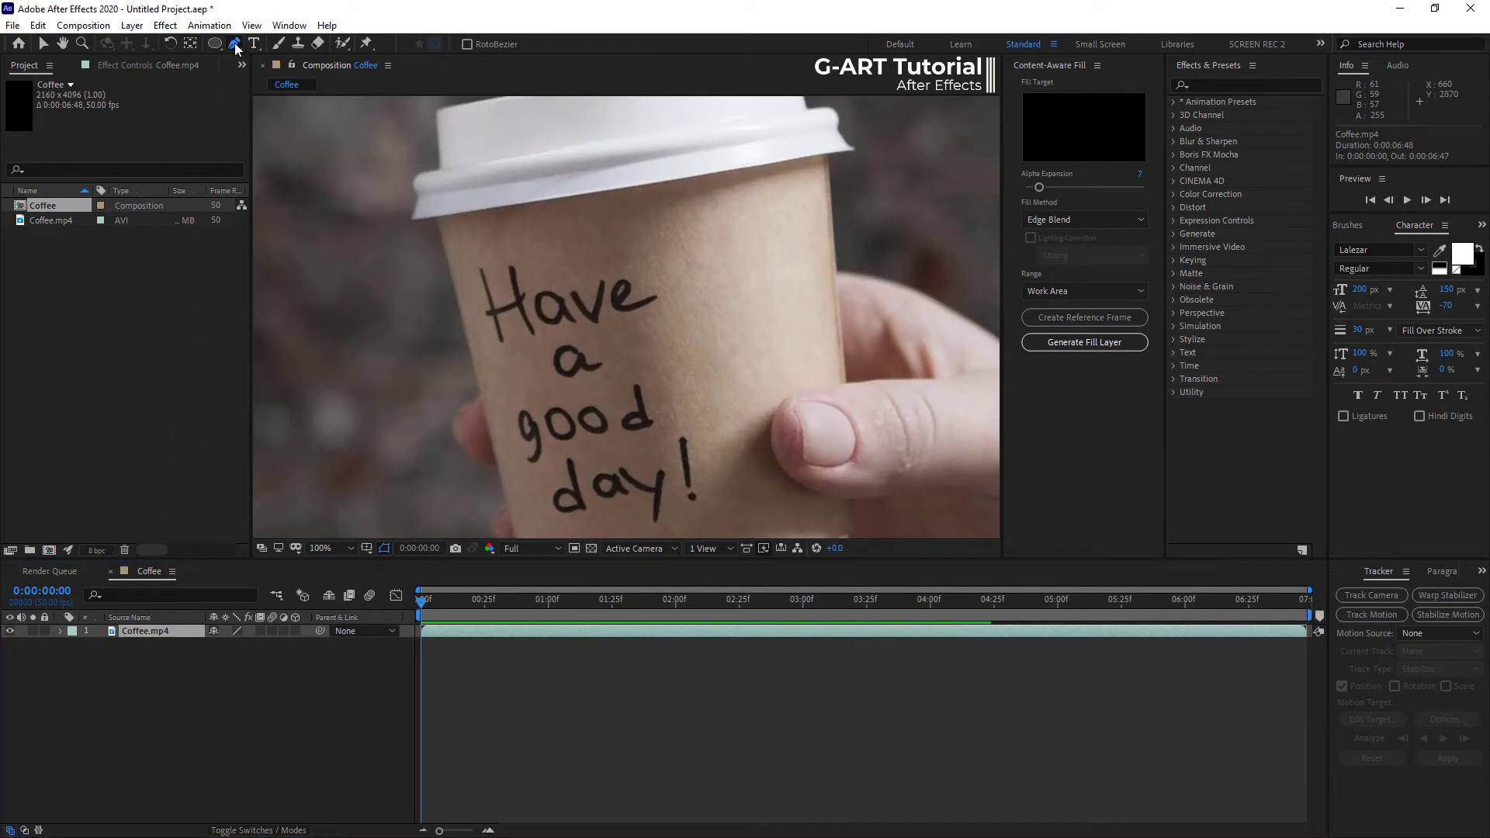
pyautogui.moveTo(480, 260)
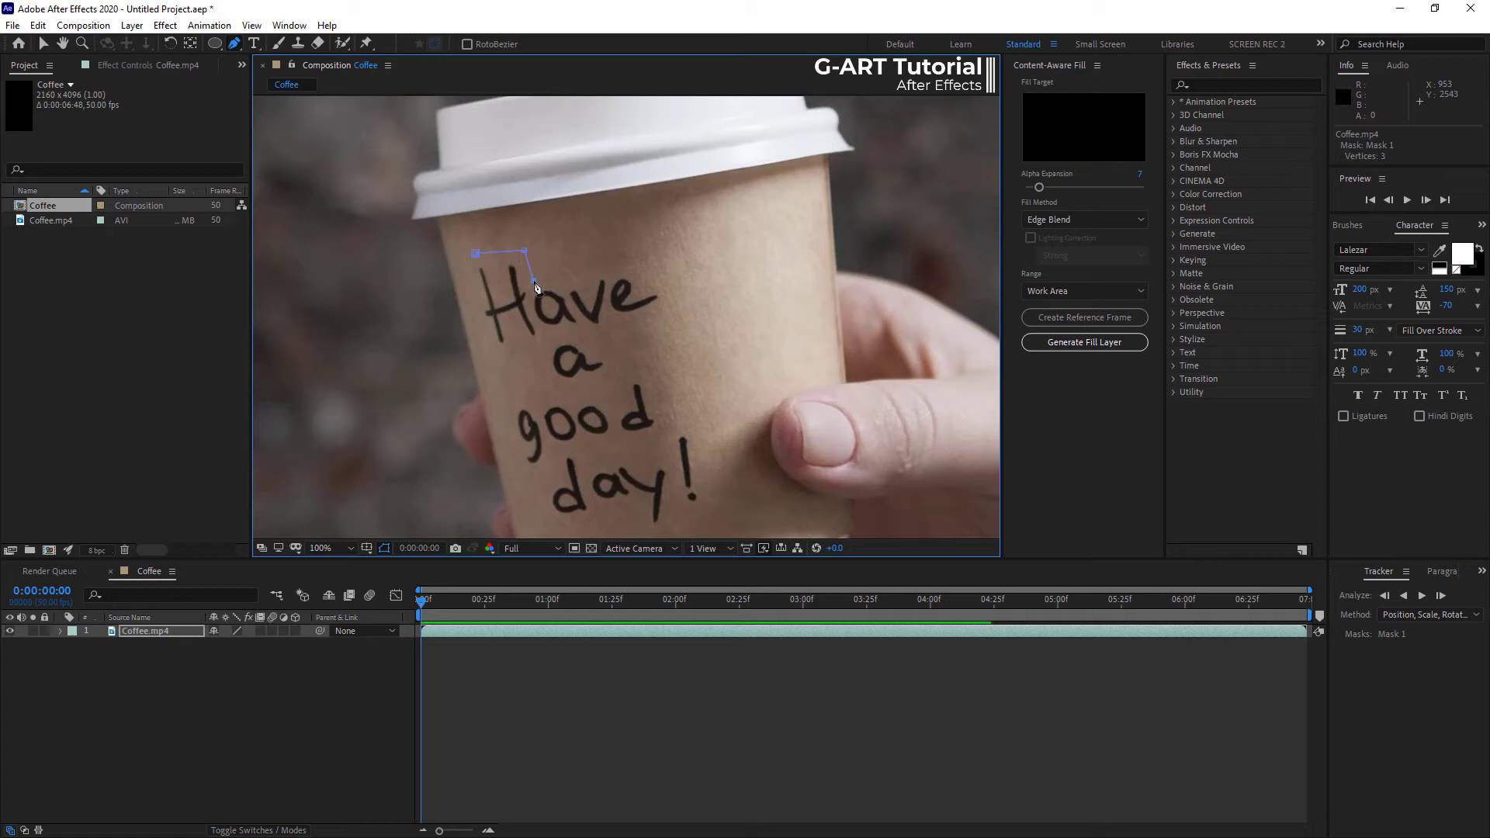
# Close the pen mask around 'Have a good day!', check it in alpha view, and set Mask 1 mode to None.
pyautogui.click(680, 277)
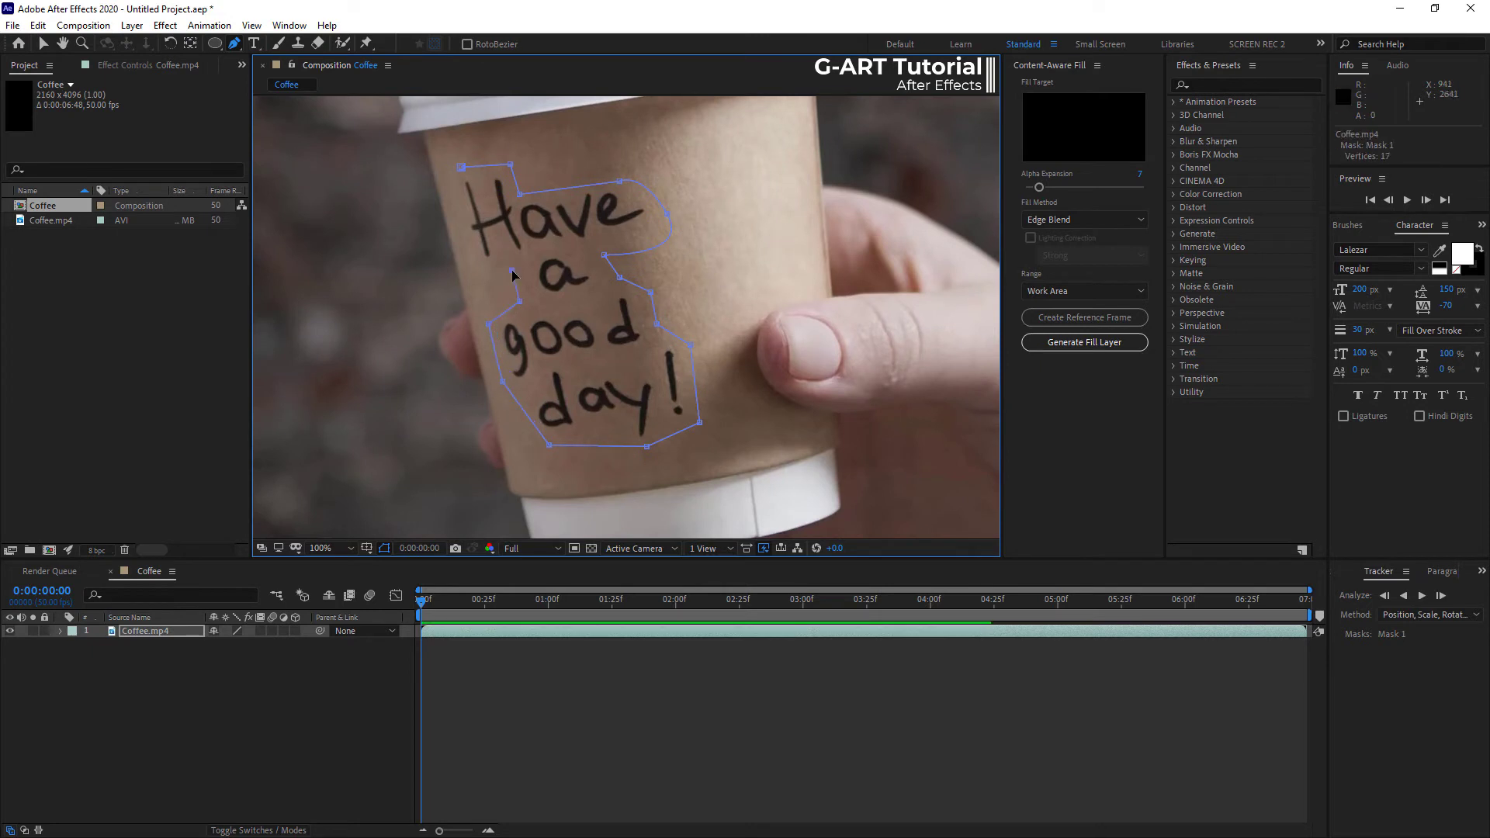
pyautogui.click(1082, 341)
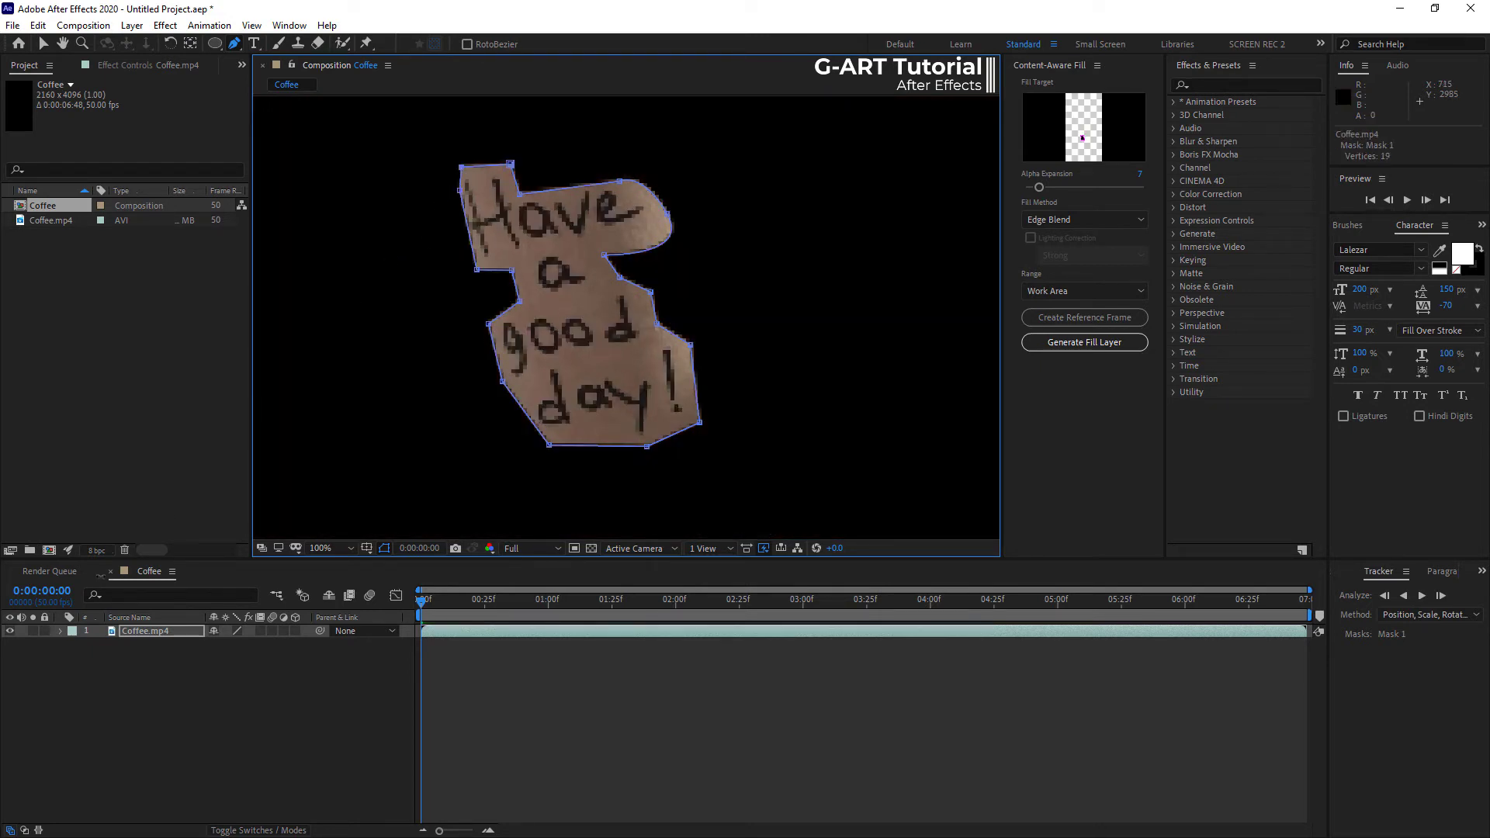
pyautogui.click(59, 632)
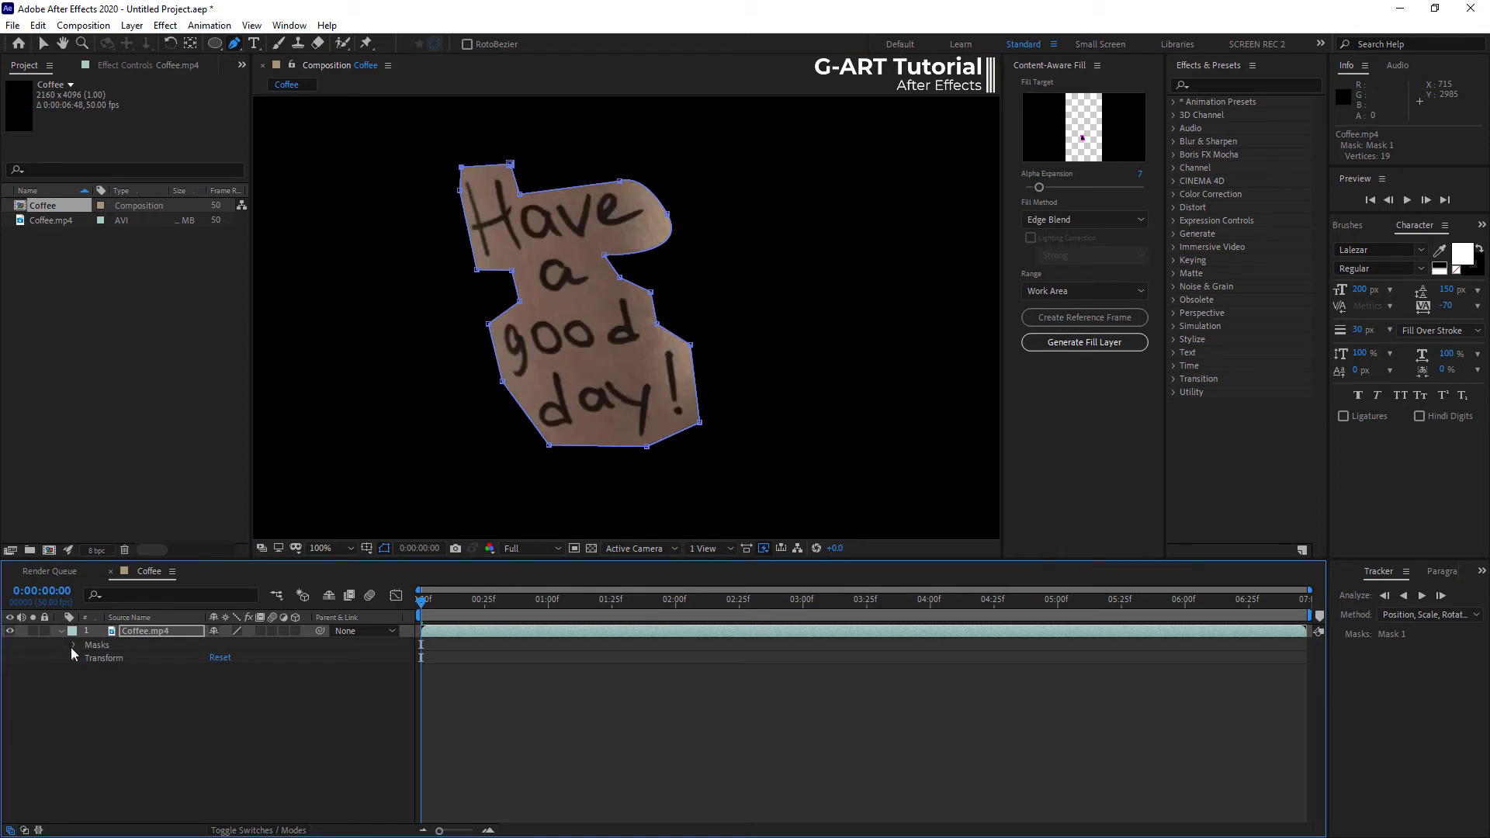
pyautogui.click(73, 644)
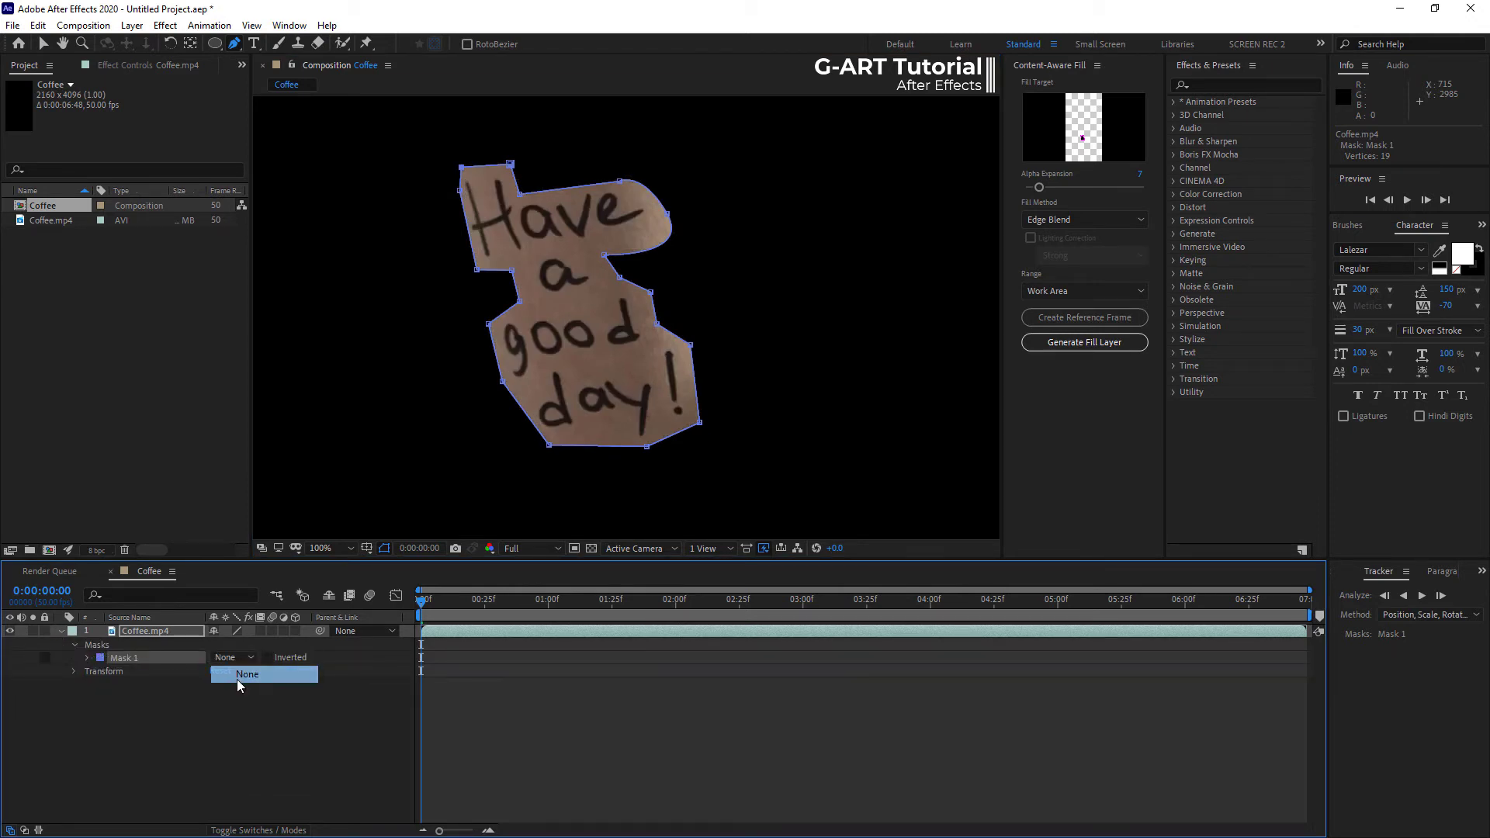
pyautogui.click(247, 673)
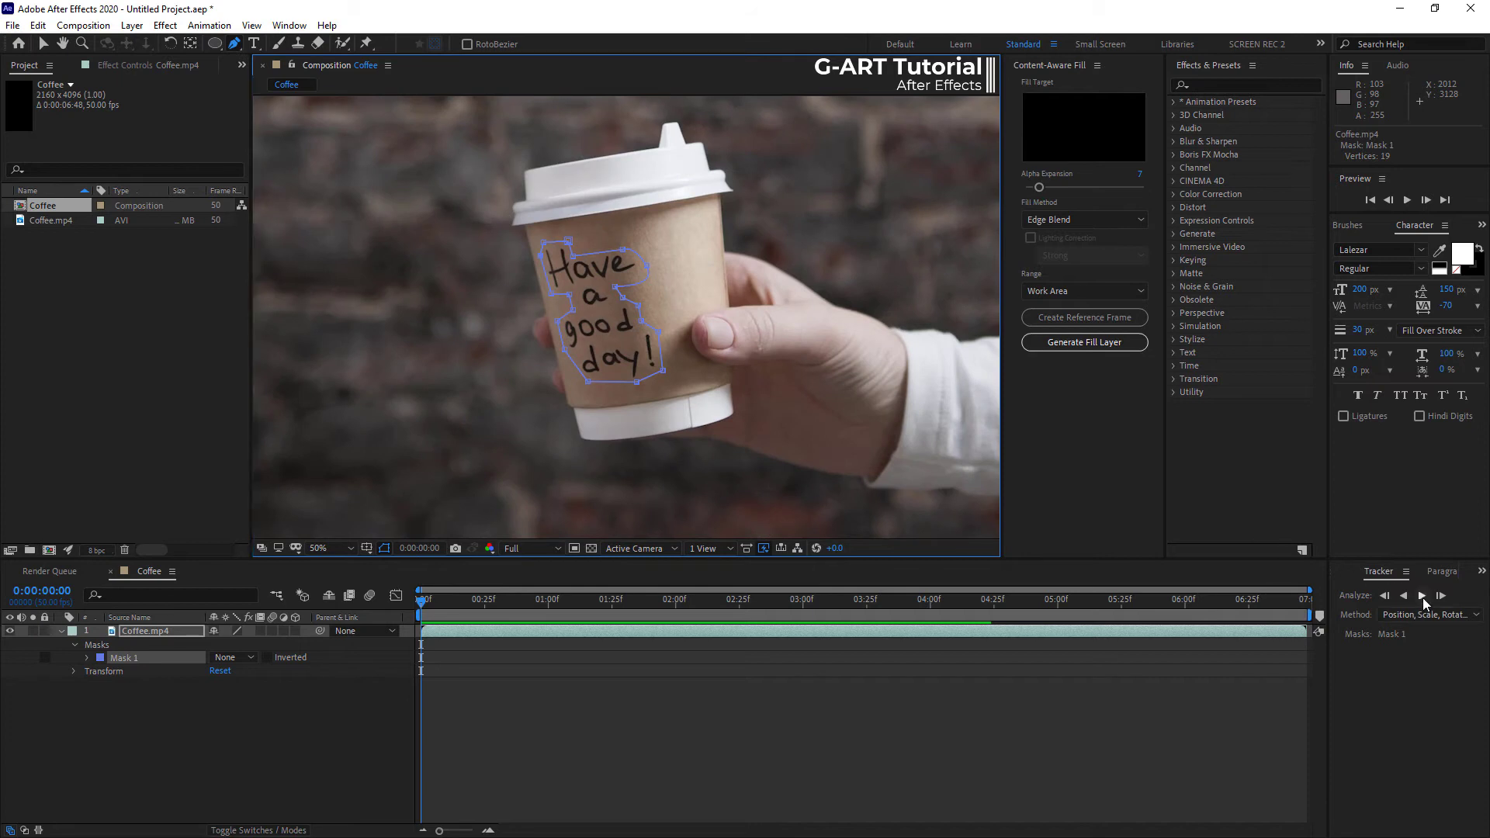
# Track Mask 1 forward through the clip, then return the playhead to frame 0.
pyautogui.click(1421, 596)
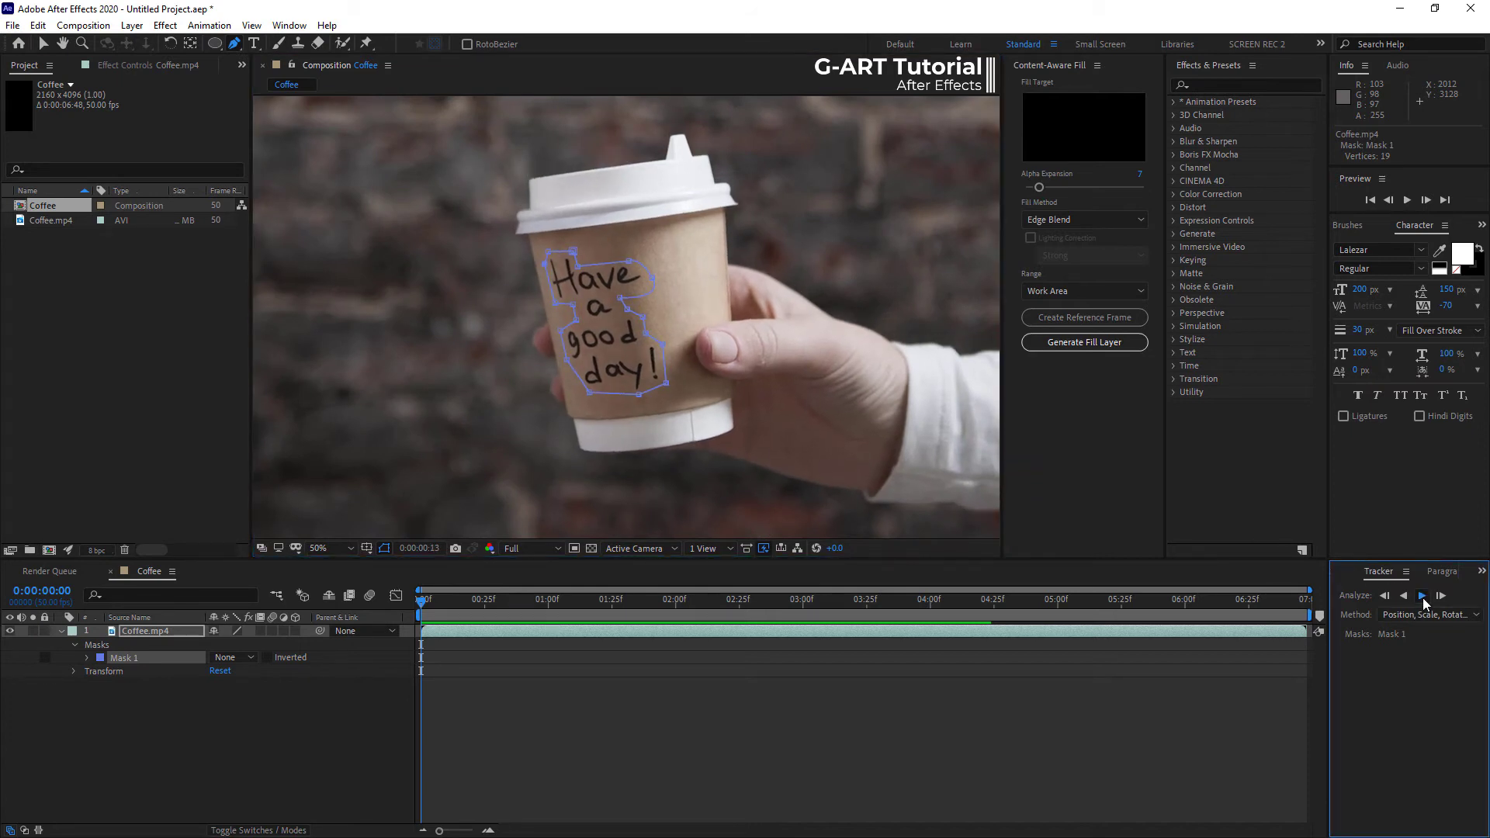
pyautogui.click(1424, 596)
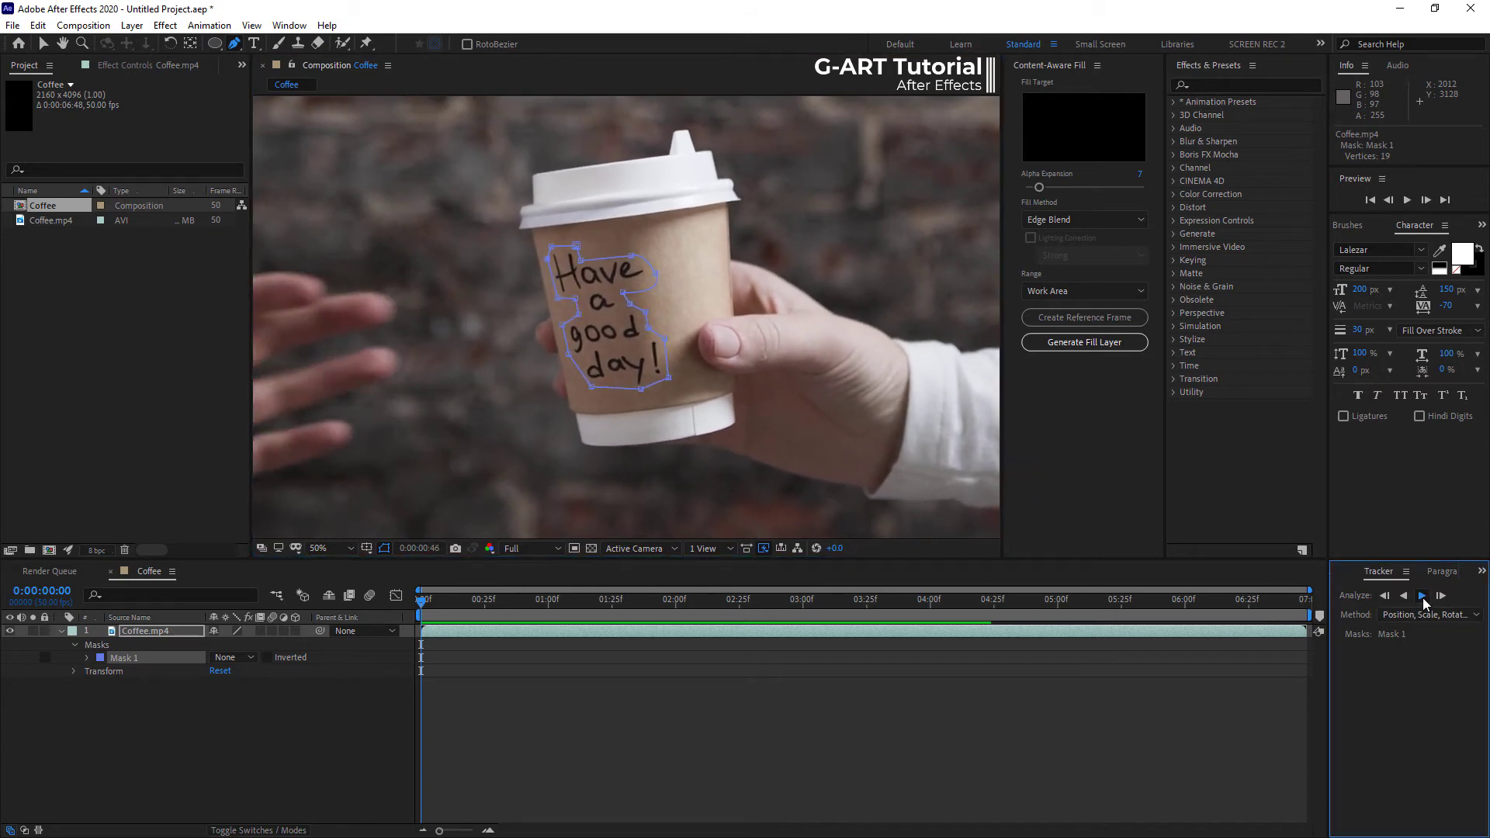
pyautogui.click(1422, 596)
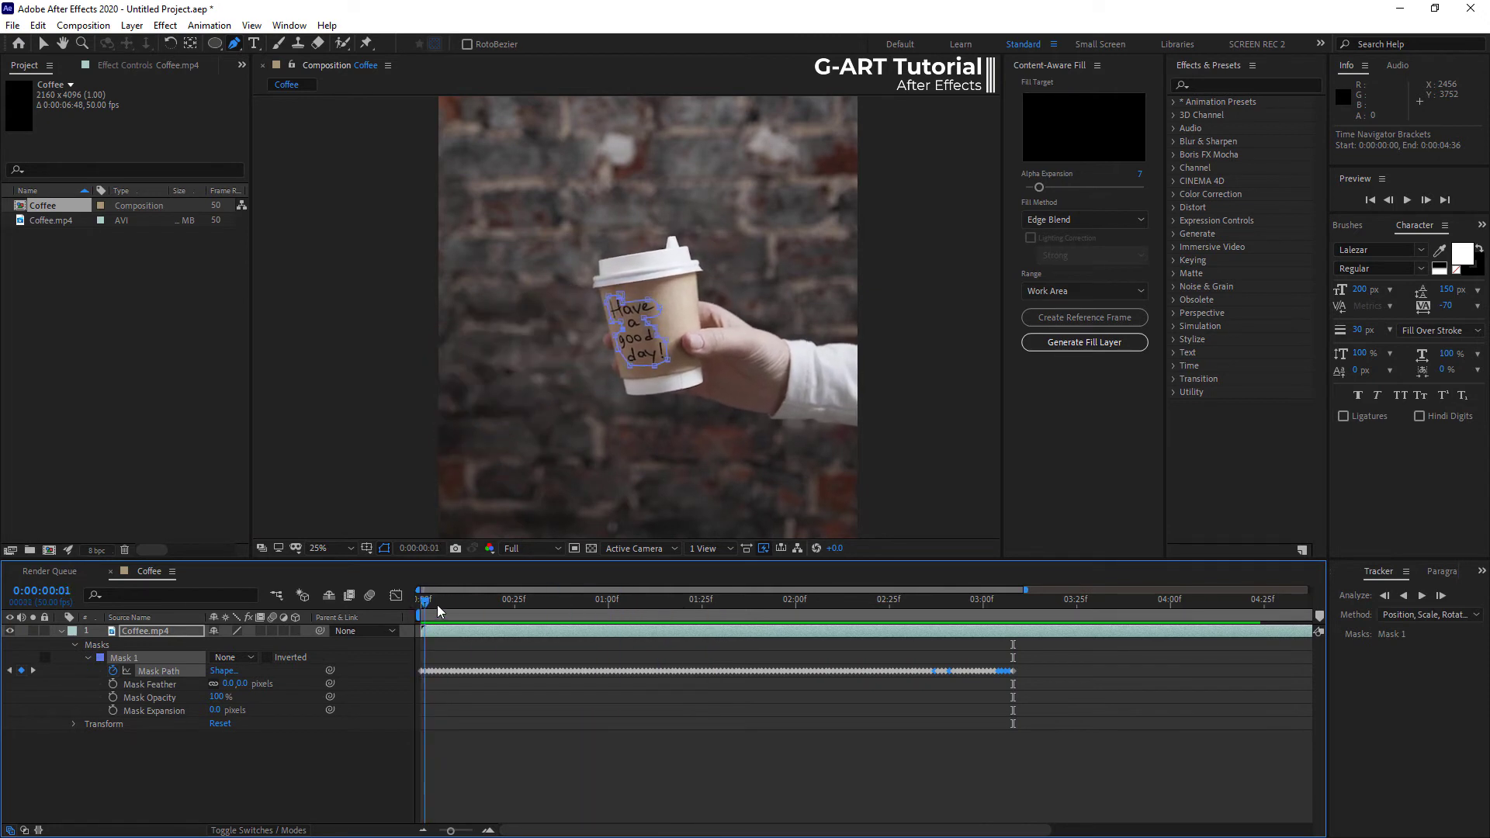
pyautogui.click(1012, 599)
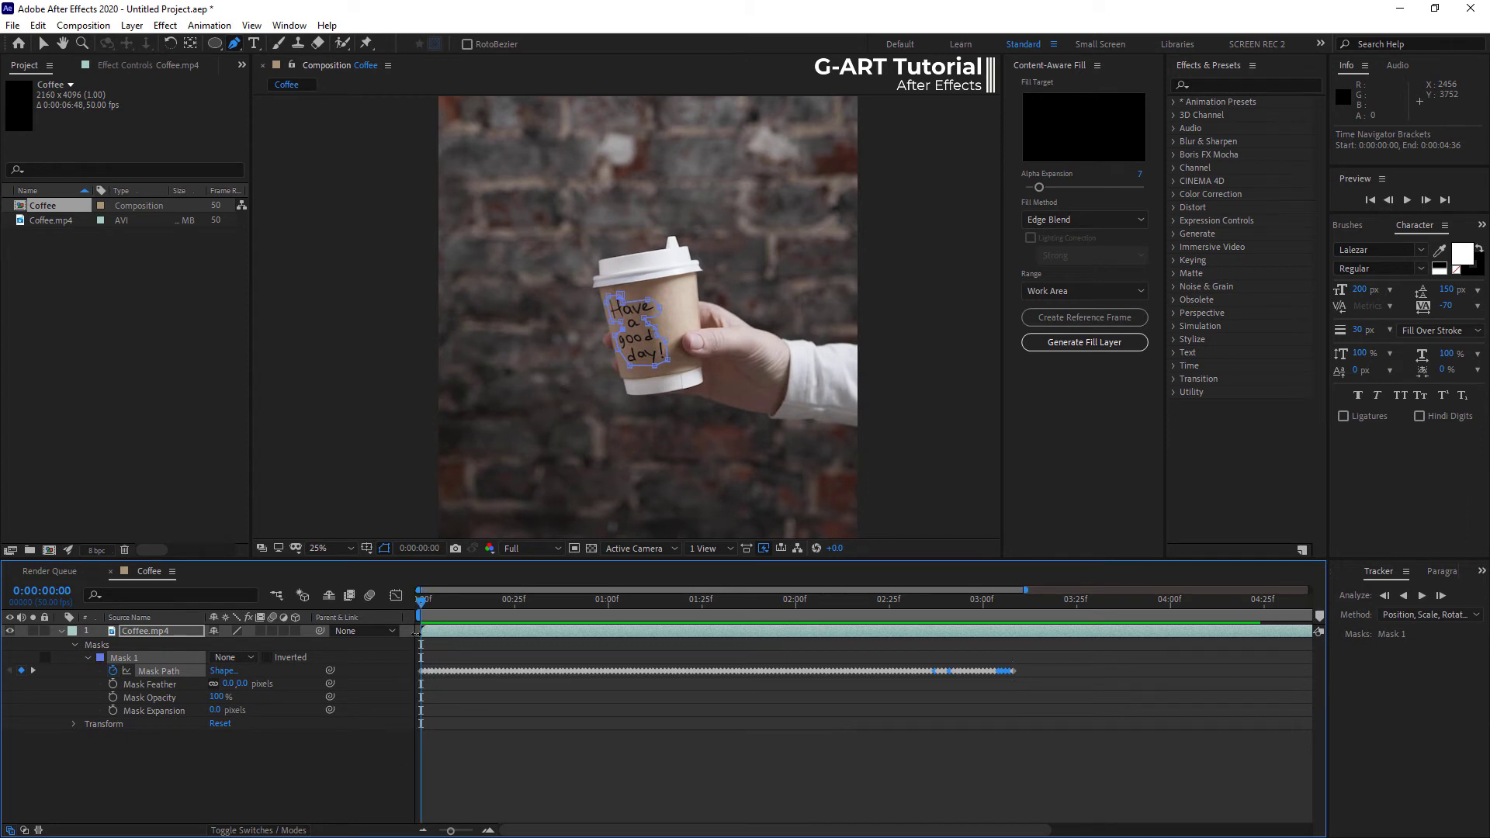
# Set Mask 1 to Subtract, preview the tracked black hole, and select the Coffee.mp4 layer.
pyautogui.click(229, 657)
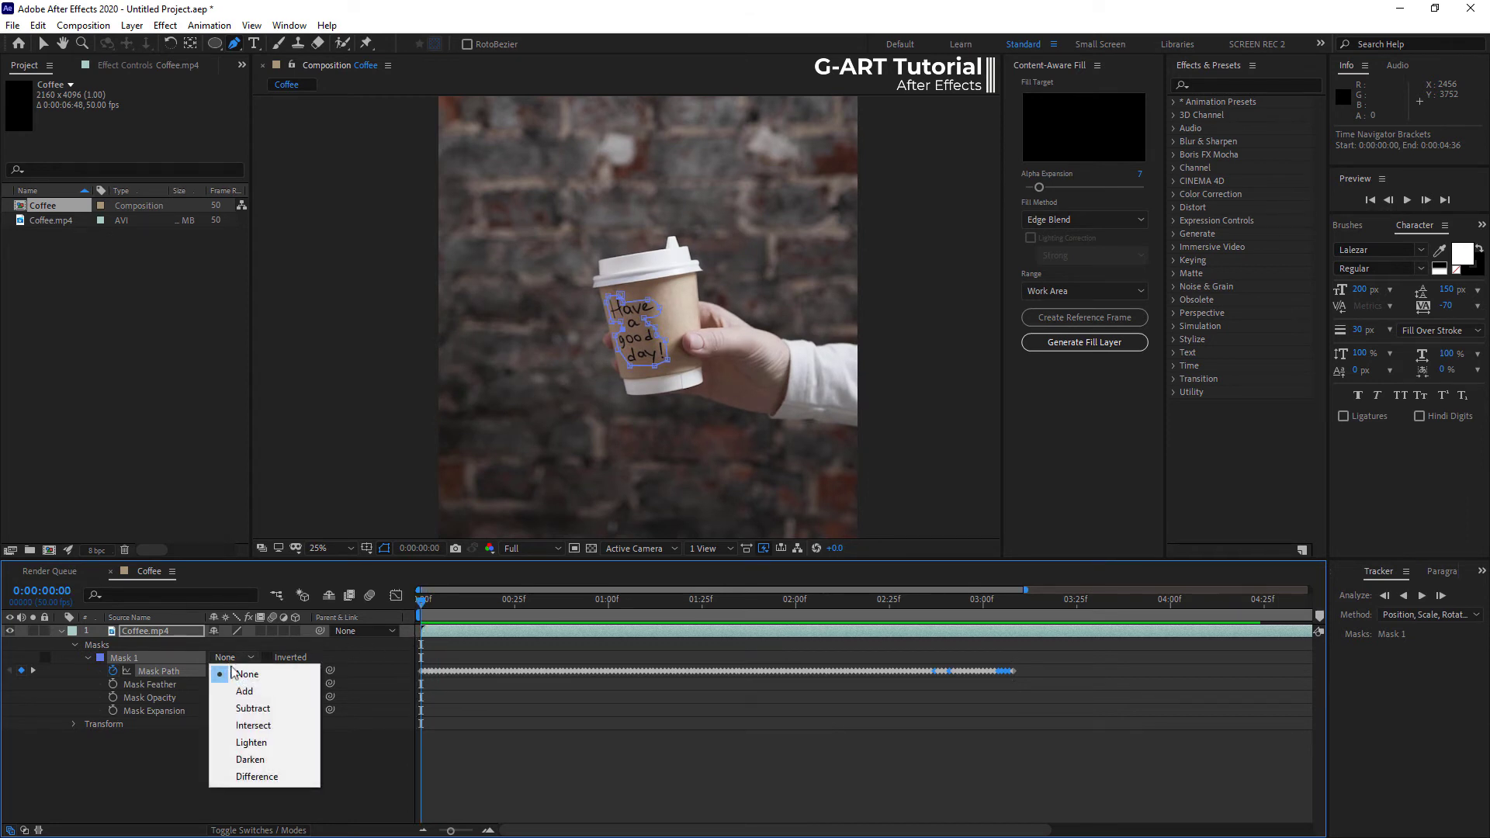
pyautogui.click(253, 708)
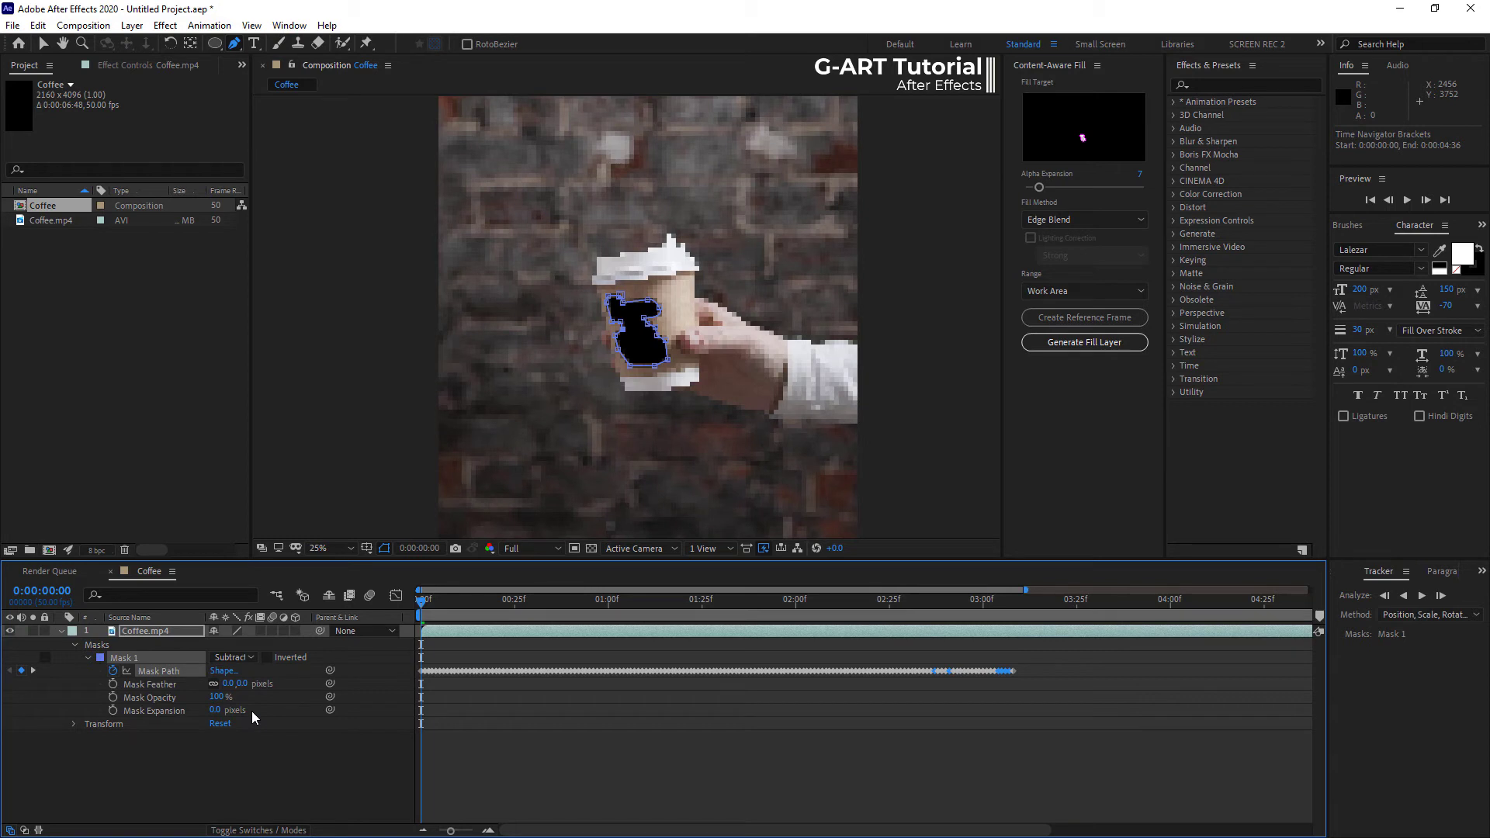
pyautogui.click(1406, 200)
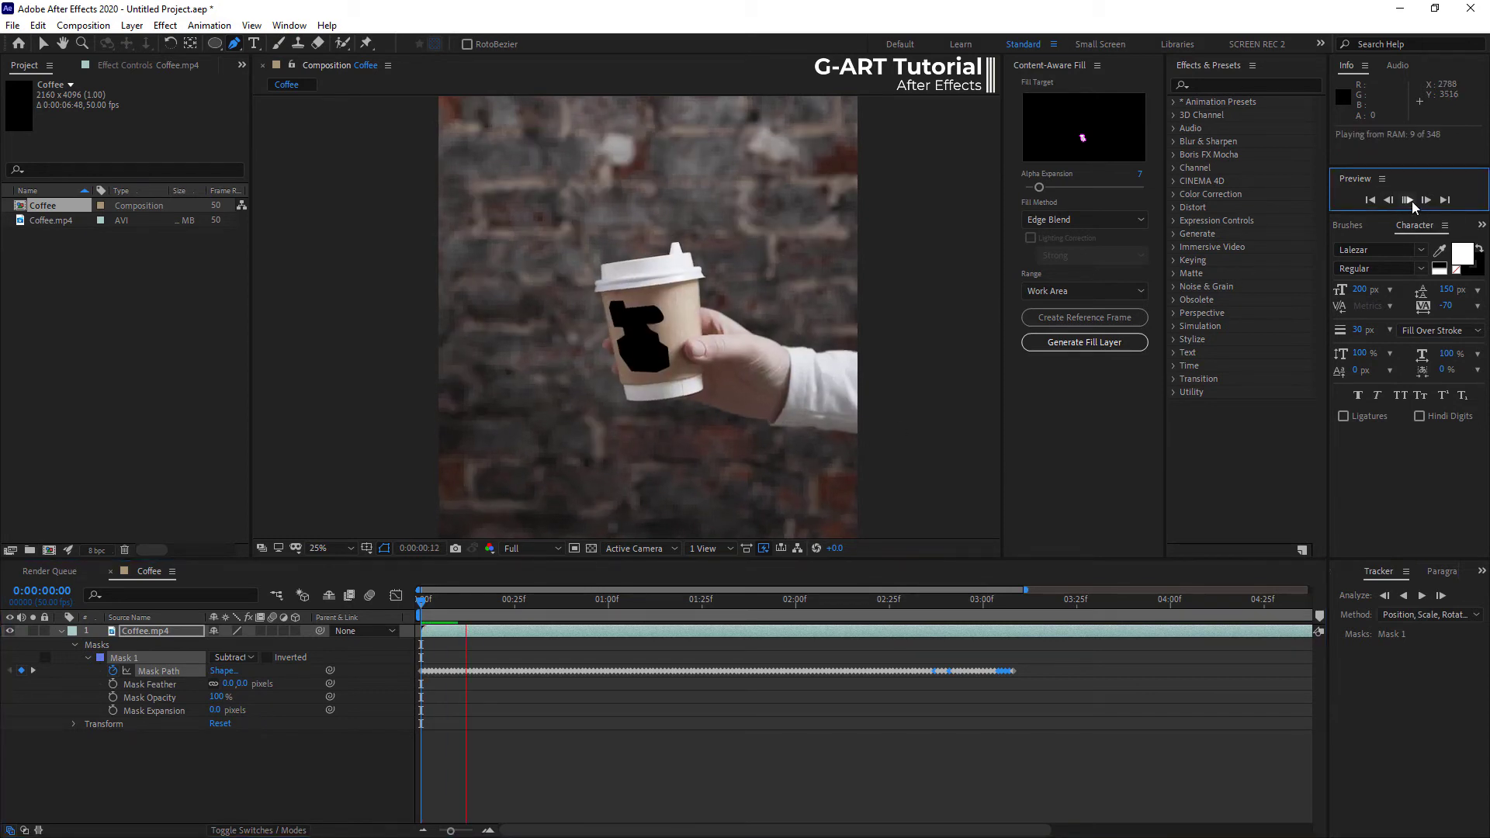
pyautogui.click(1407, 200)
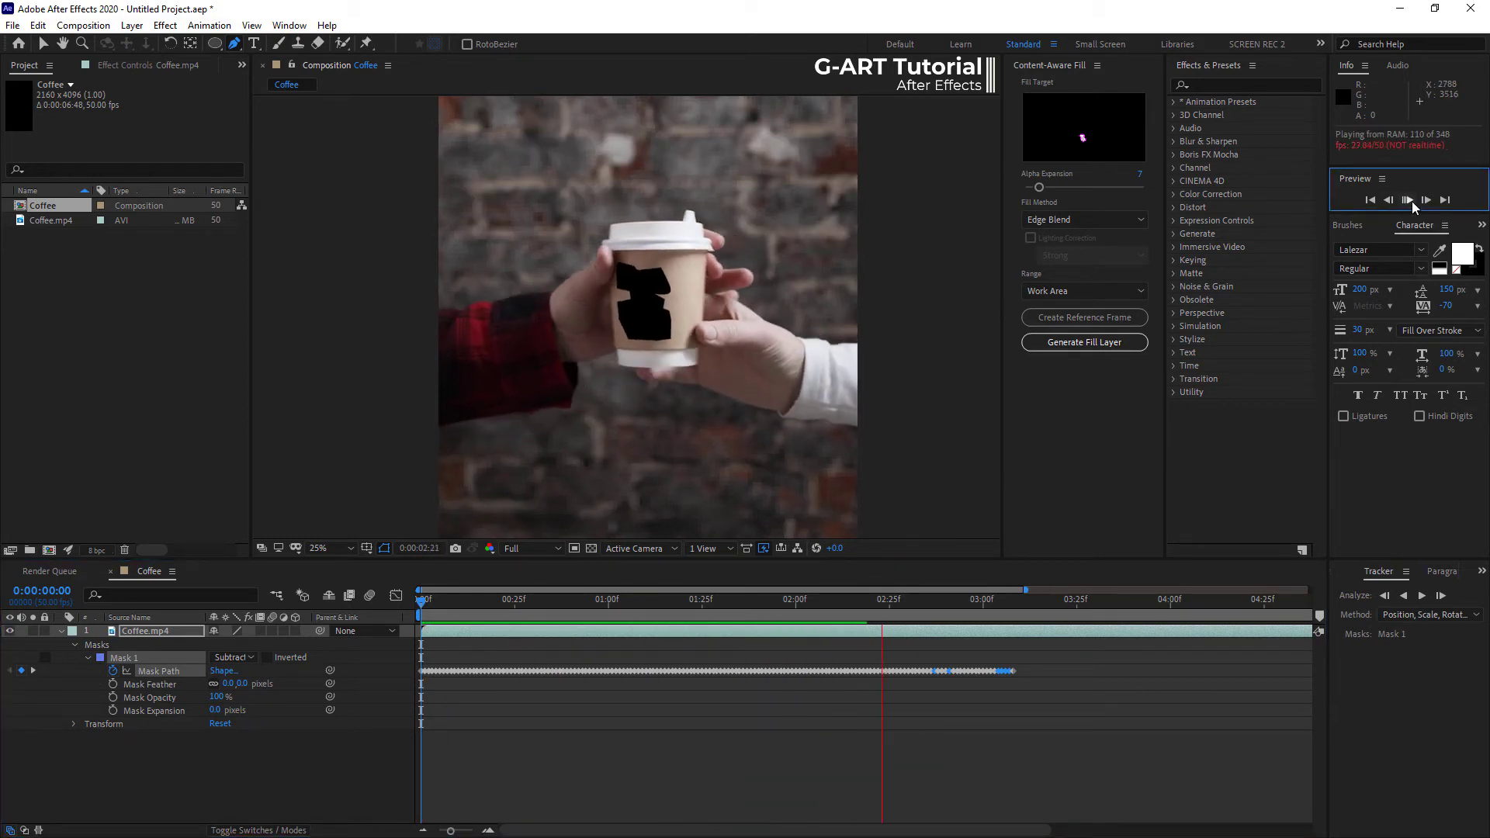
pyautogui.click(1406, 200)
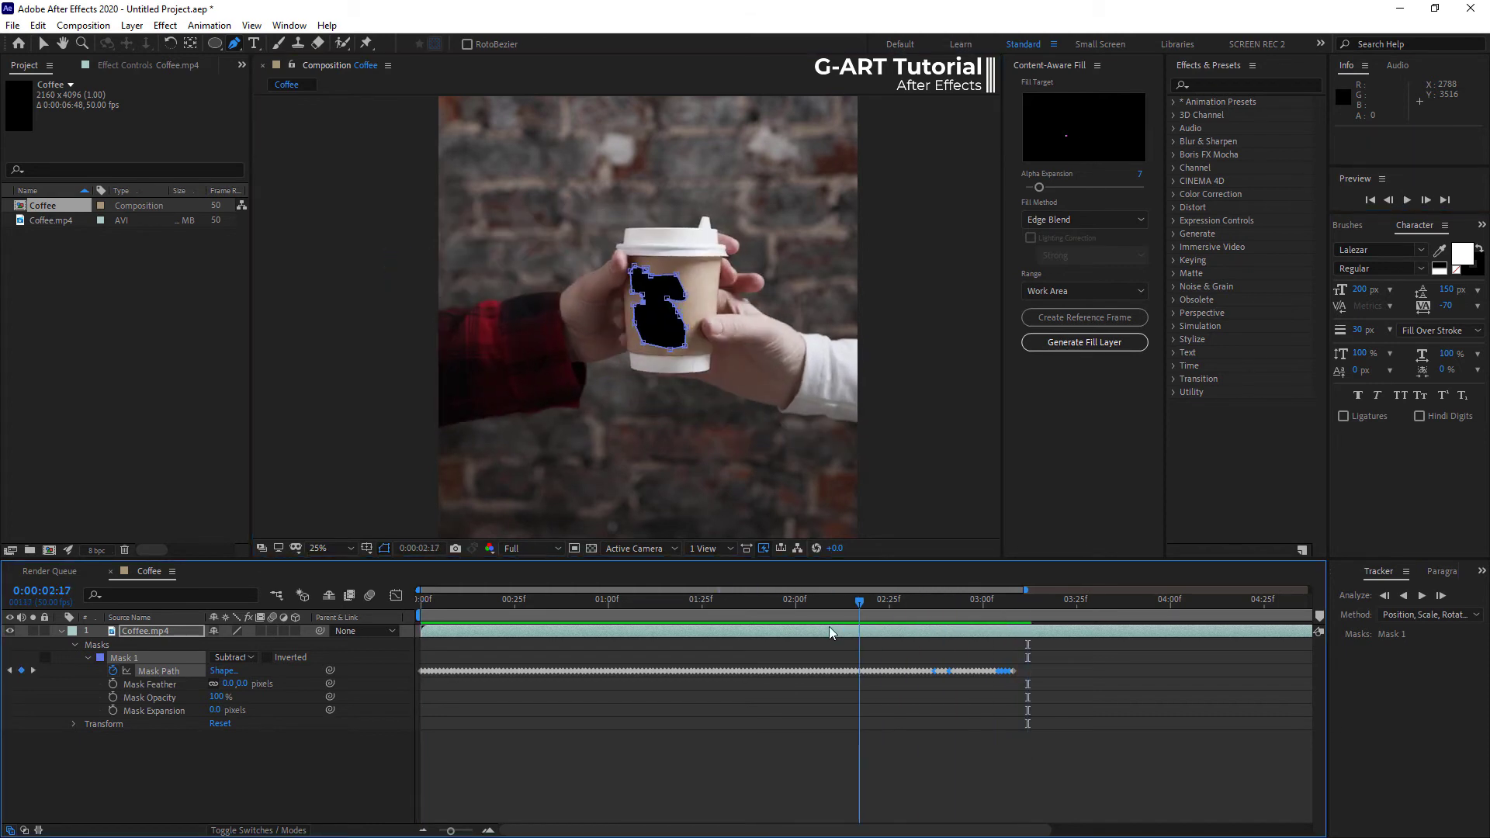
pyautogui.click(423, 599)
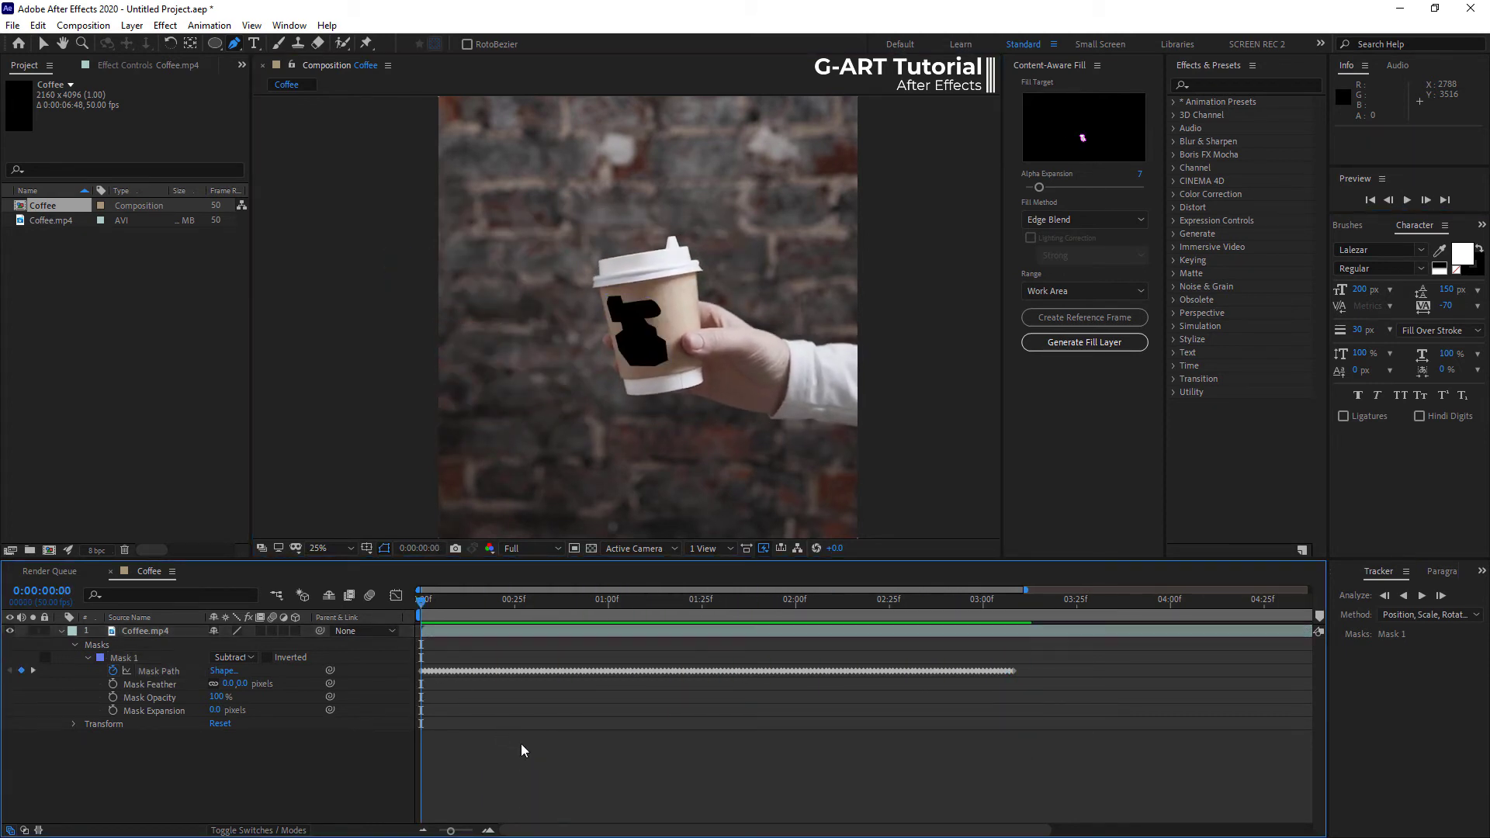
pyautogui.click(146, 631)
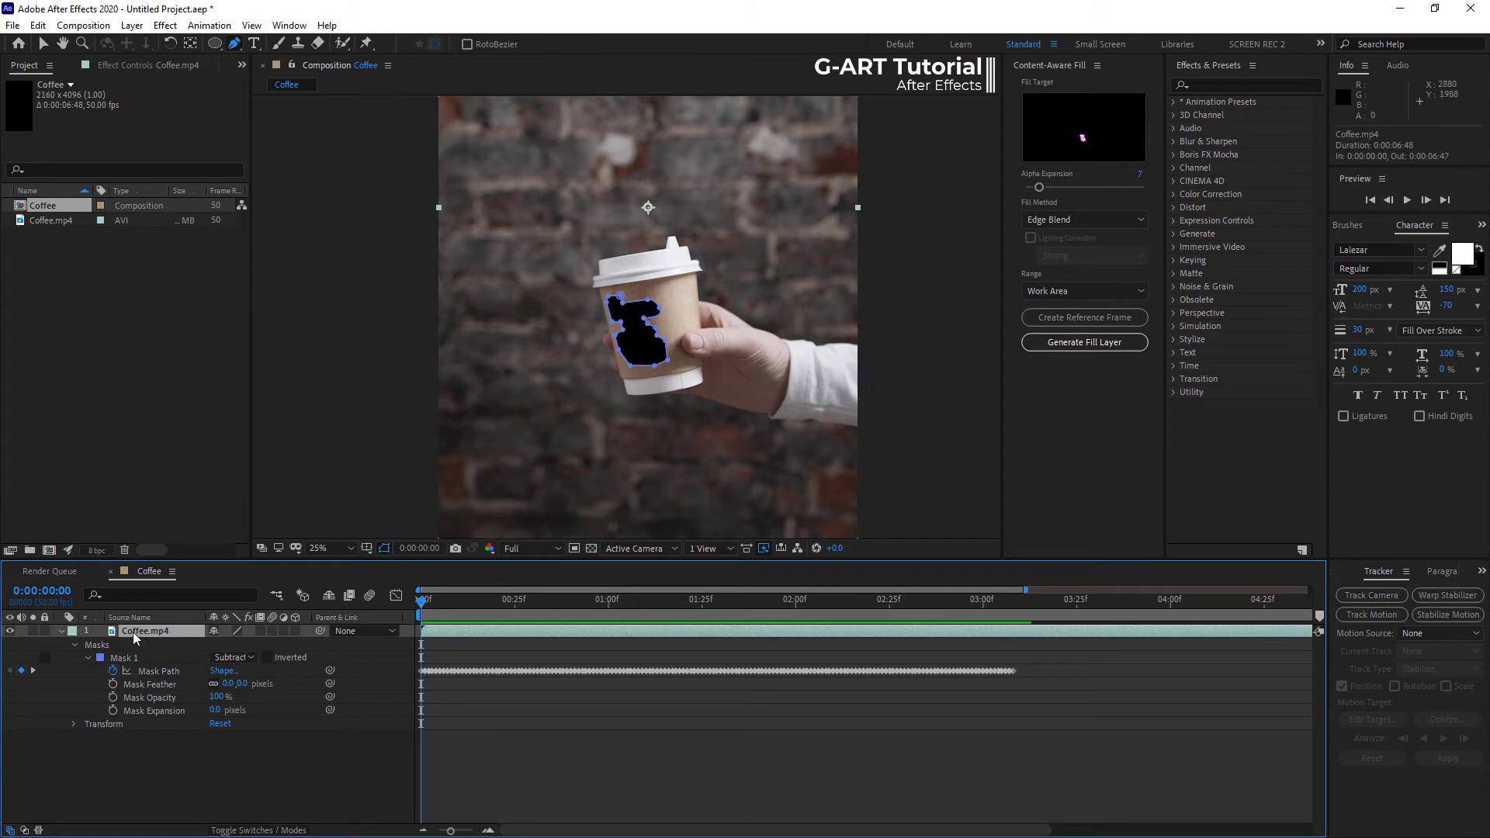
pyautogui.moveTo(750, 366)
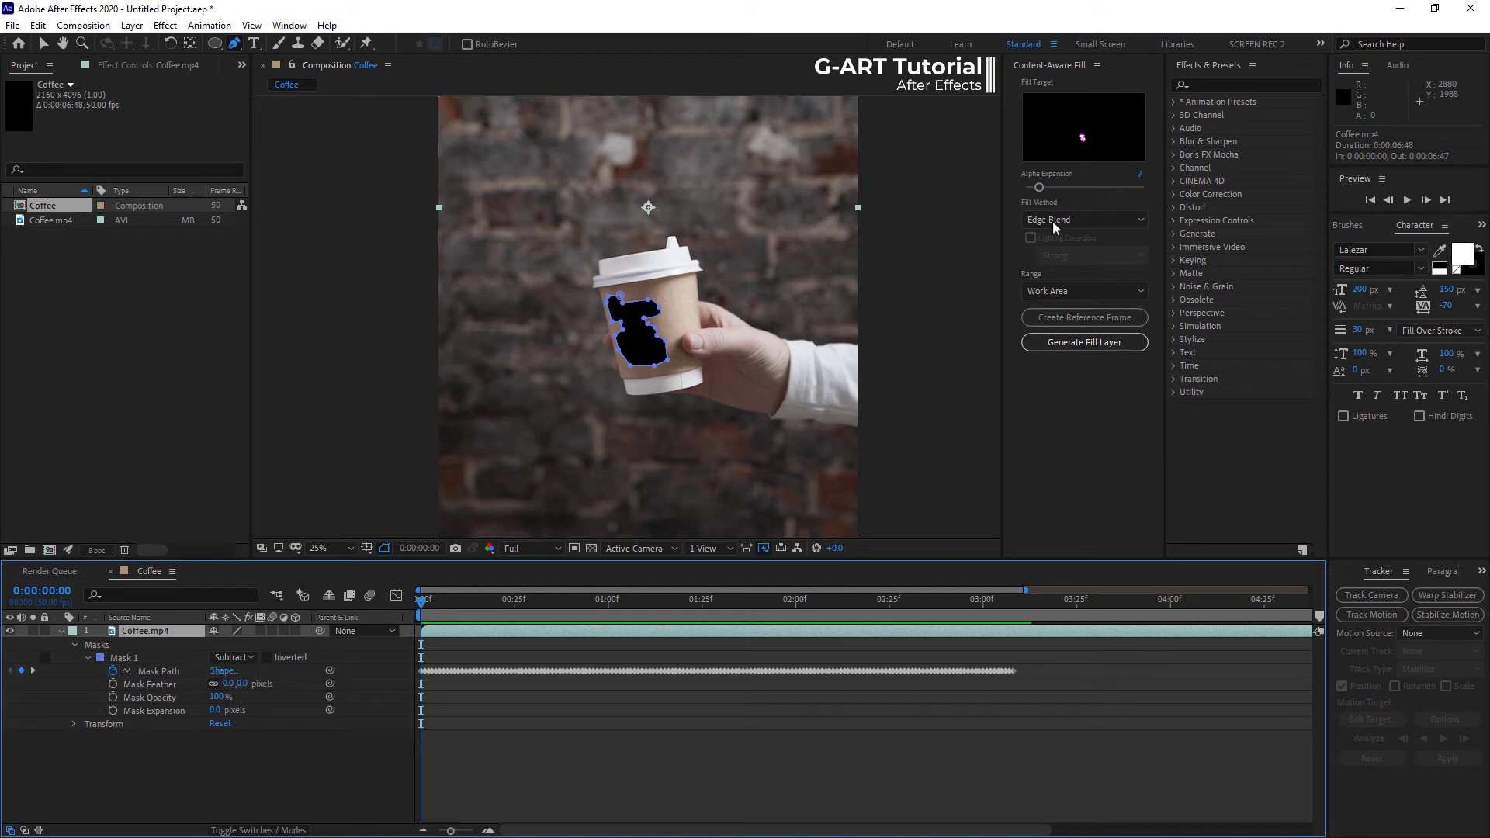
# Try Object, settle on Edge Blend as the fill method, and generate the fill layer.
pyautogui.click(1083, 219)
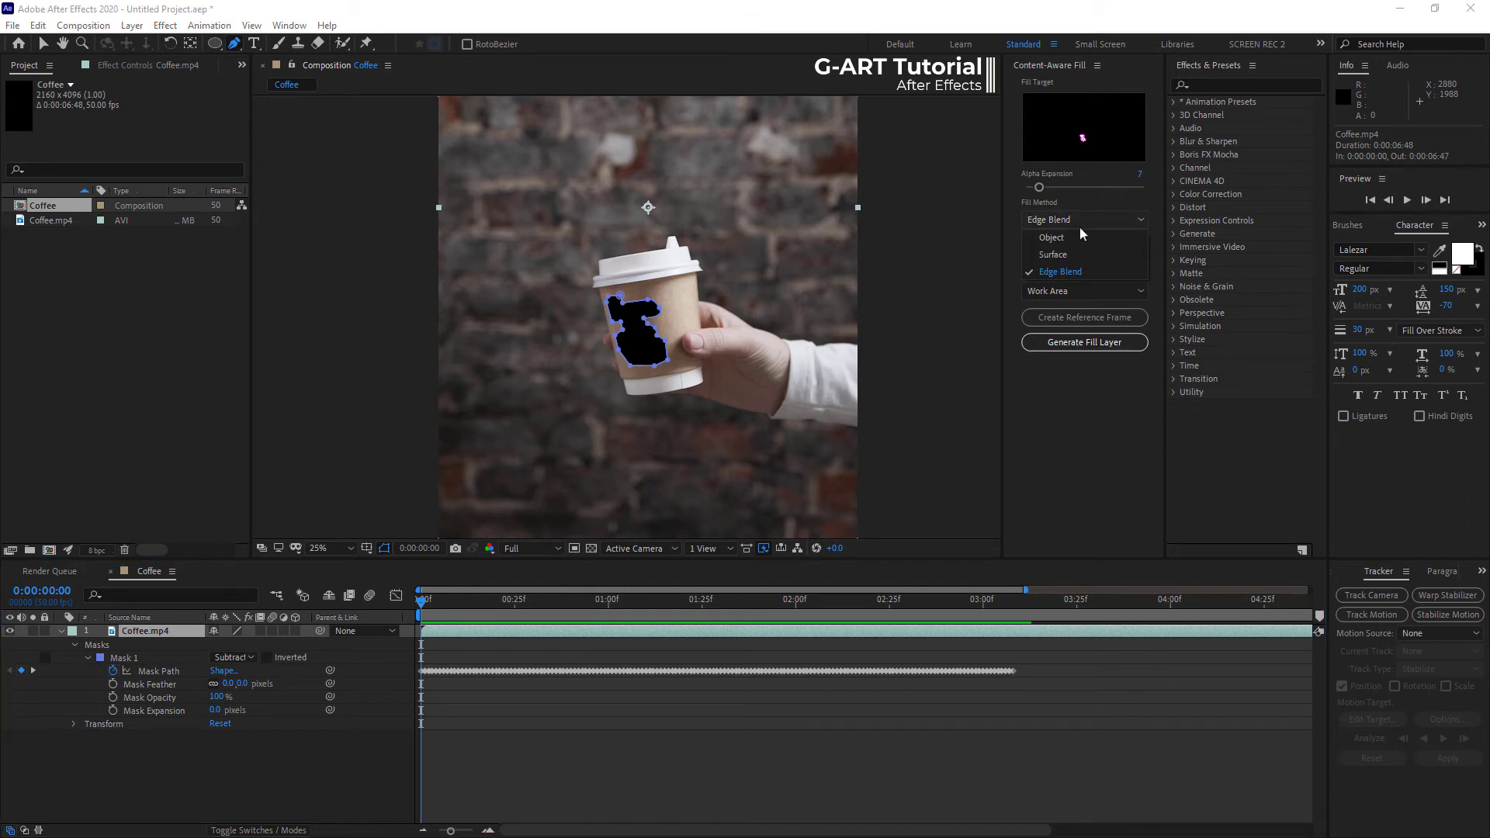
pyautogui.click(1051, 236)
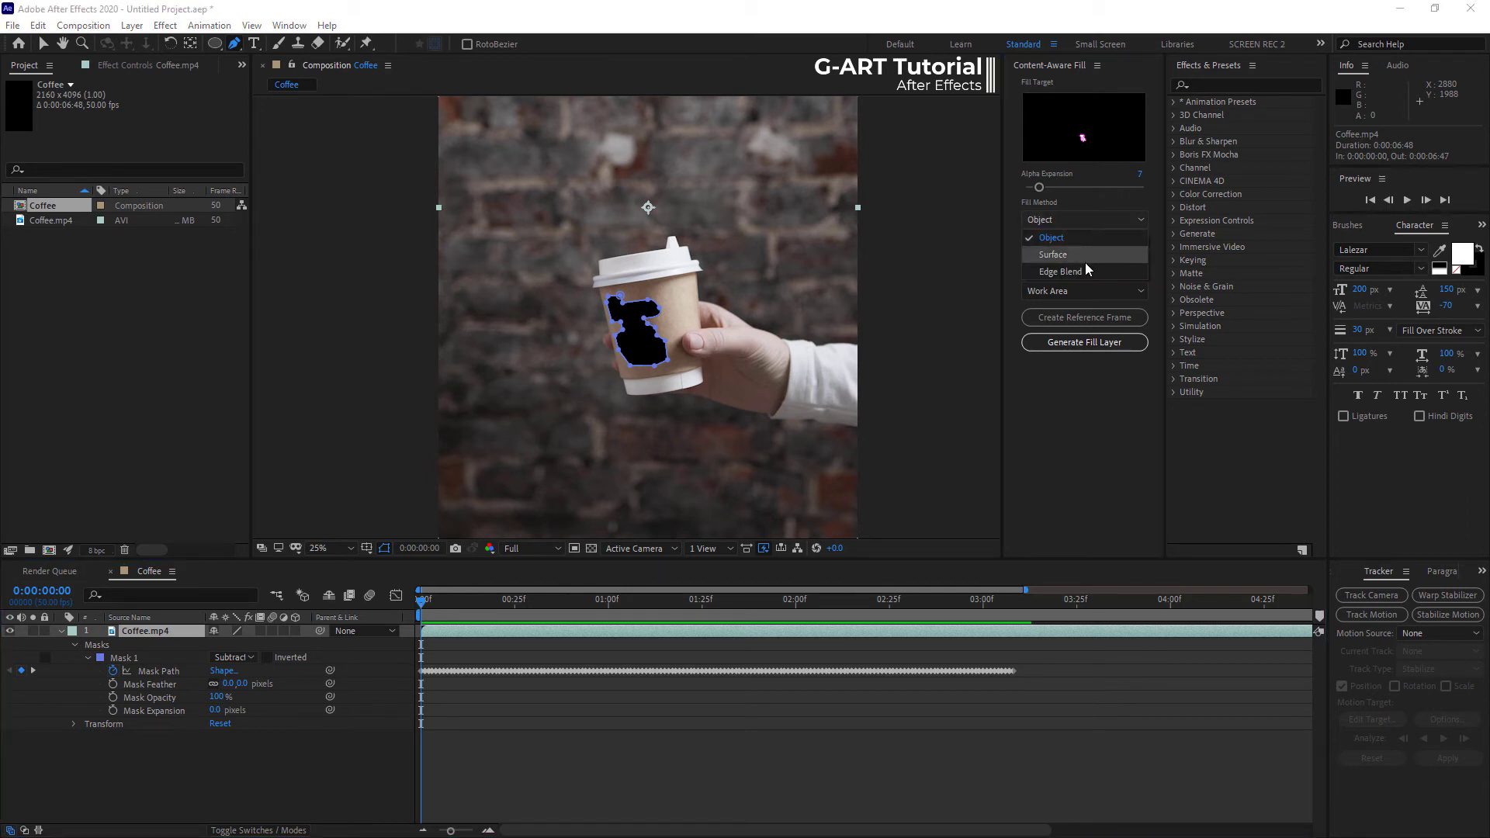
pyautogui.click(1058, 270)
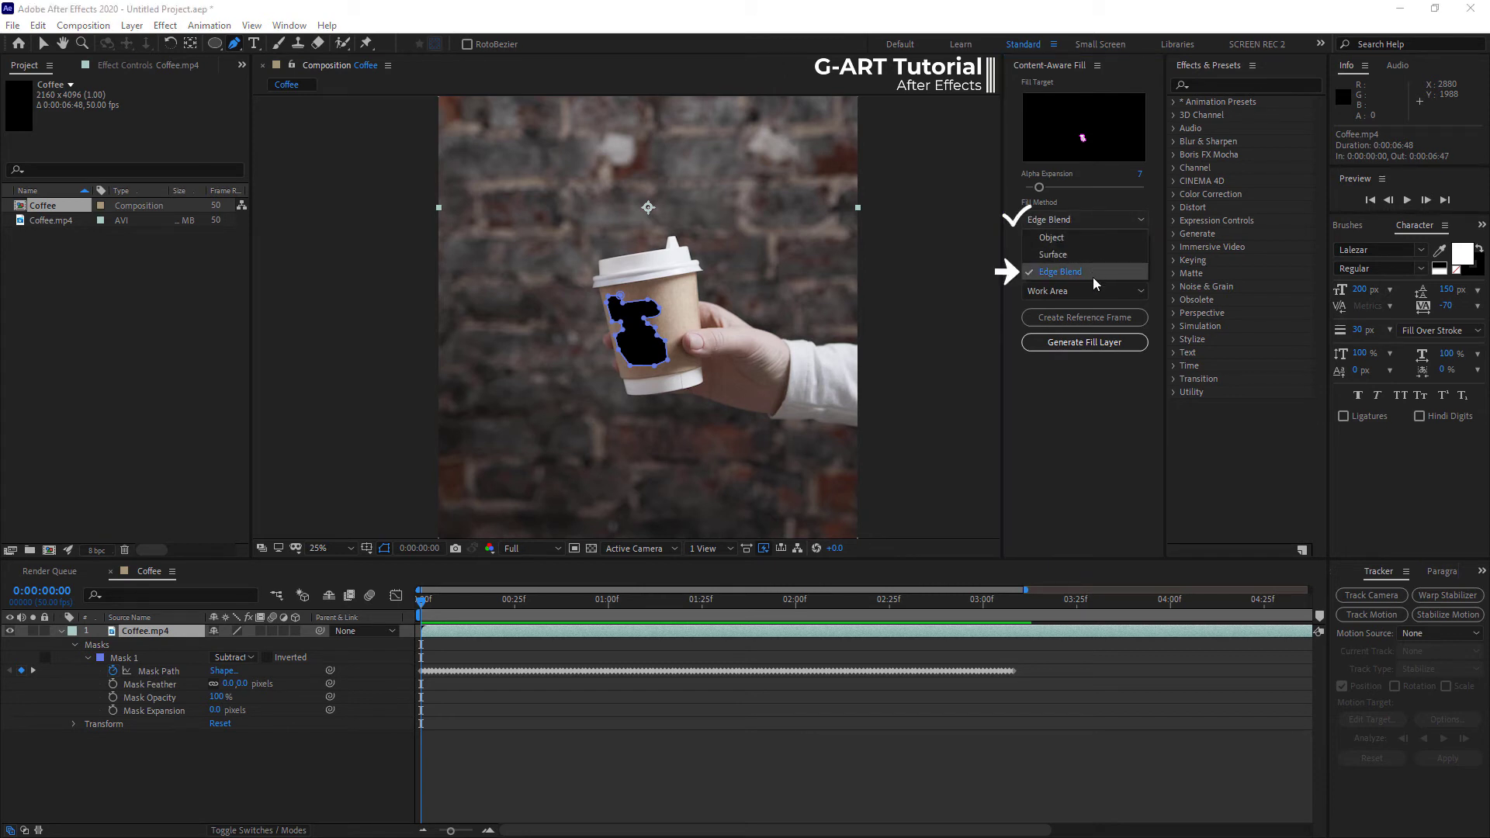
pyautogui.click(1061, 271)
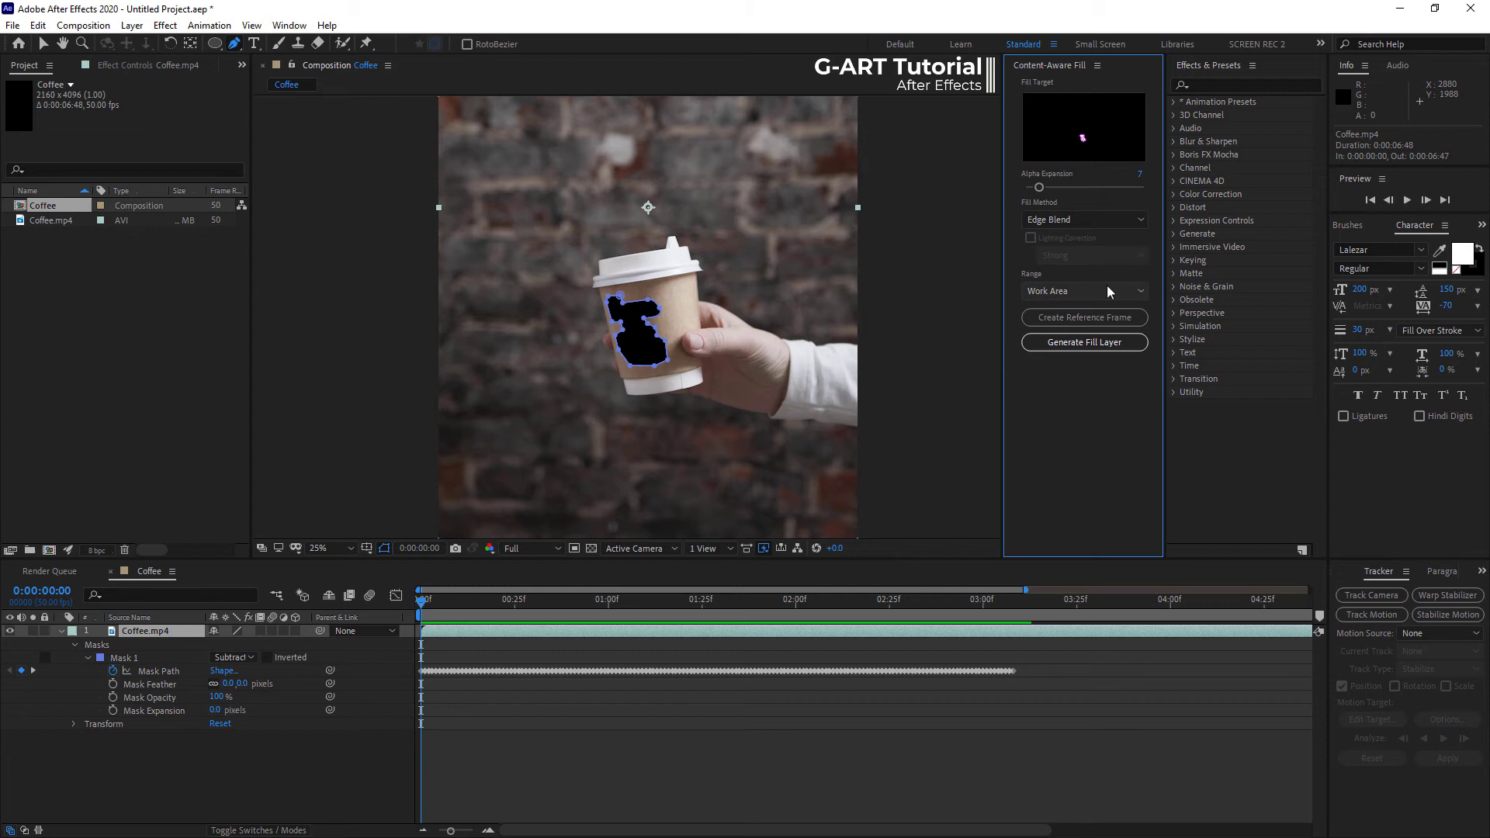
pyautogui.click(1057, 602)
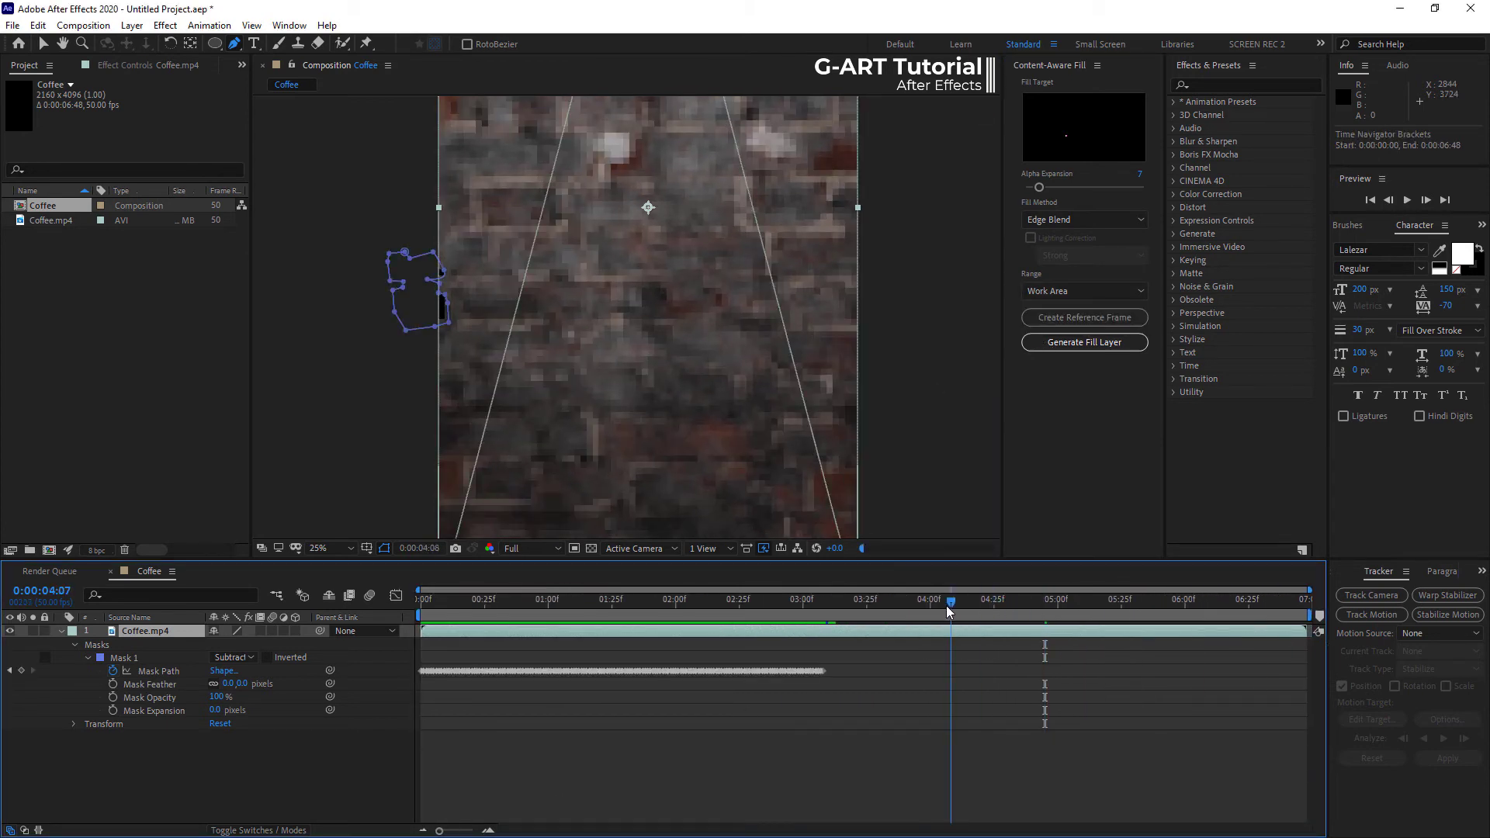
pyautogui.click(1035, 600)
pyautogui.write('Con')
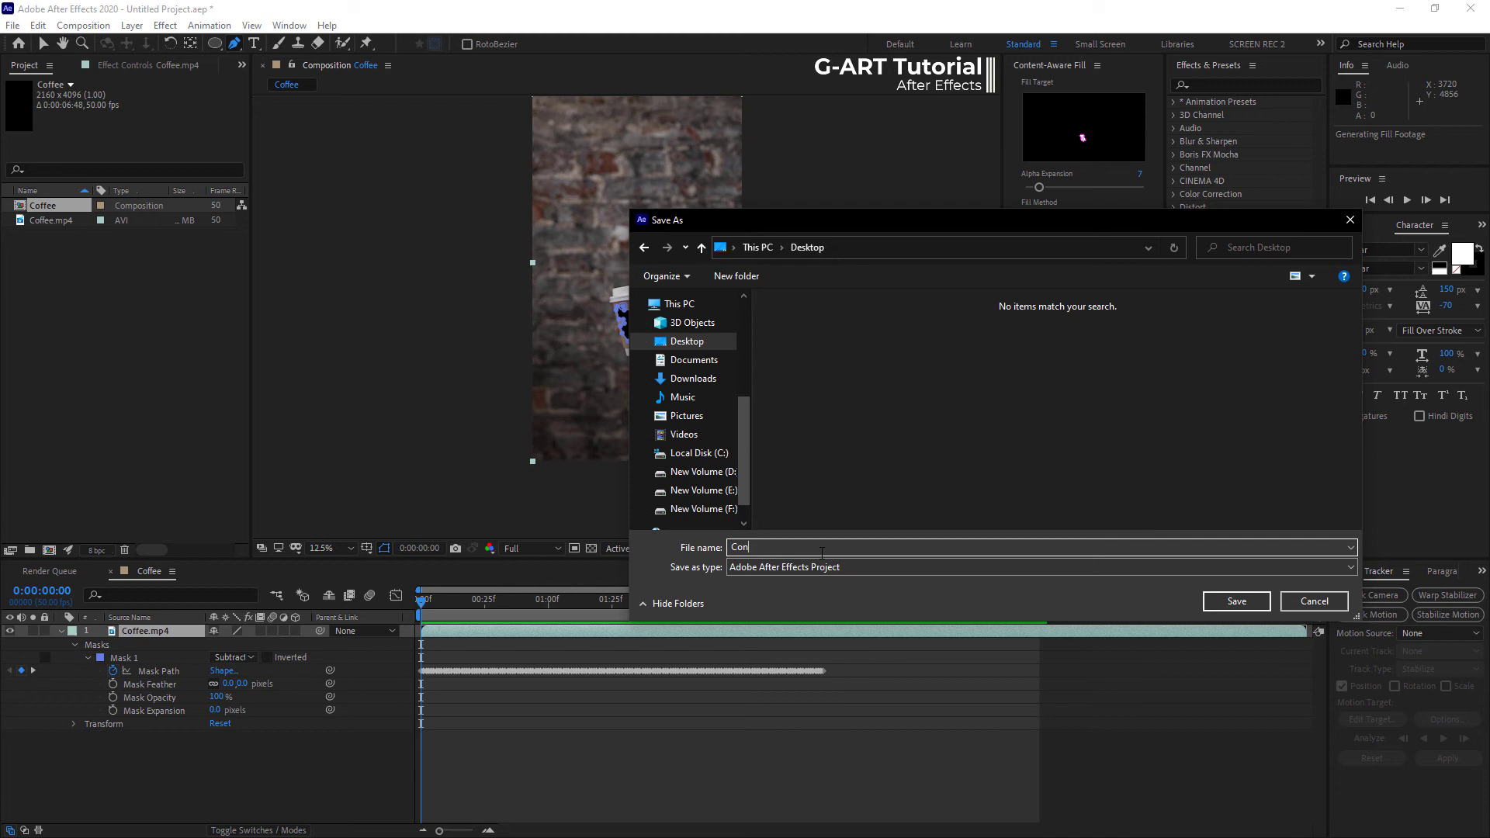
# Save the project to the Desktop as Content Aware Fill so generation proceeds.
pyautogui.click(1234, 601)
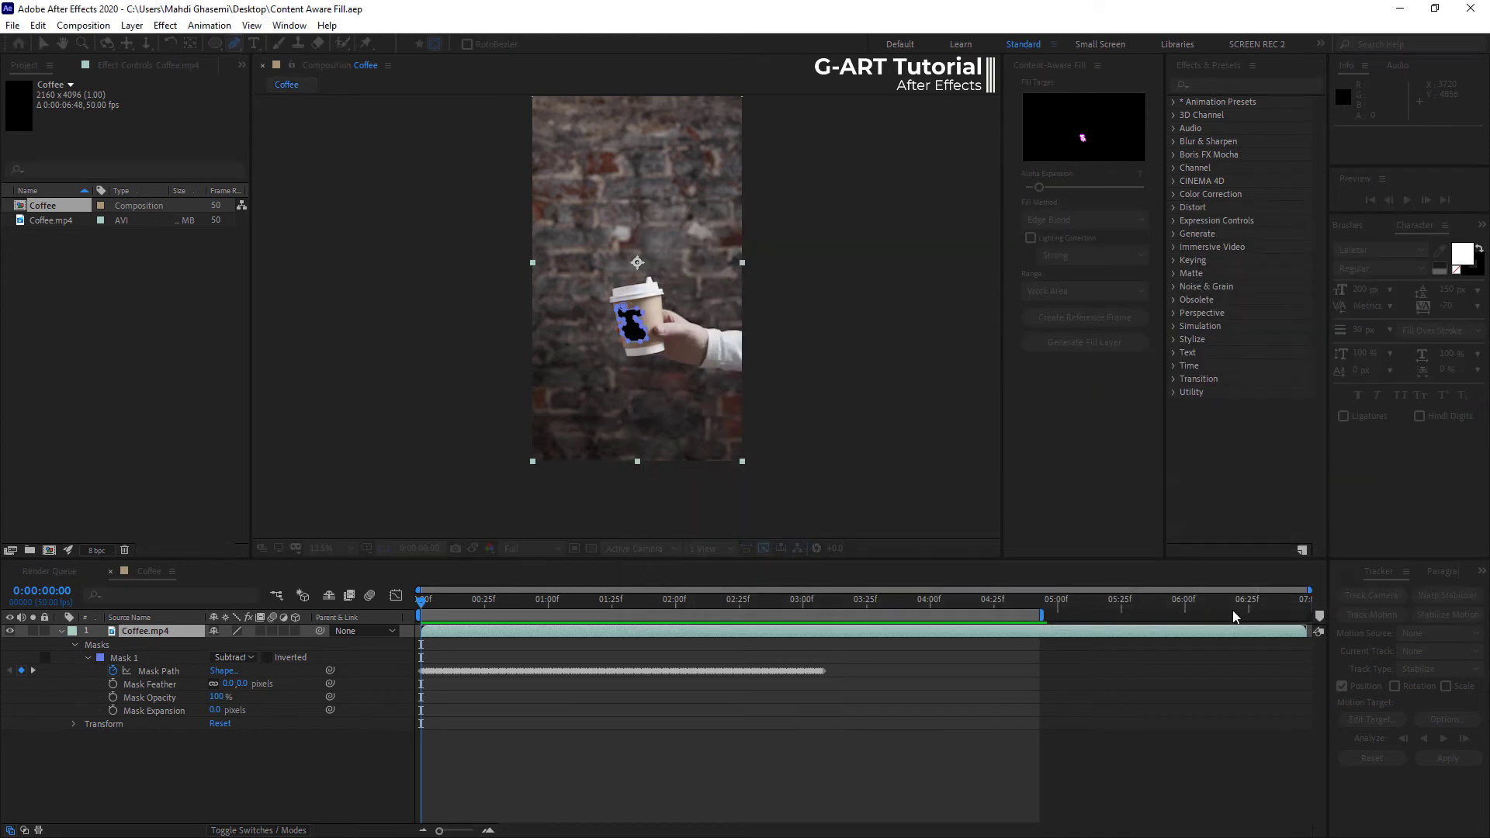
pyautogui.click(1082, 342)
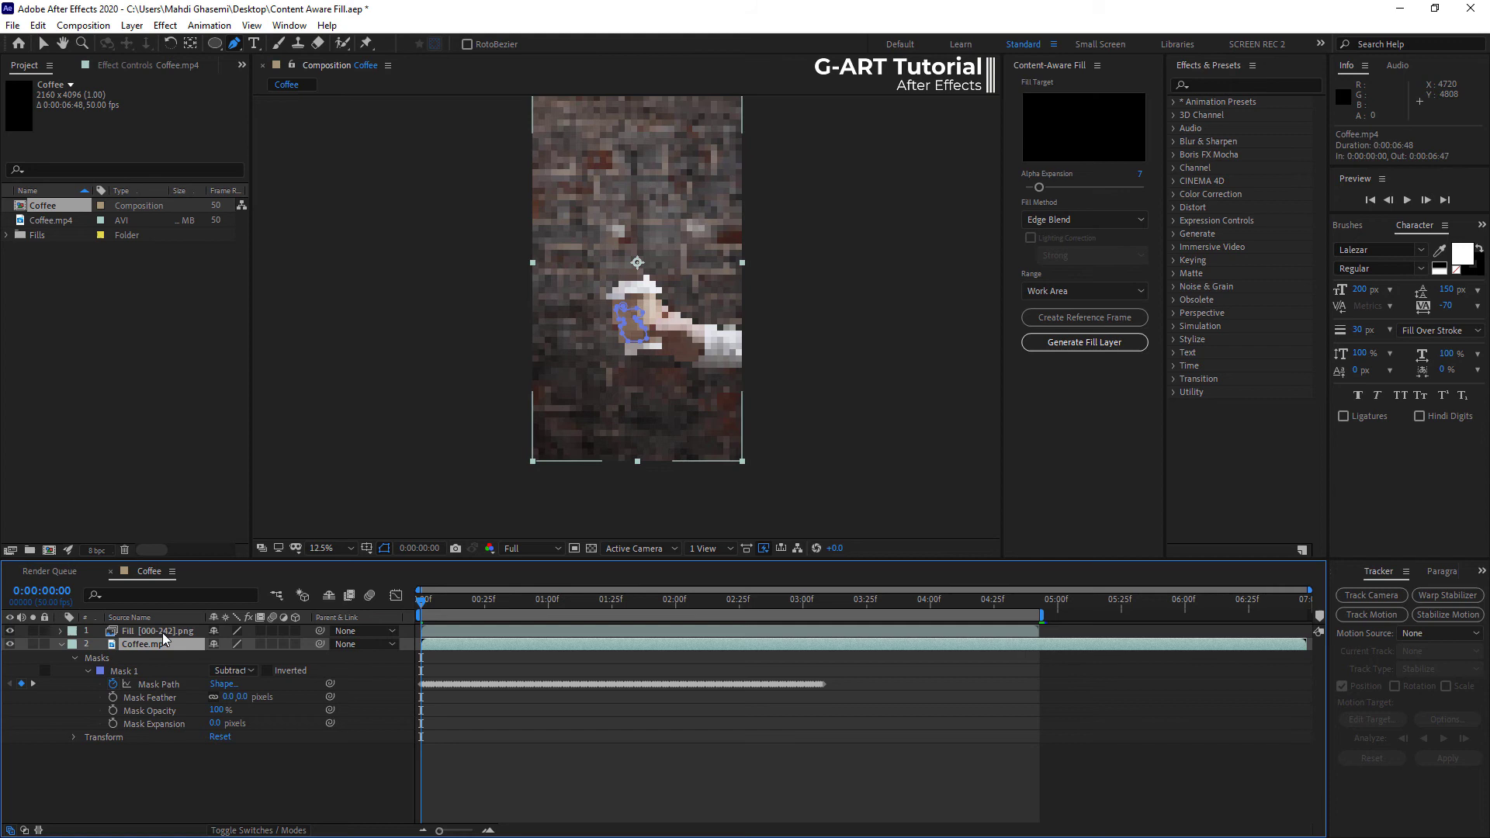
# Play back the Coffee composition with the Fill [000-242].png layer hiding the handwriting.
pyautogui.click(1406, 200)
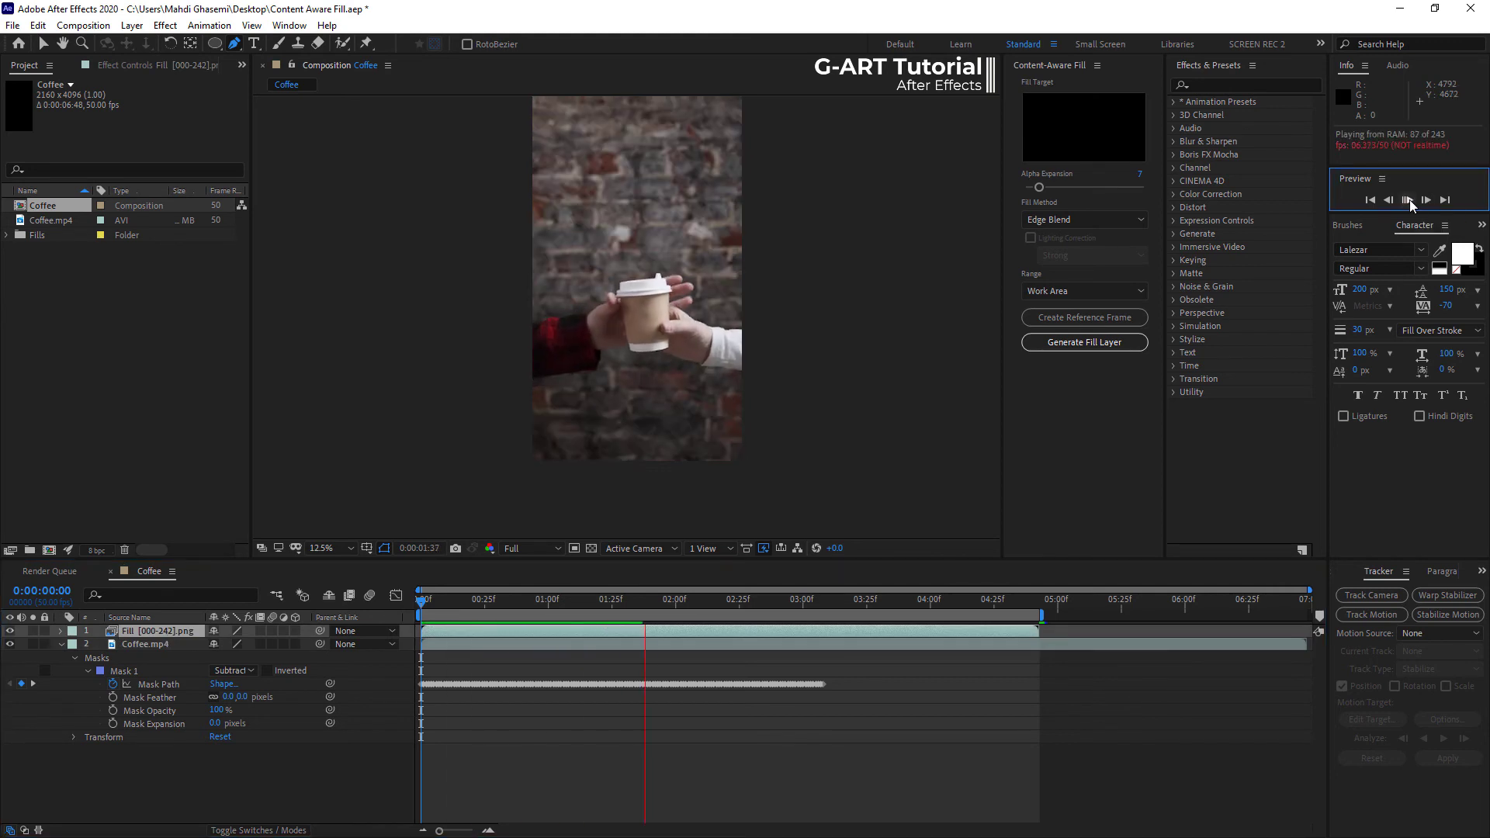